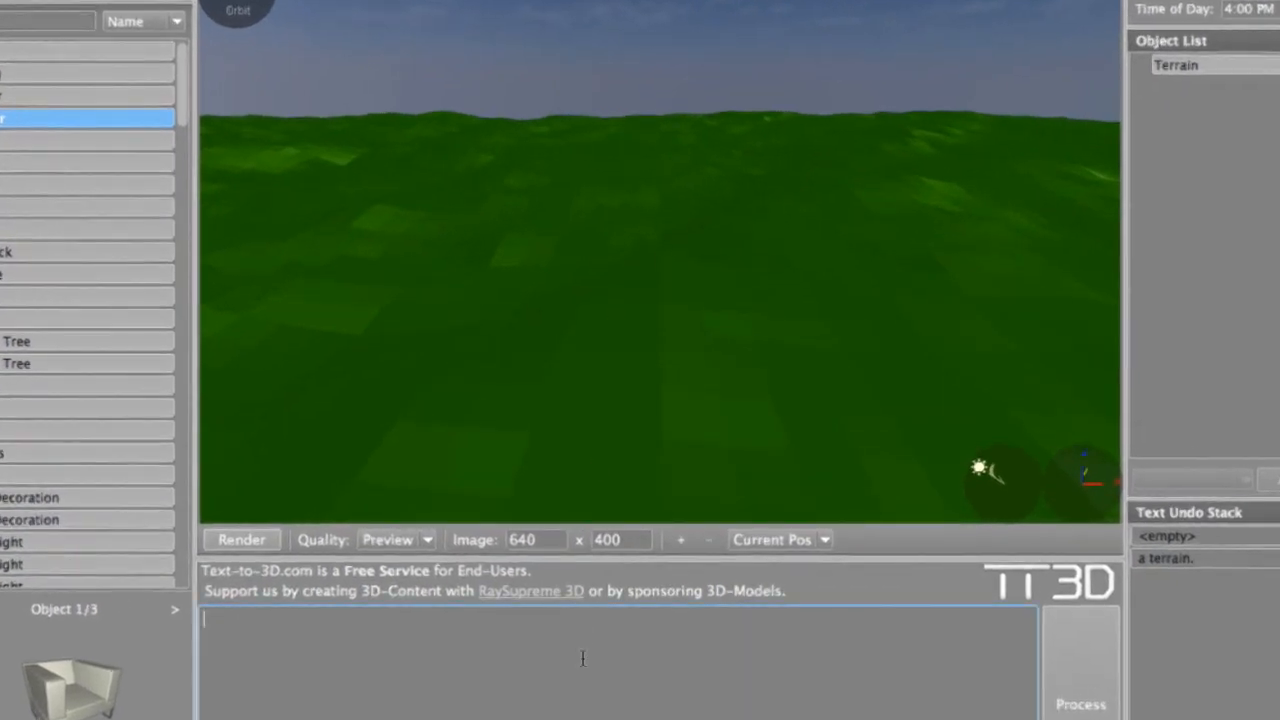
- Build an 8 m wide, 6 m deep room from the typed sentence and move the view inside it
{"action": "type", "text": "an 8 meter"}
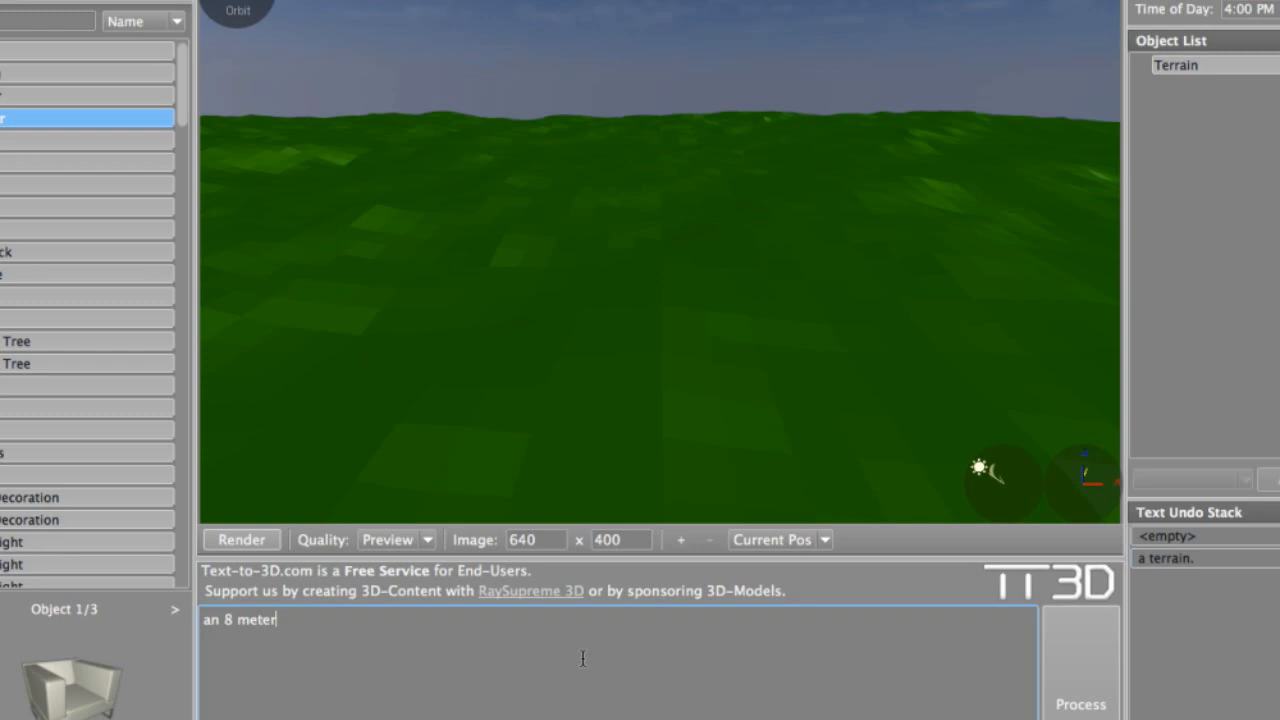
{"action": "type", "text": "s wide and 6"}
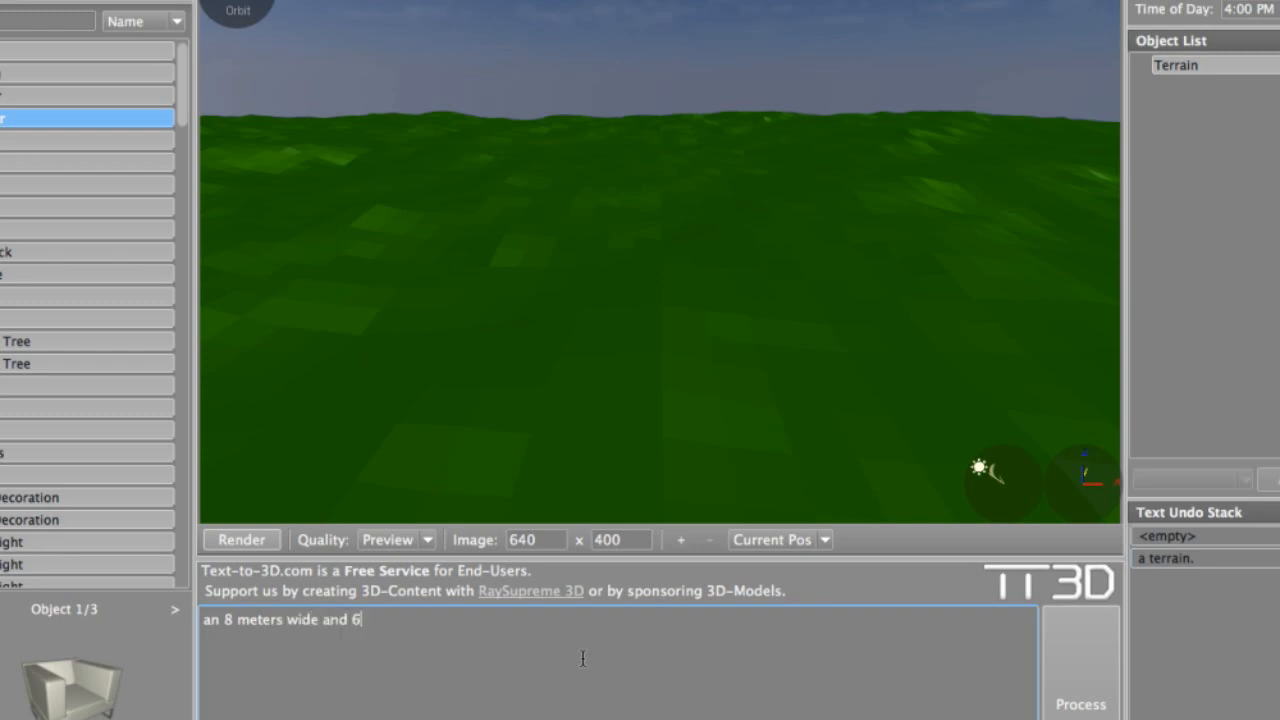
{"action": "type", "text": "meters deep"}
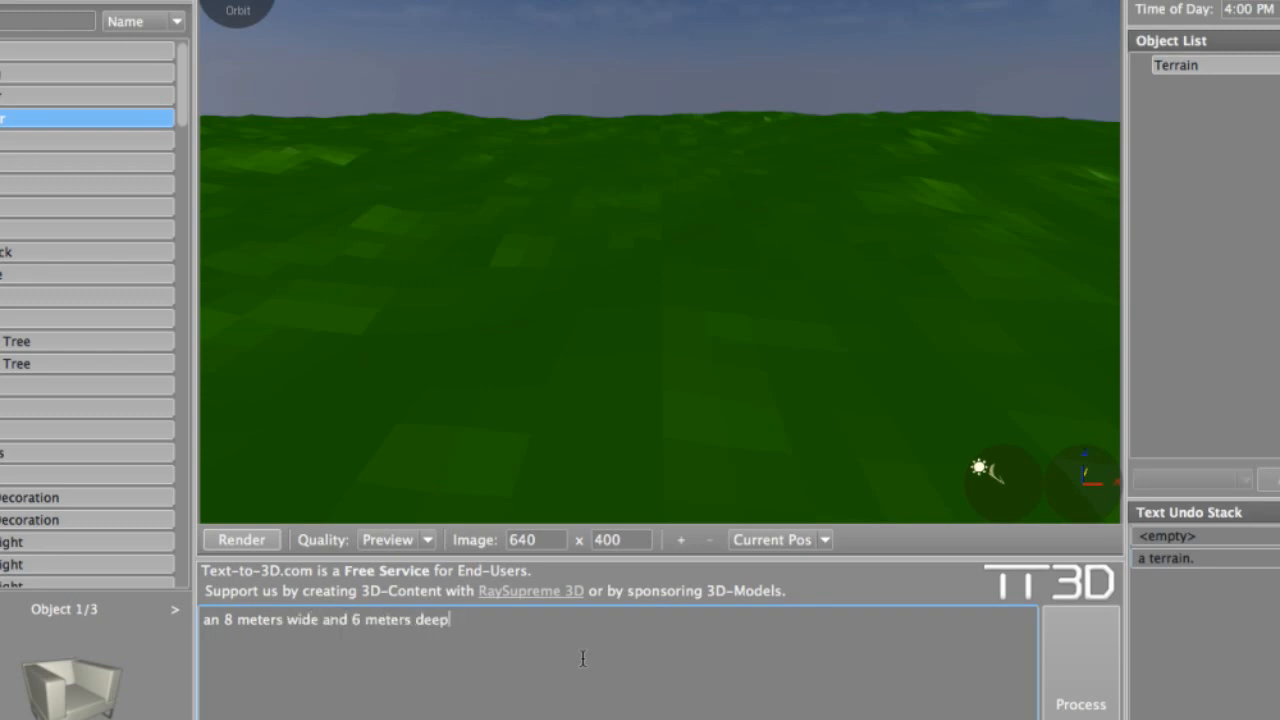
{"action": "type", "text": "room."}
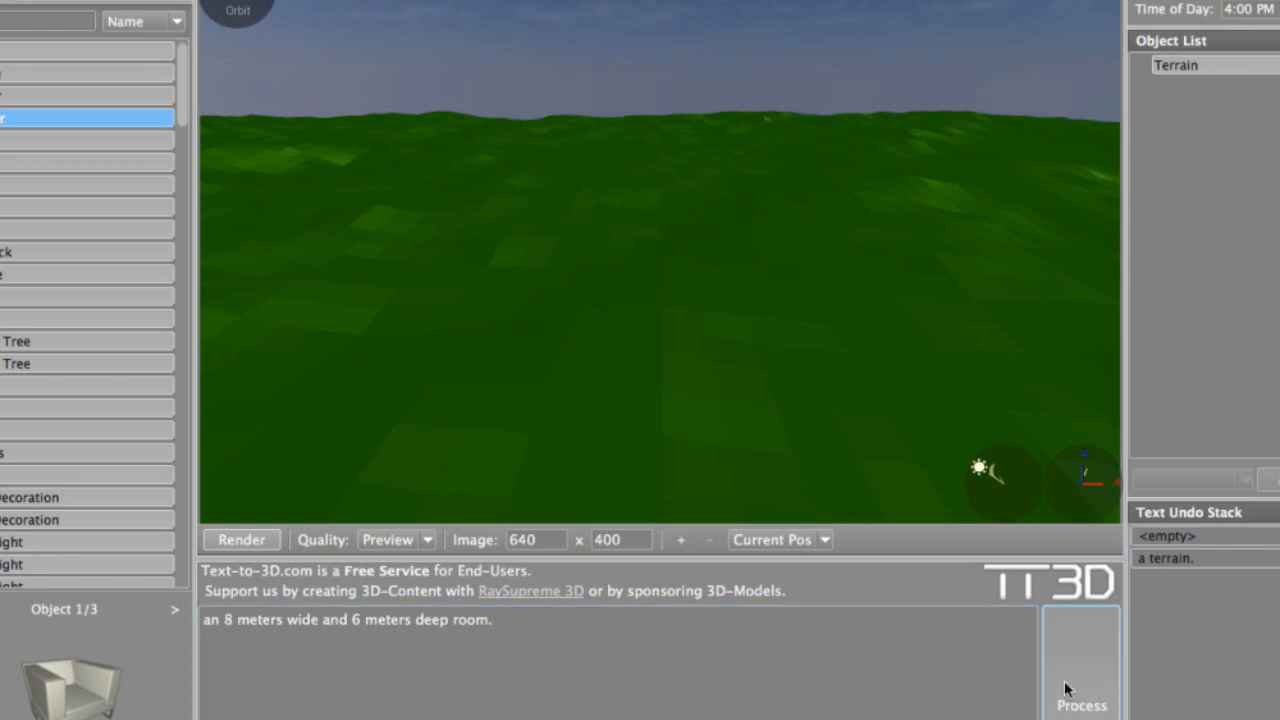
{"action": "left_click", "coordinate": [1076, 682]}
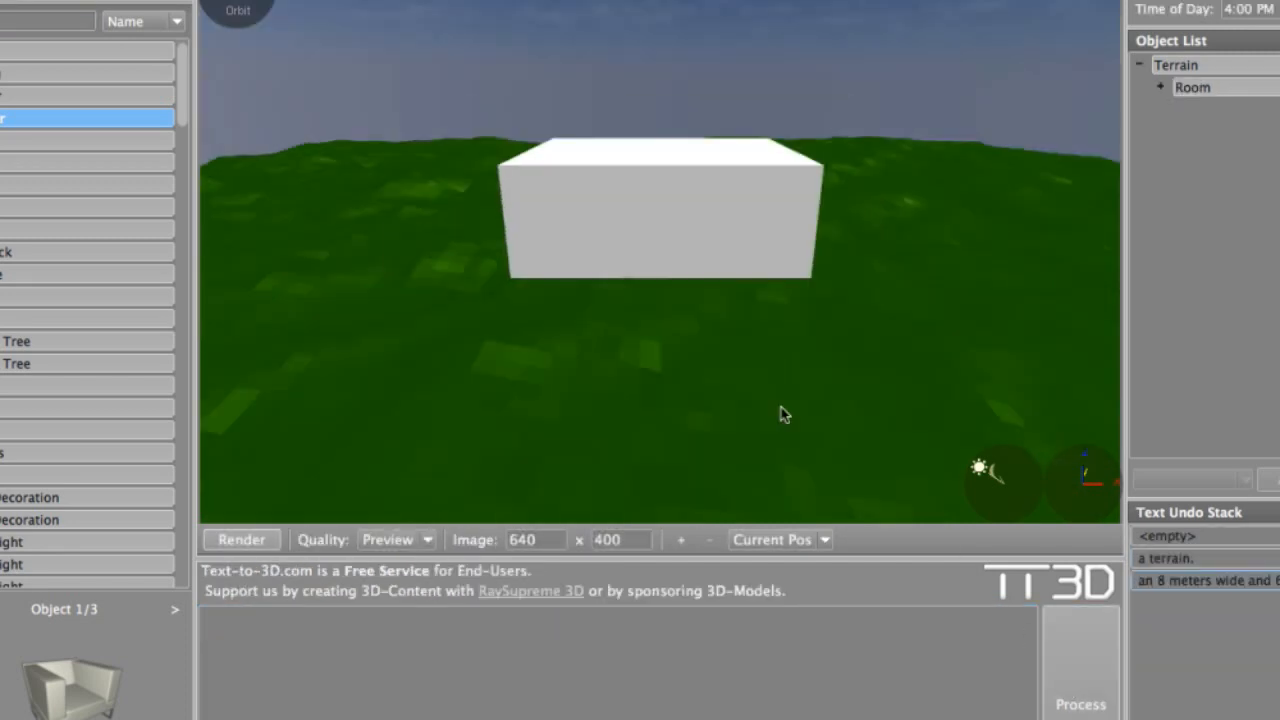
{"action": "left_click_drag", "start_coordinate": [784, 414], "coordinate": [728, 252]}
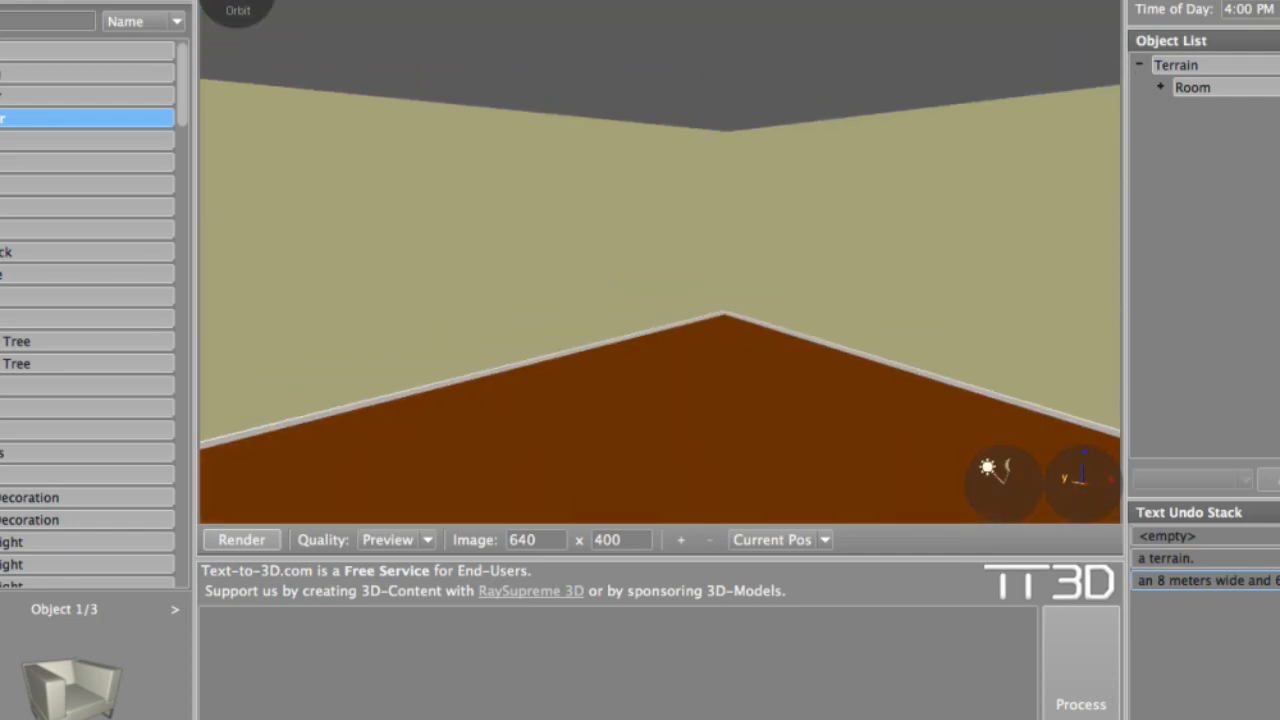
- Add a window on the back wall and the same window on the right wall
{"action": "type", "text": "a window"}
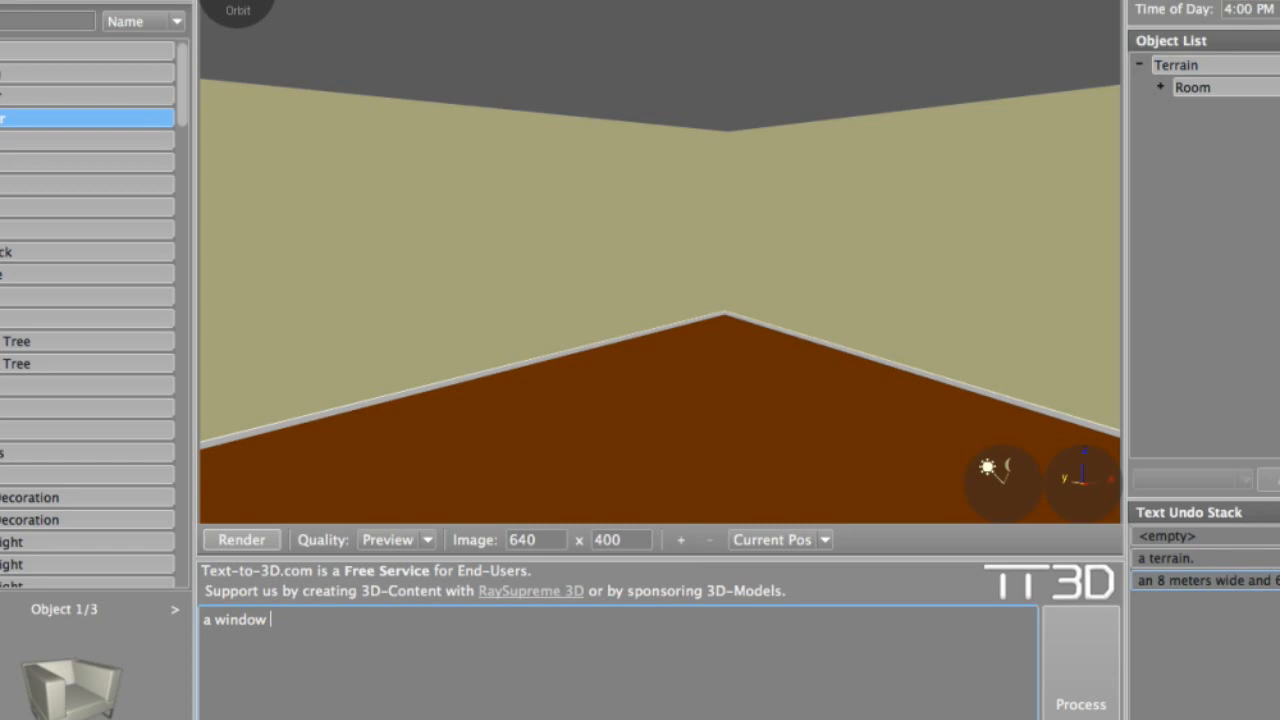
{"action": "type", "text": "on the back wall. the same window"}
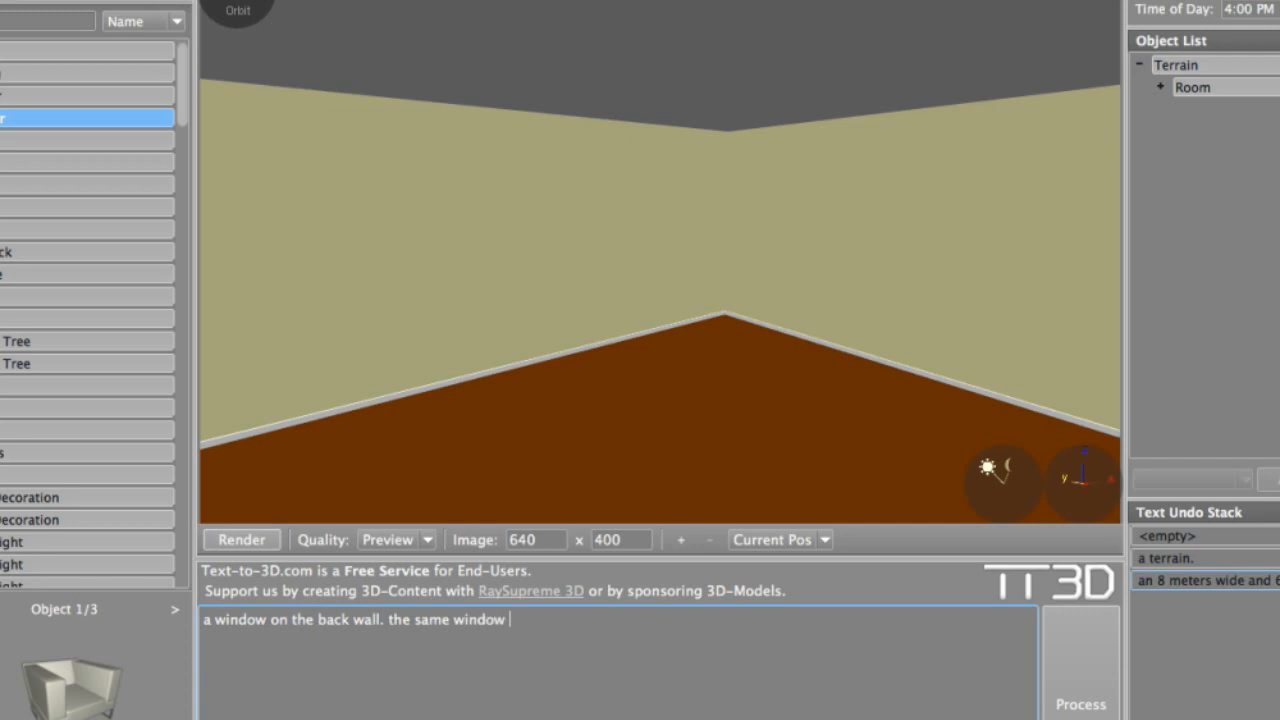
{"action": "type", "text": "on the right wall"}
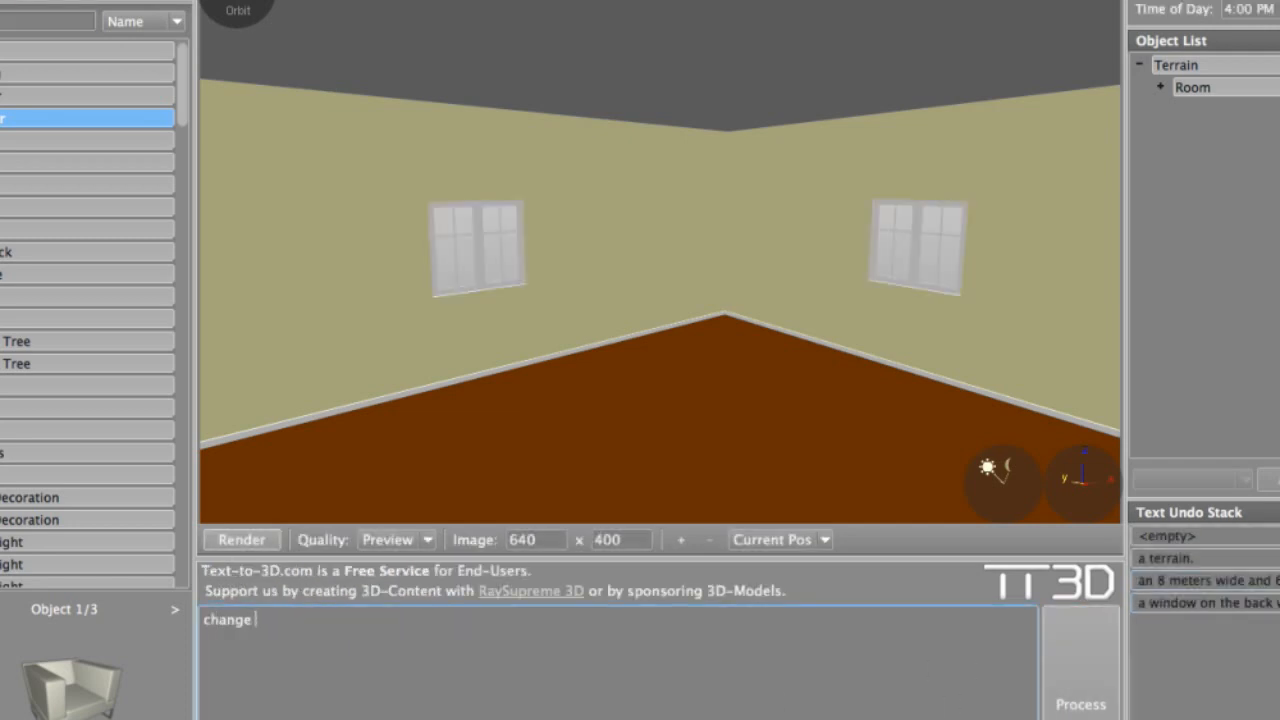
- Swap the windows for different, larger styles with 'change the windows.' applied repeatedly
{"action": "type", "text": "the windows."}
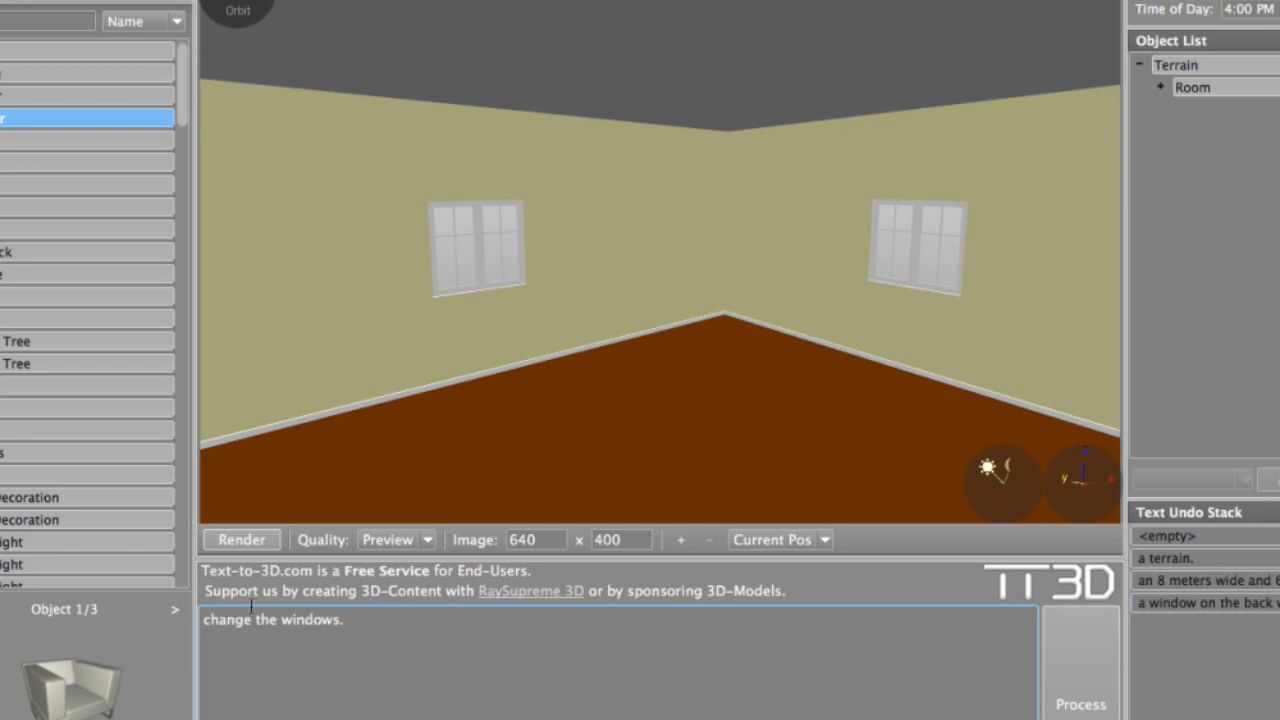
{"action": "left_click", "coordinate": [1080, 704]}
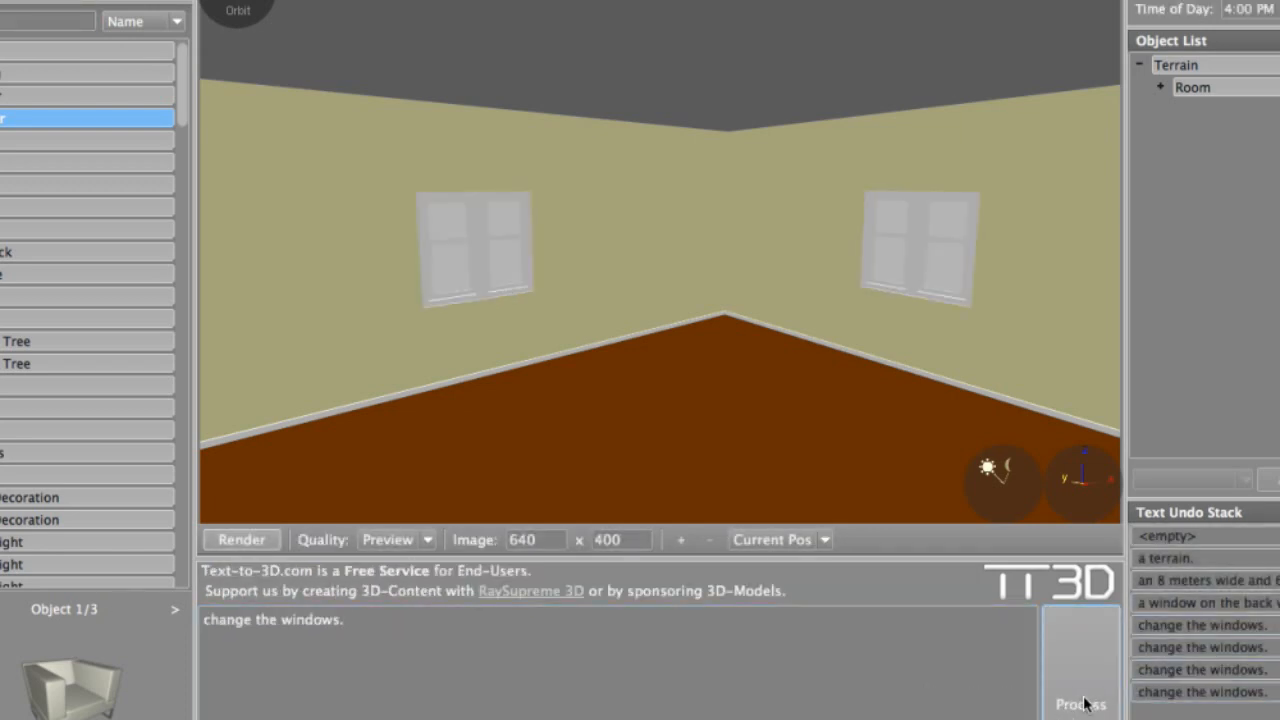
{"action": "left_click", "coordinate": [1080, 704]}
{"action": "type", "text": "a table on the r"}
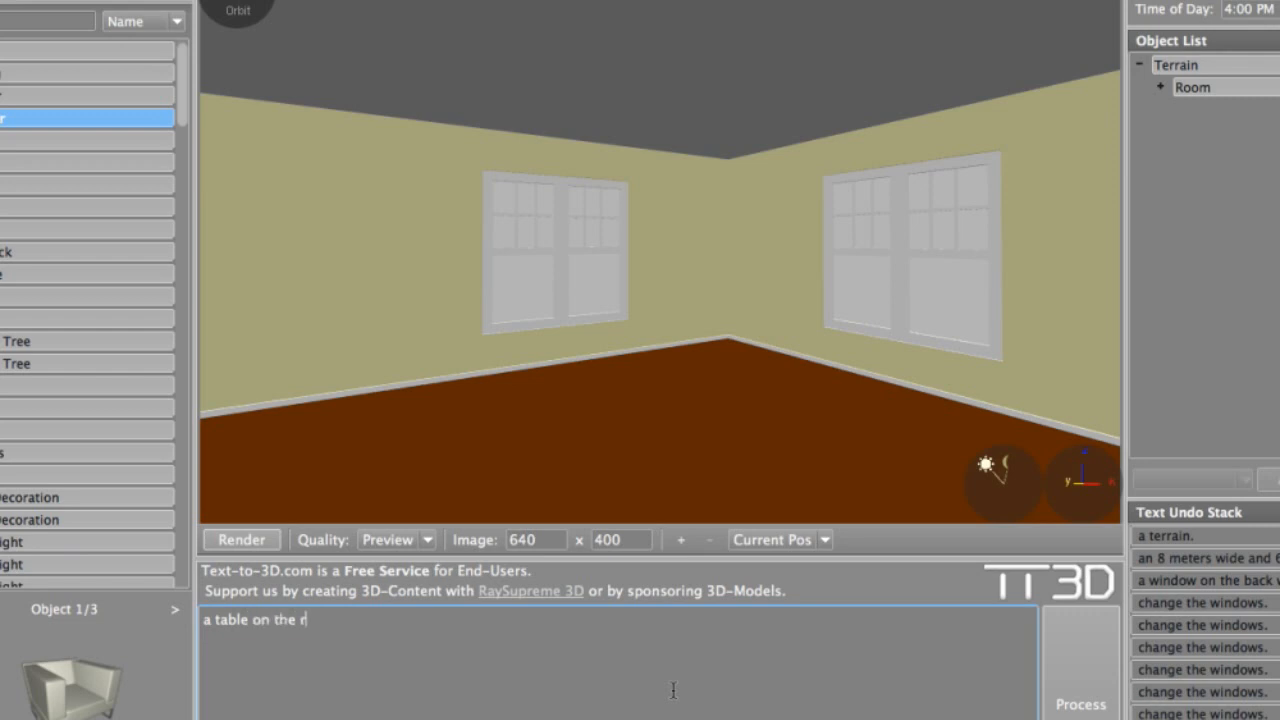
- Place a table on the right side of the room and move it 40 cm
{"action": "type", "text": "ight side of"}
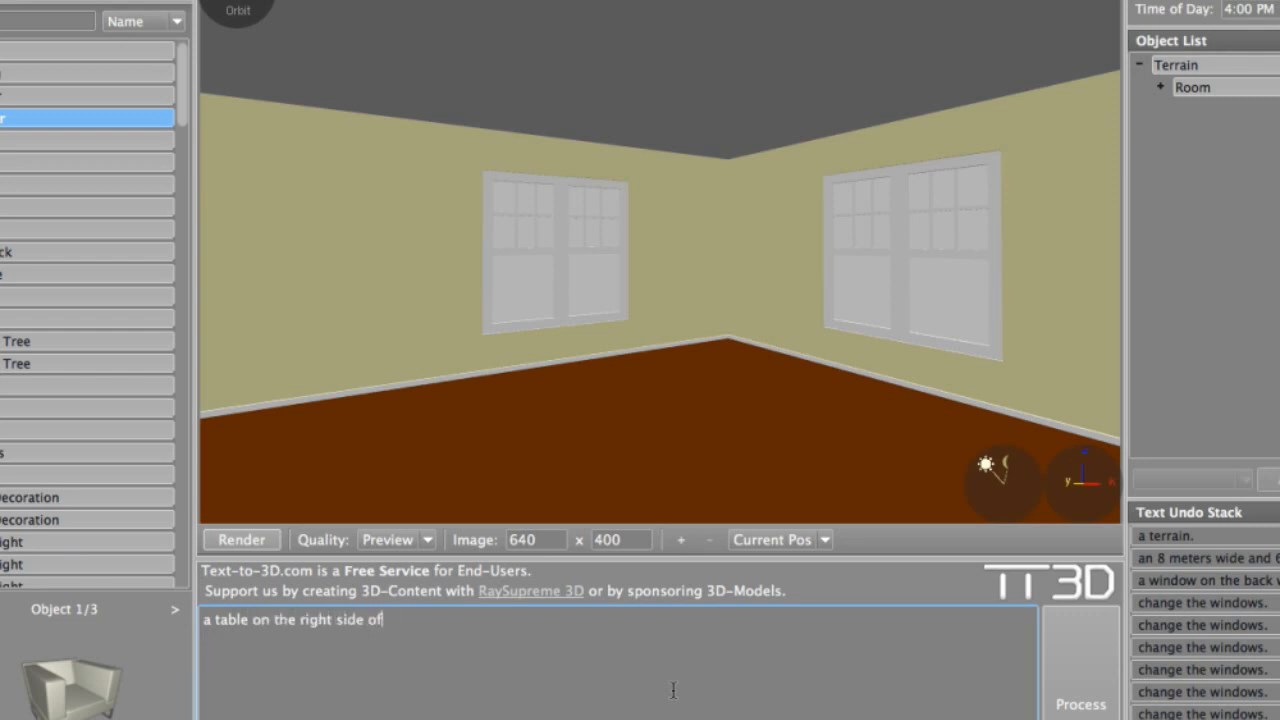
{"action": "type", "text": "the room f"}
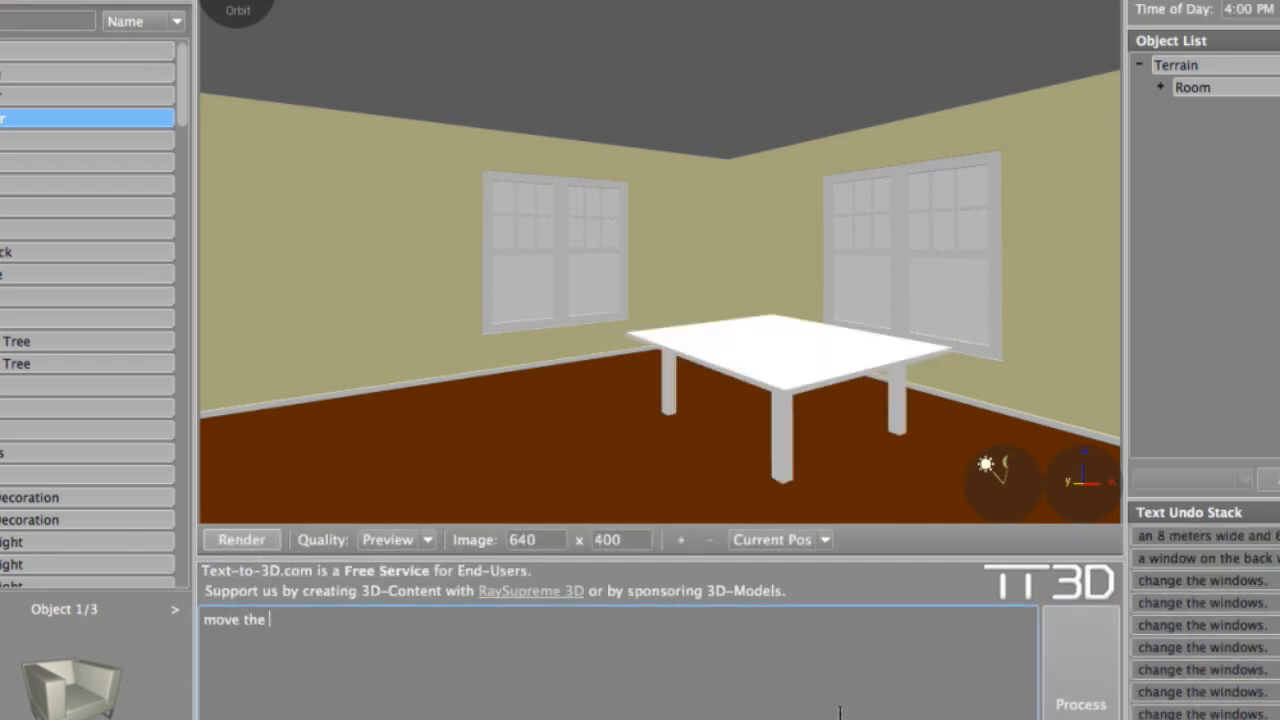
{"action": "type", "text": "table 40"}
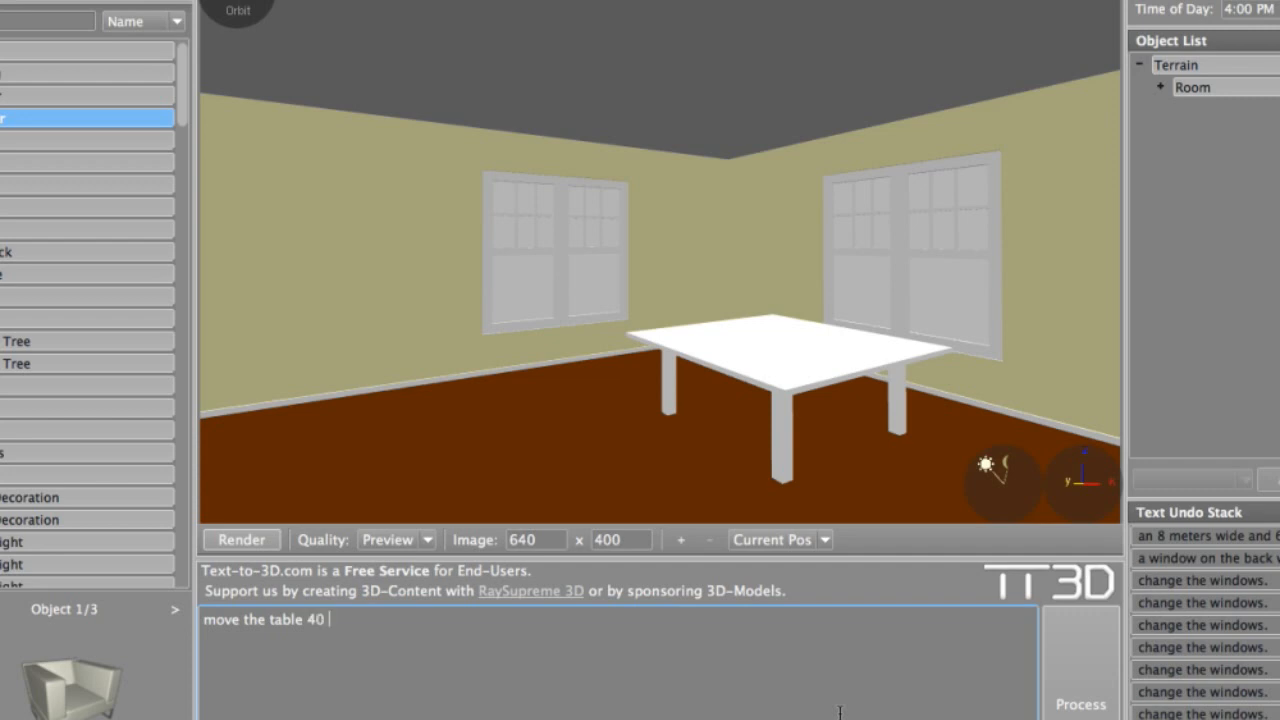
{"action": "left_click", "coordinate": [1080, 704]}
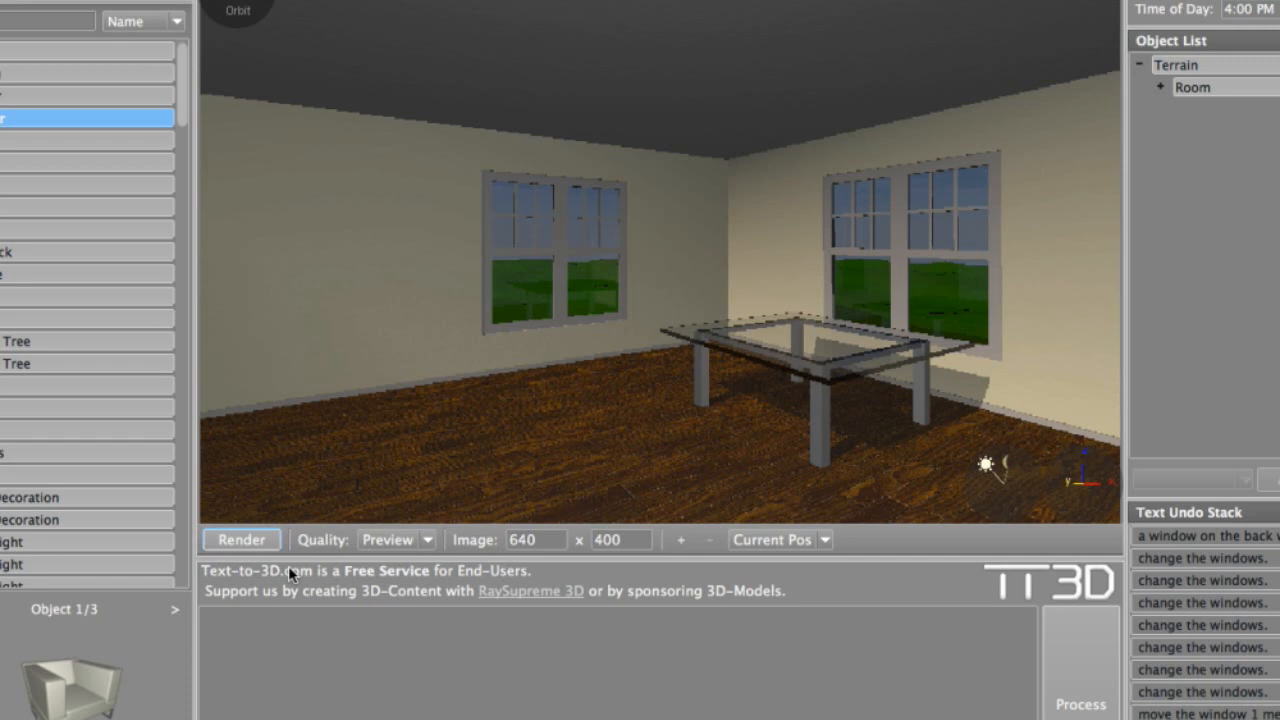
- Add dining chairs behind and in front of the table facing it, plus placemats on both edges
{"action": "type", "text": "a dining cha"}
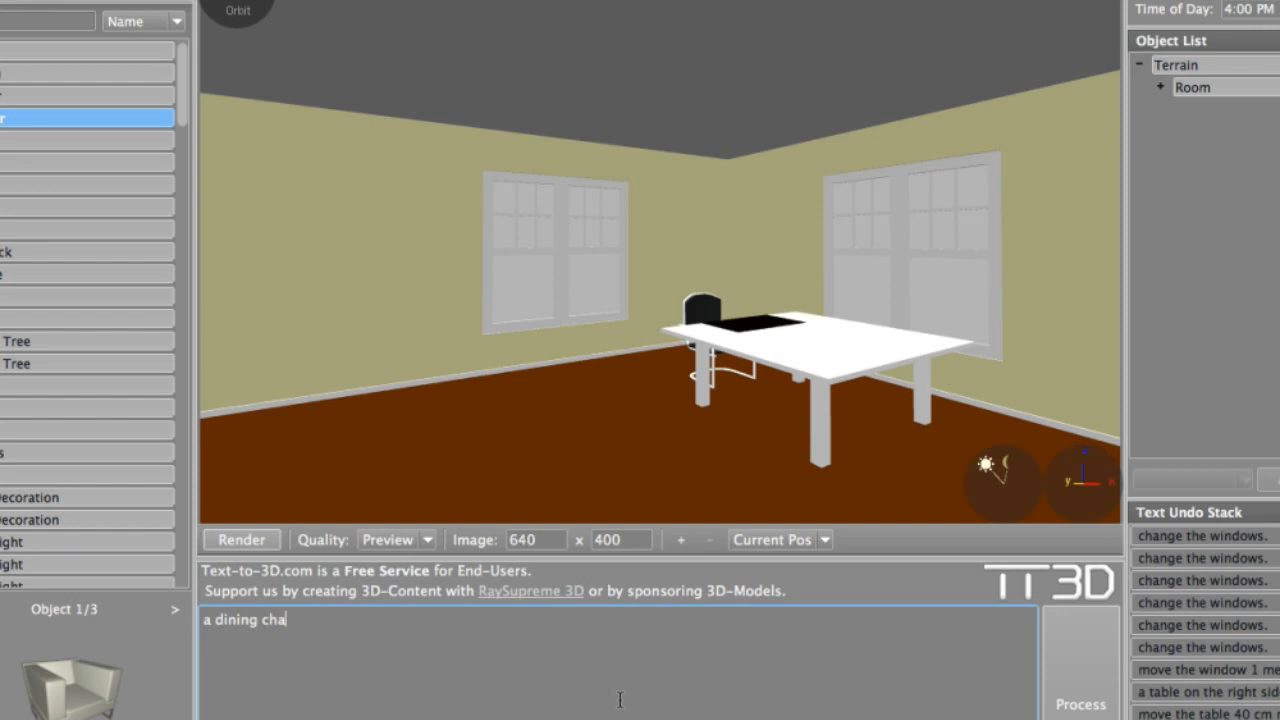
{"action": "type", "text": "ir in fron"}
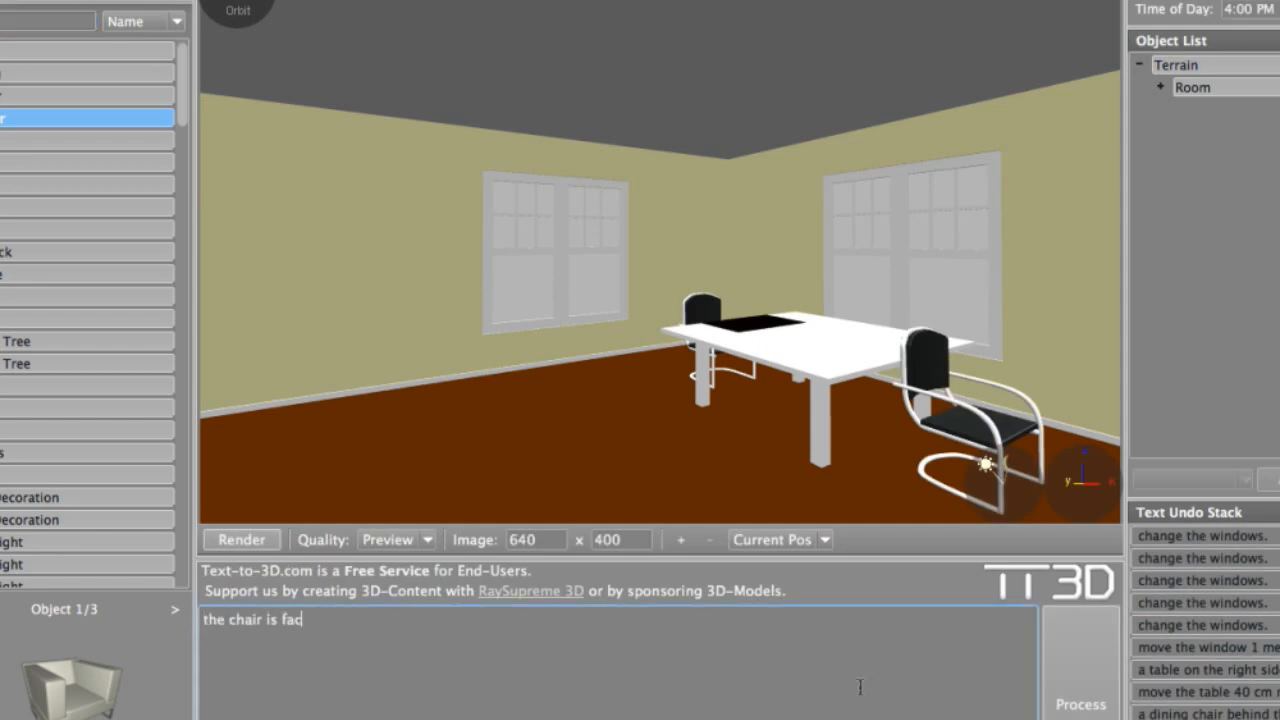
{"action": "type", "text": "ing the table."}
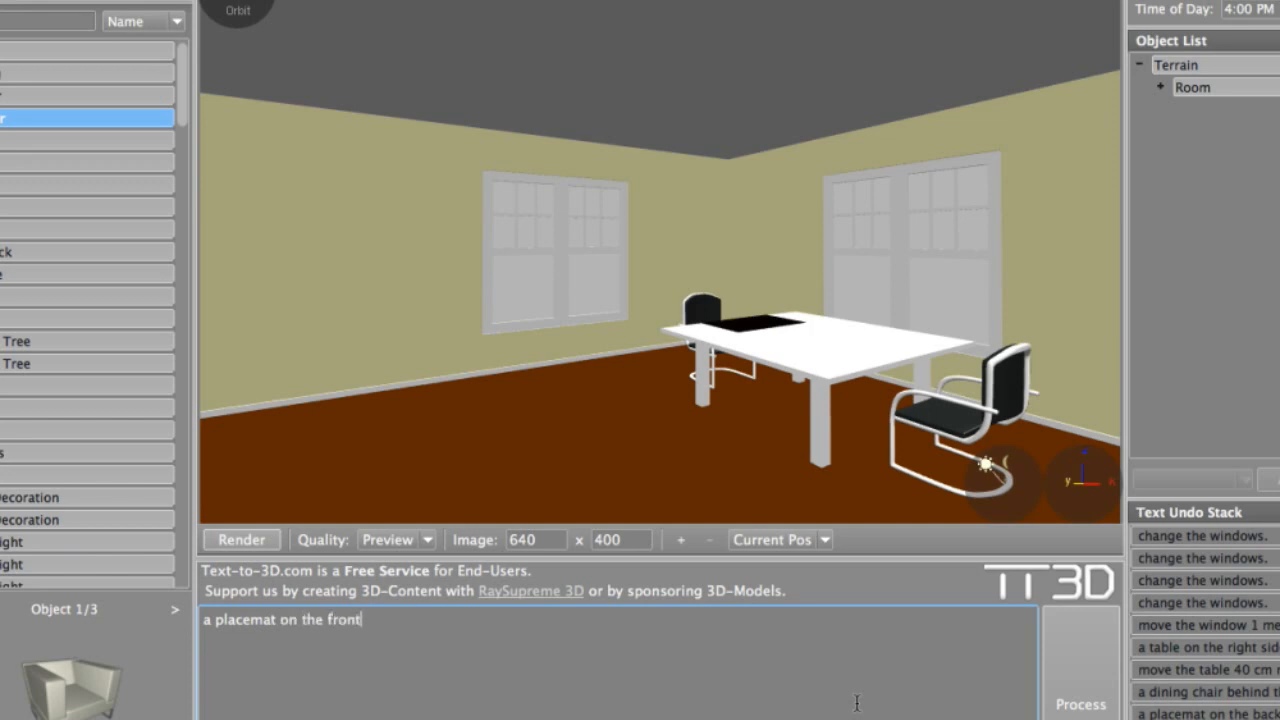
{"action": "type", "text": "edge of the ta"}
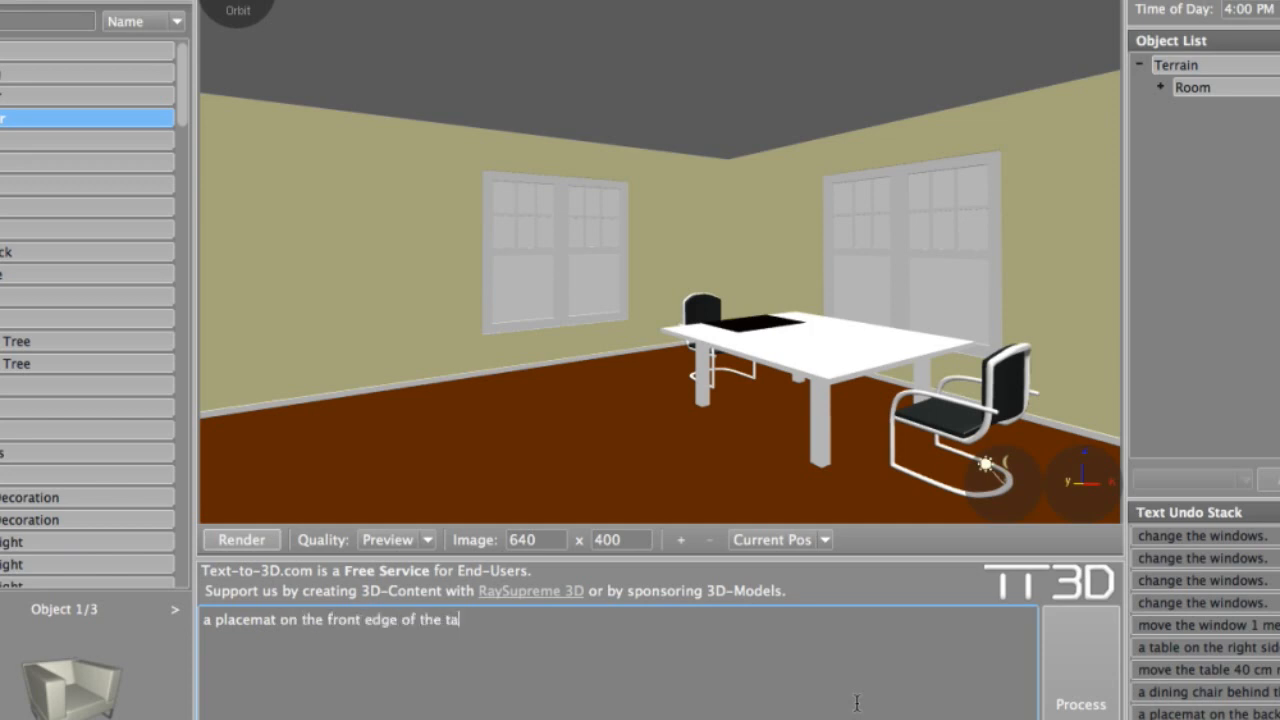
{"action": "left_click", "coordinate": [1080, 702]}
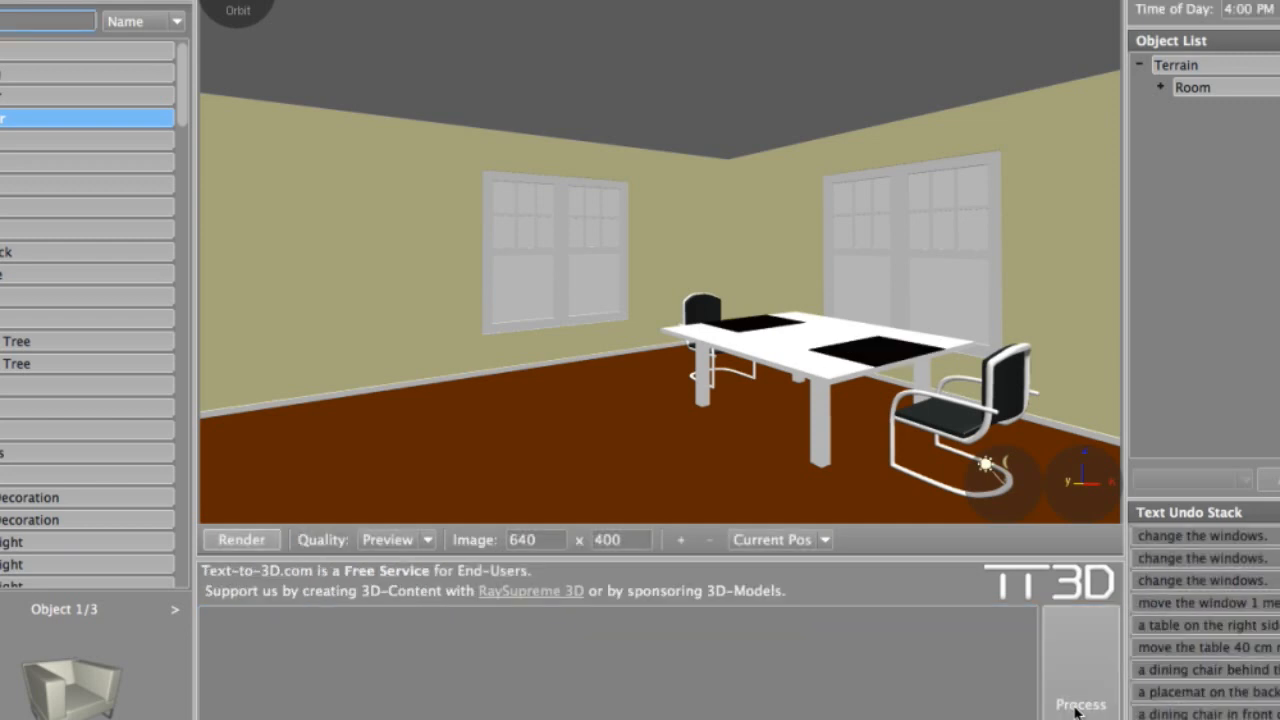
- Add a modern vase in the middle of the table
{"action": "type", "text": "a modern vase o"}
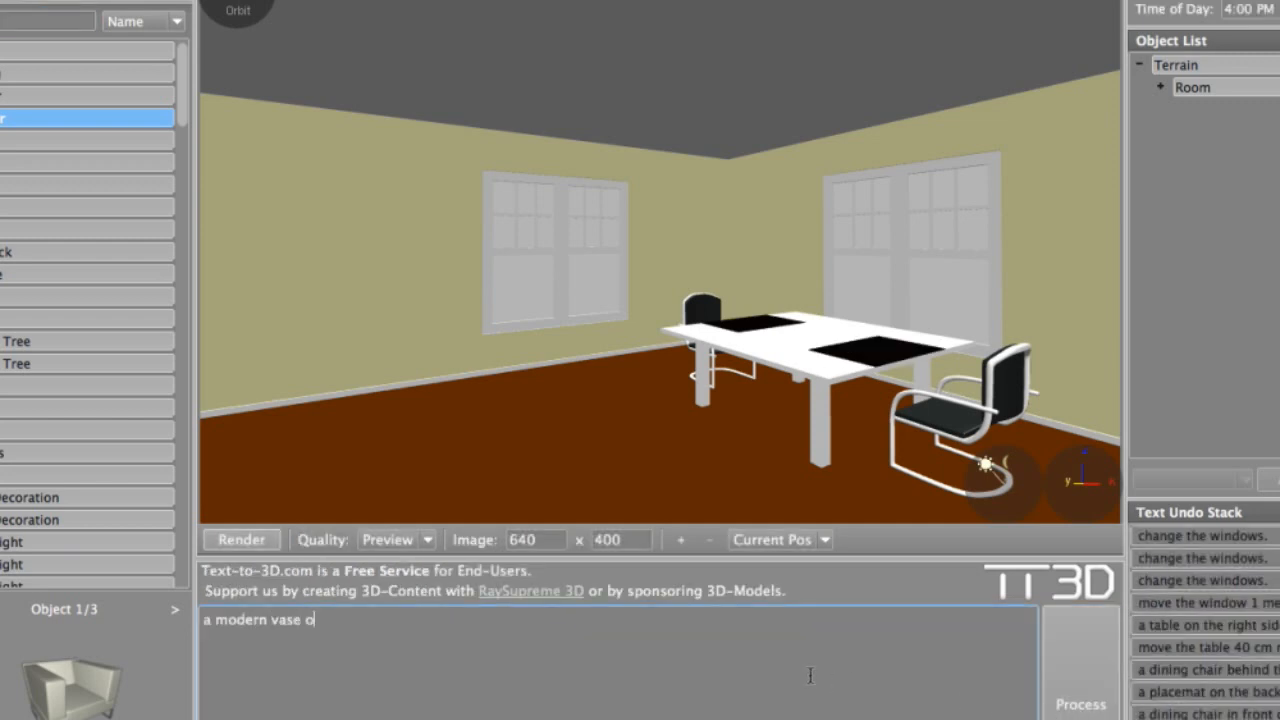
{"action": "type", "text": "n the middle of the table."}
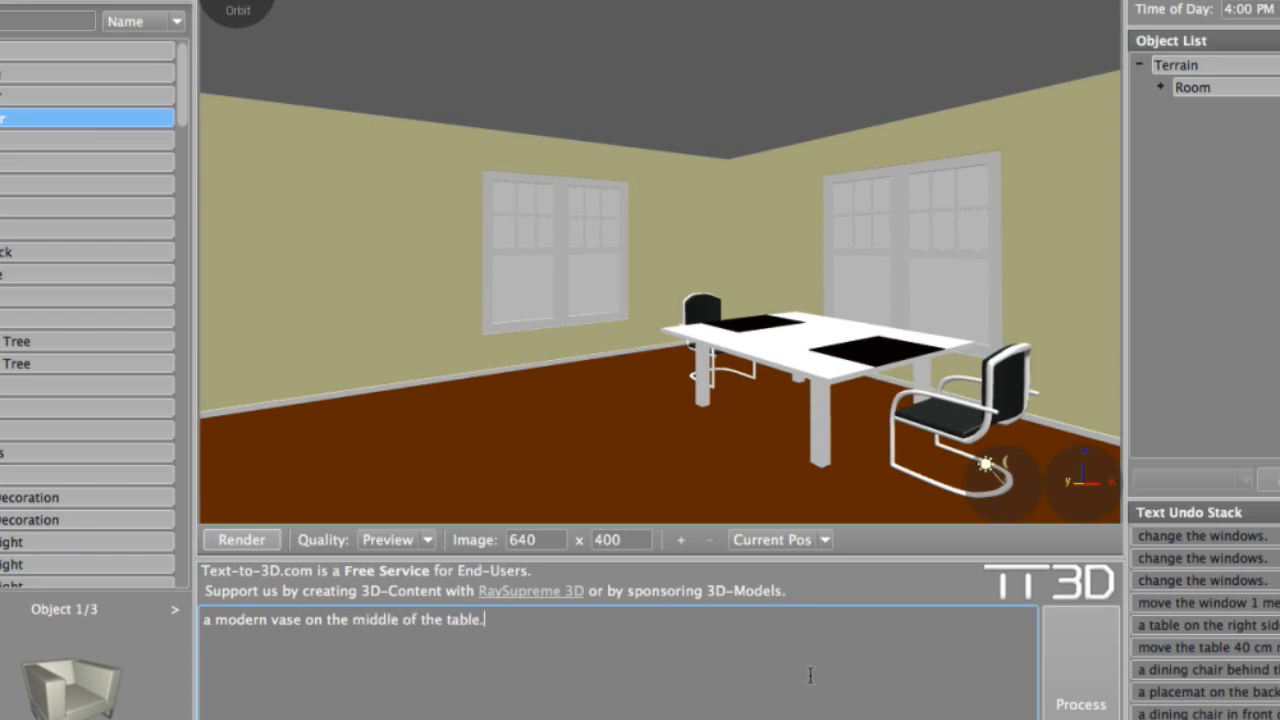
{"action": "left_click", "coordinate": [1082, 700]}
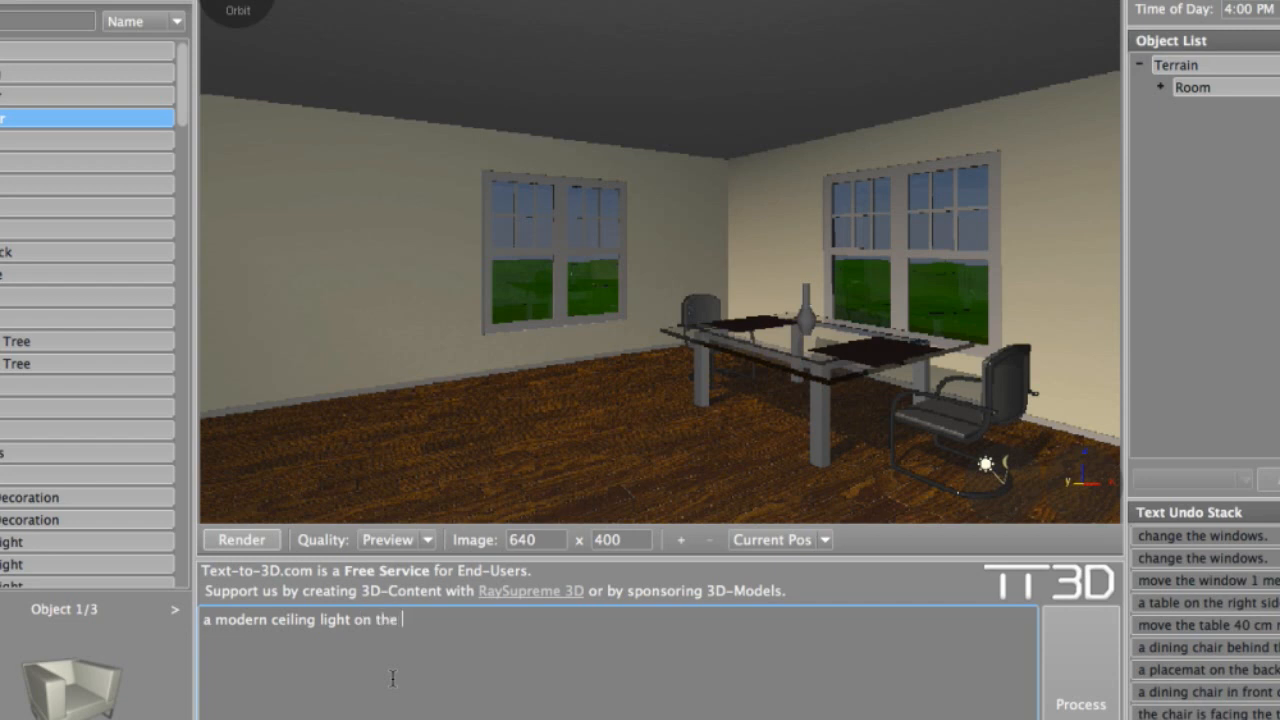
- Add a modern ceiling light on the right side of the ceiling
{"action": "type", "text": "right side"}
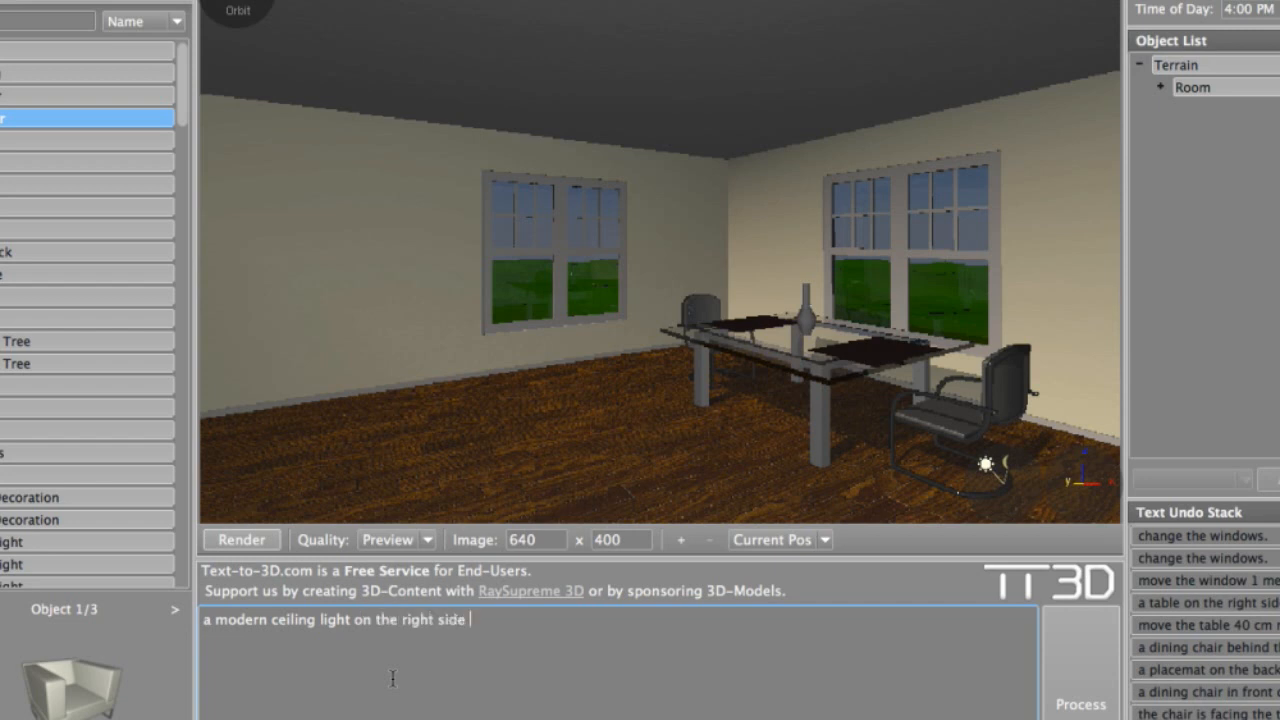
{"action": "type", "text": "of the ceilin"}
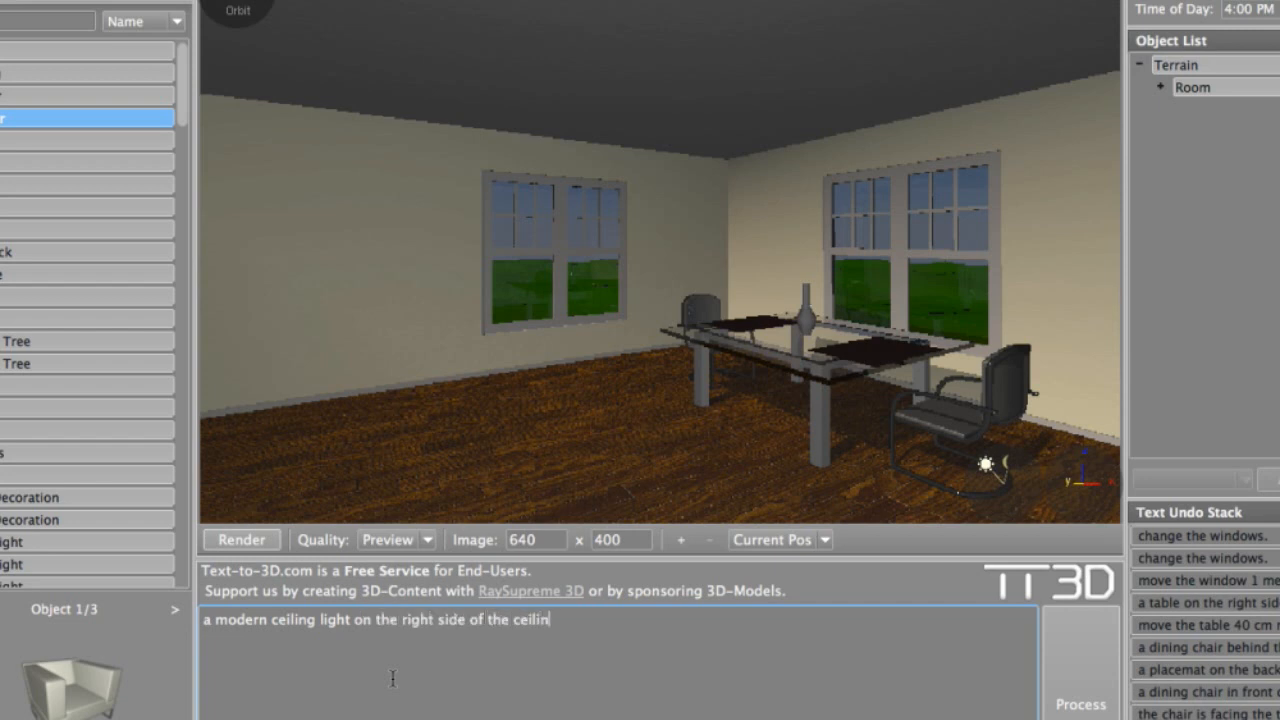
{"action": "left_click", "coordinate": [1088, 700]}
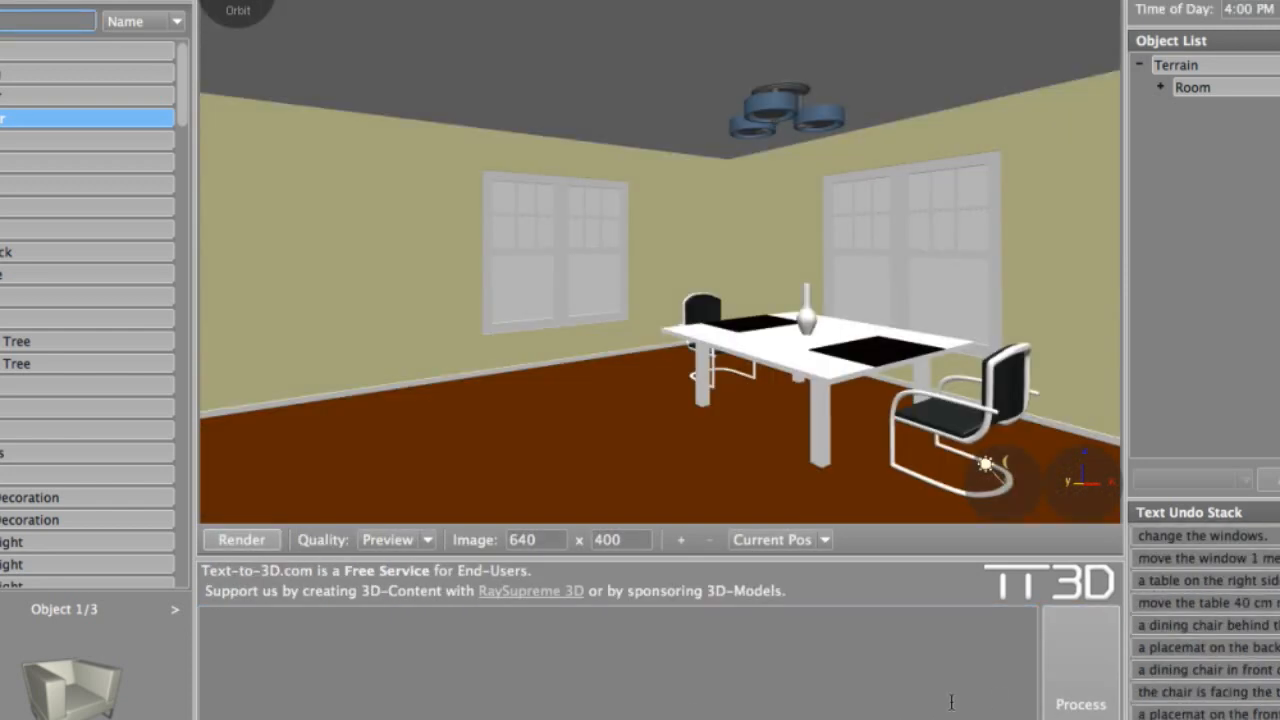
- Add a floor lamp near the back right corner and render the scene realistically
{"action": "type", "text": "a floor lamp 40"}
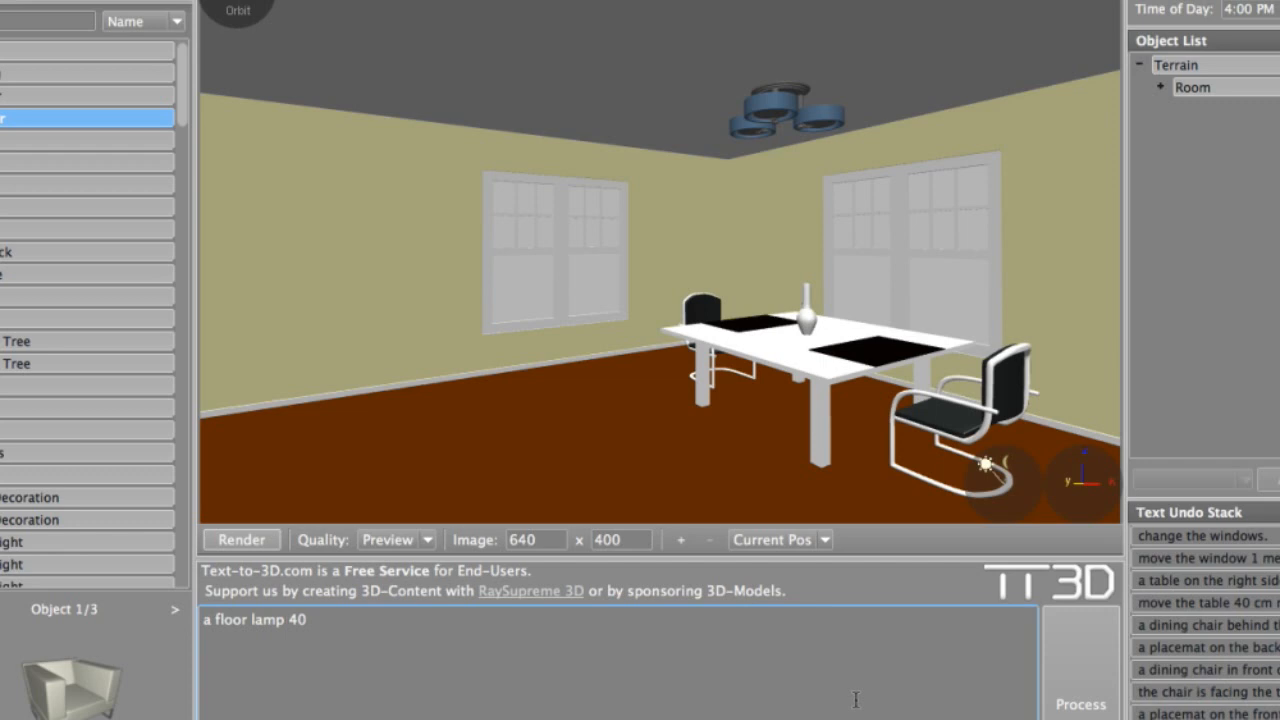
{"action": "type", "text": "cm from"}
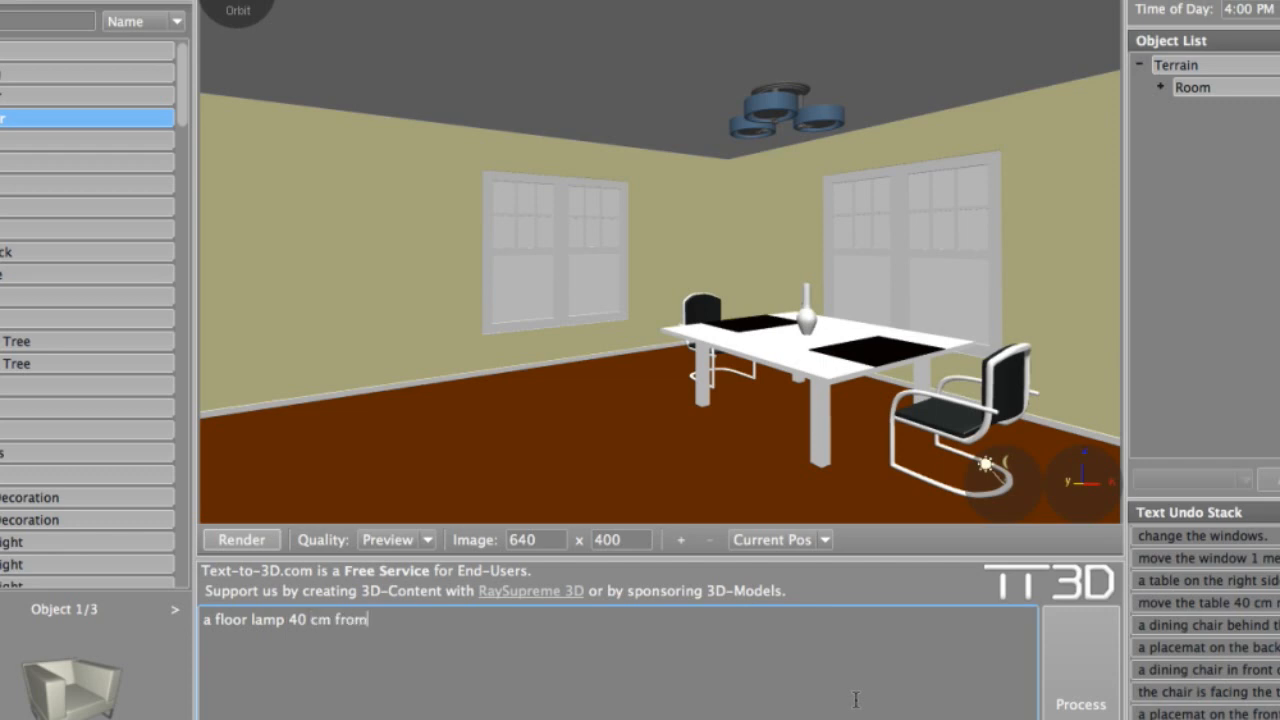
{"action": "type", "text": "the back righ"}
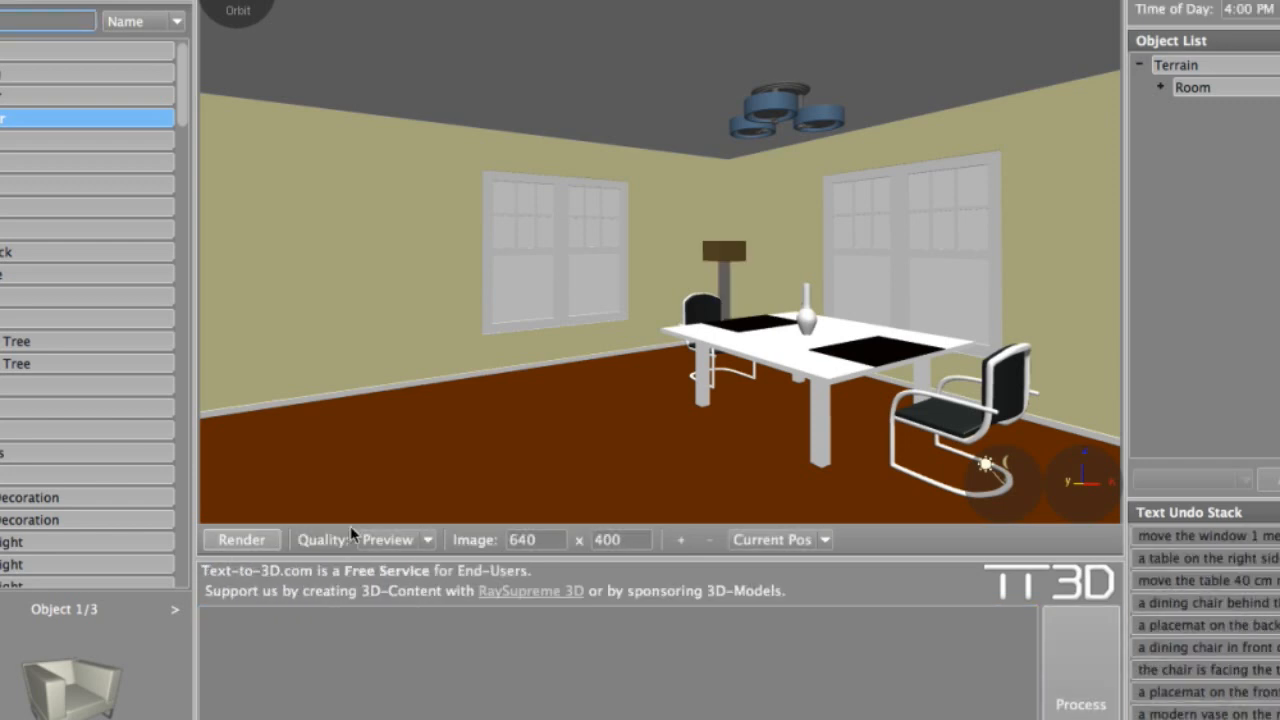
{"action": "left_click", "coordinate": [240, 540]}
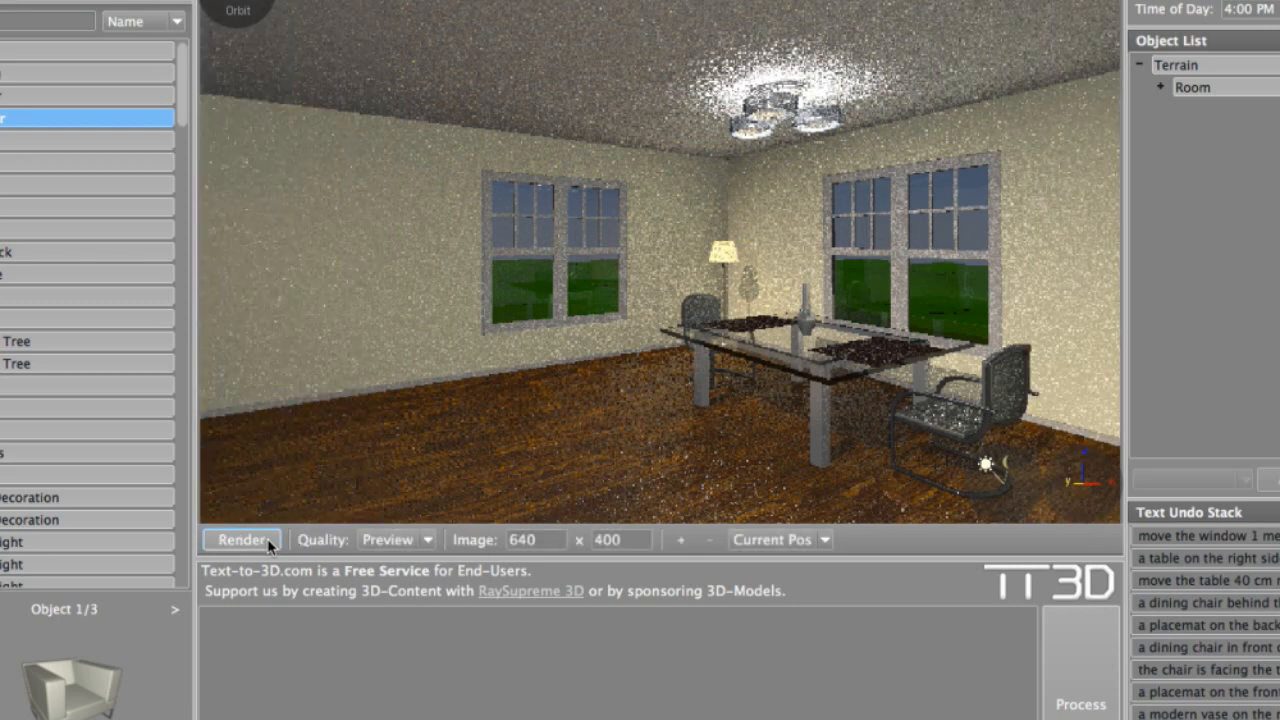
{"action": "type", "text": "a cabinet"}
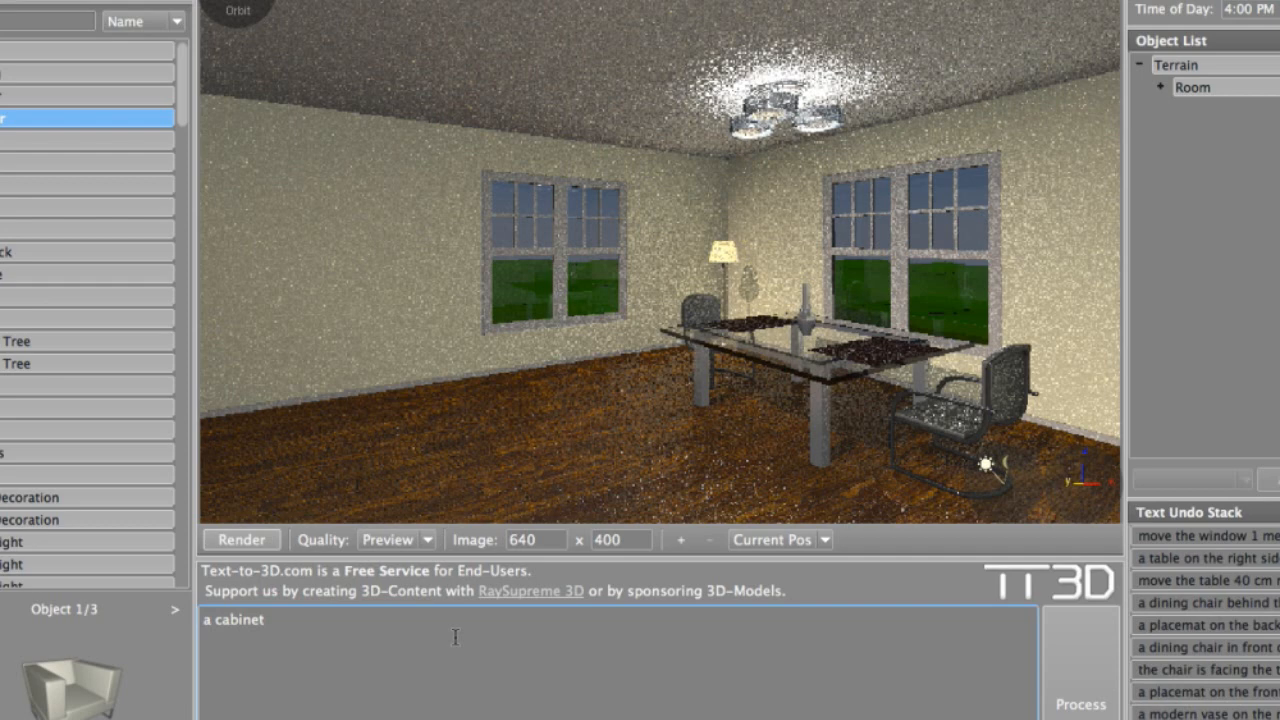
- Add a cabinet on the back edge of the floor, move it 150 cm left, and put a flower vase on it
{"action": "type", "text": "on the back"}
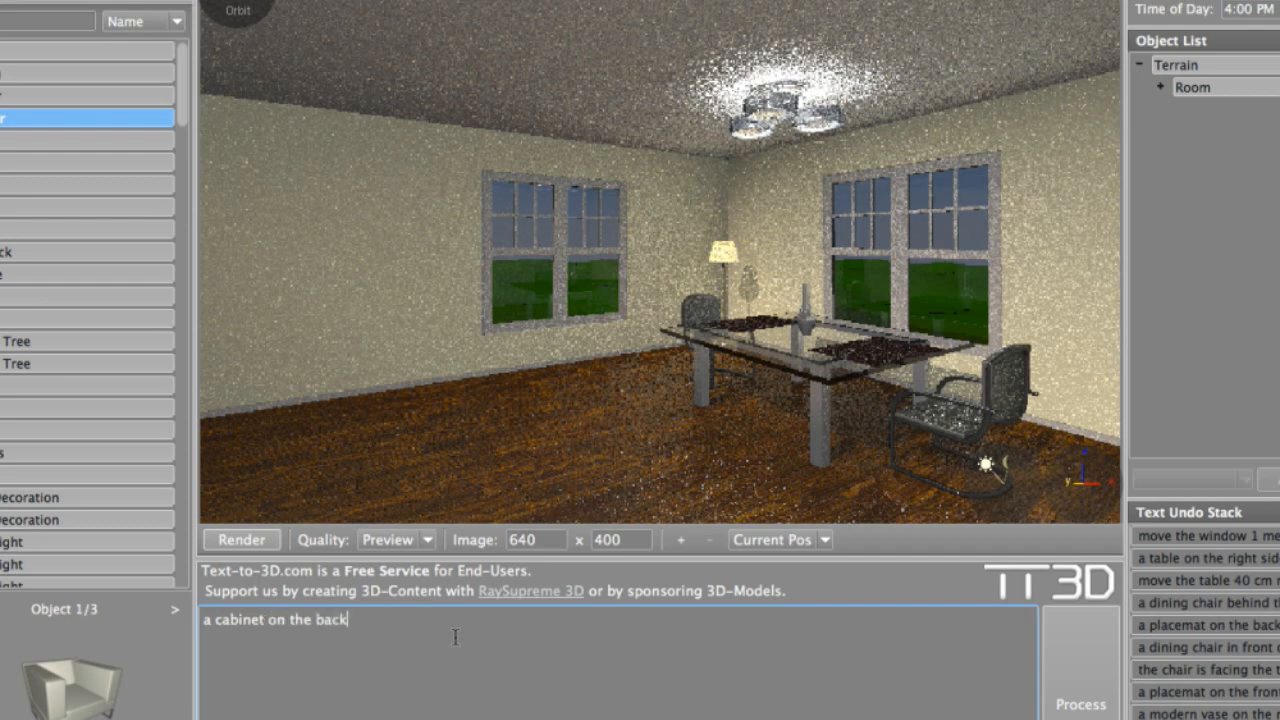
{"action": "type", "text": "edge of the"}
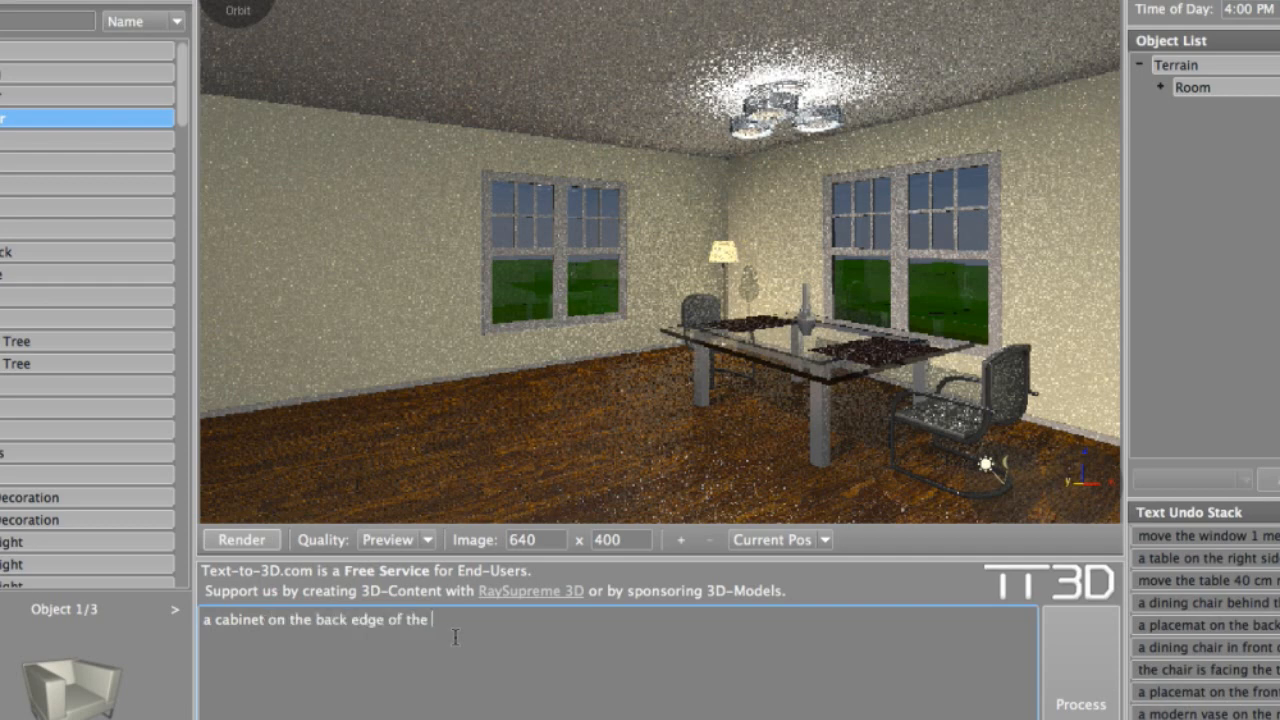
{"action": "type", "text": "floo"}
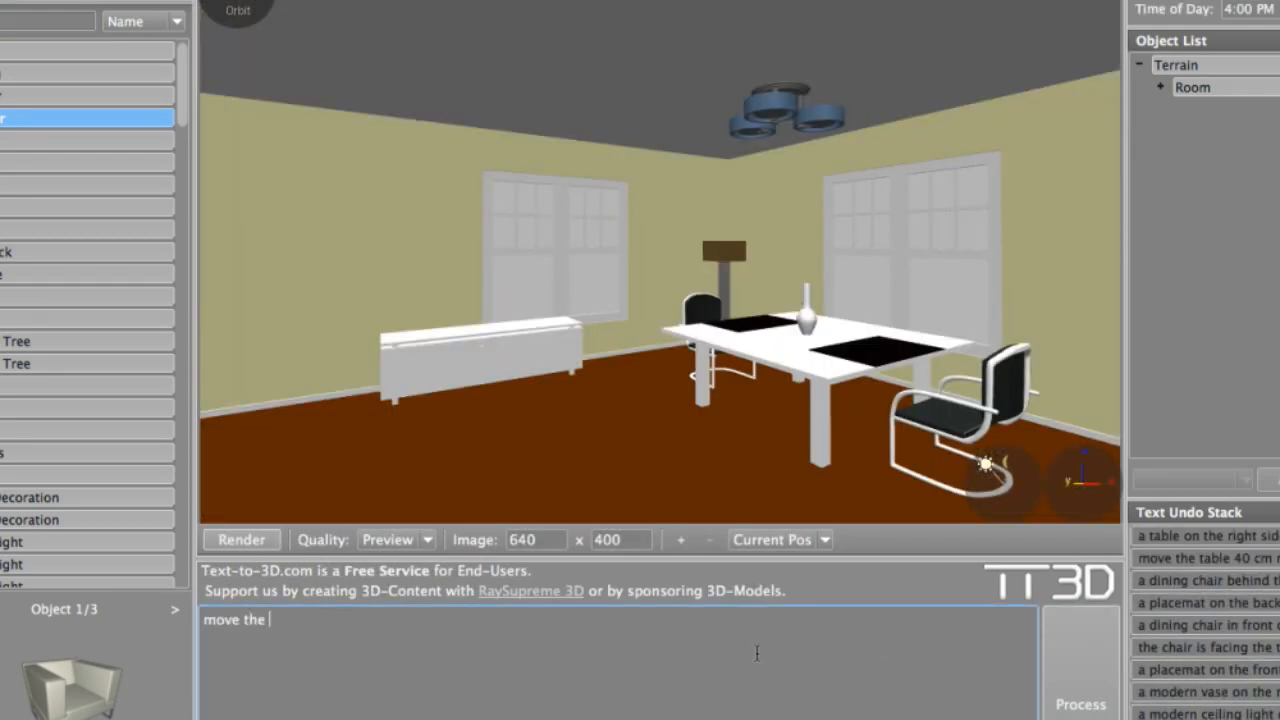
{"action": "type", "text": "cabinet 1"}
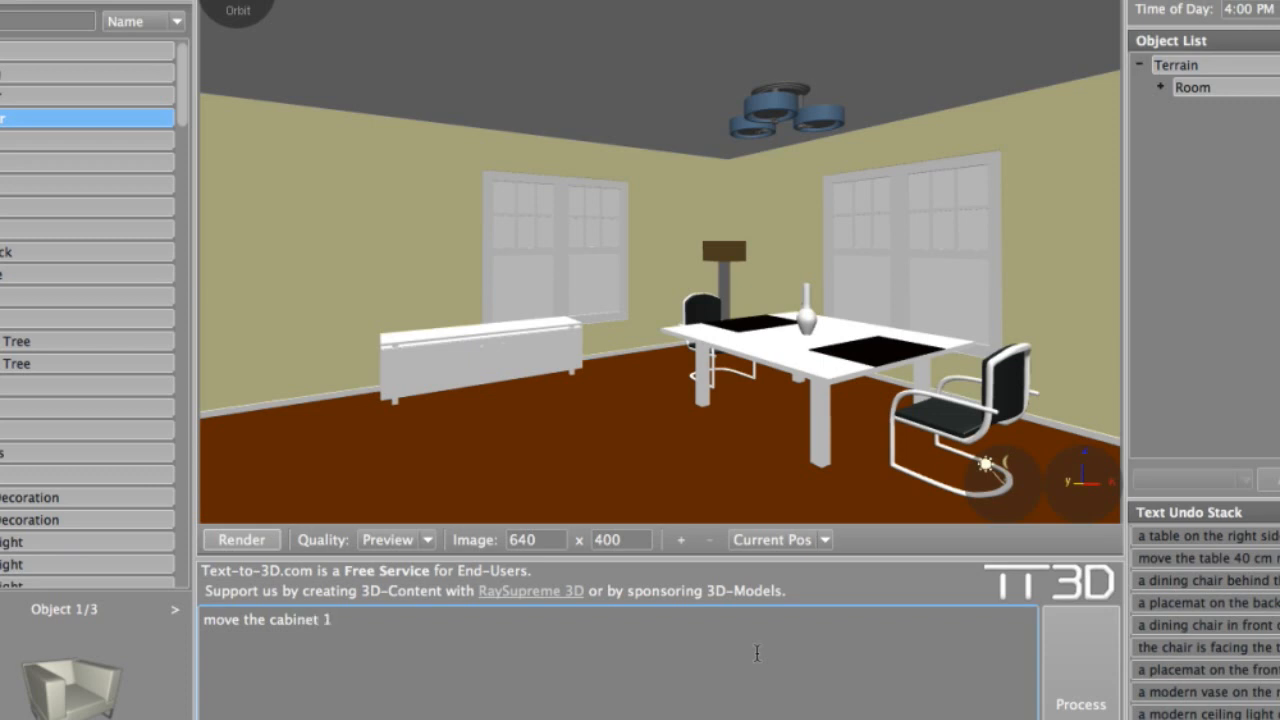
{"action": "type", "text": "50 cm lef"}
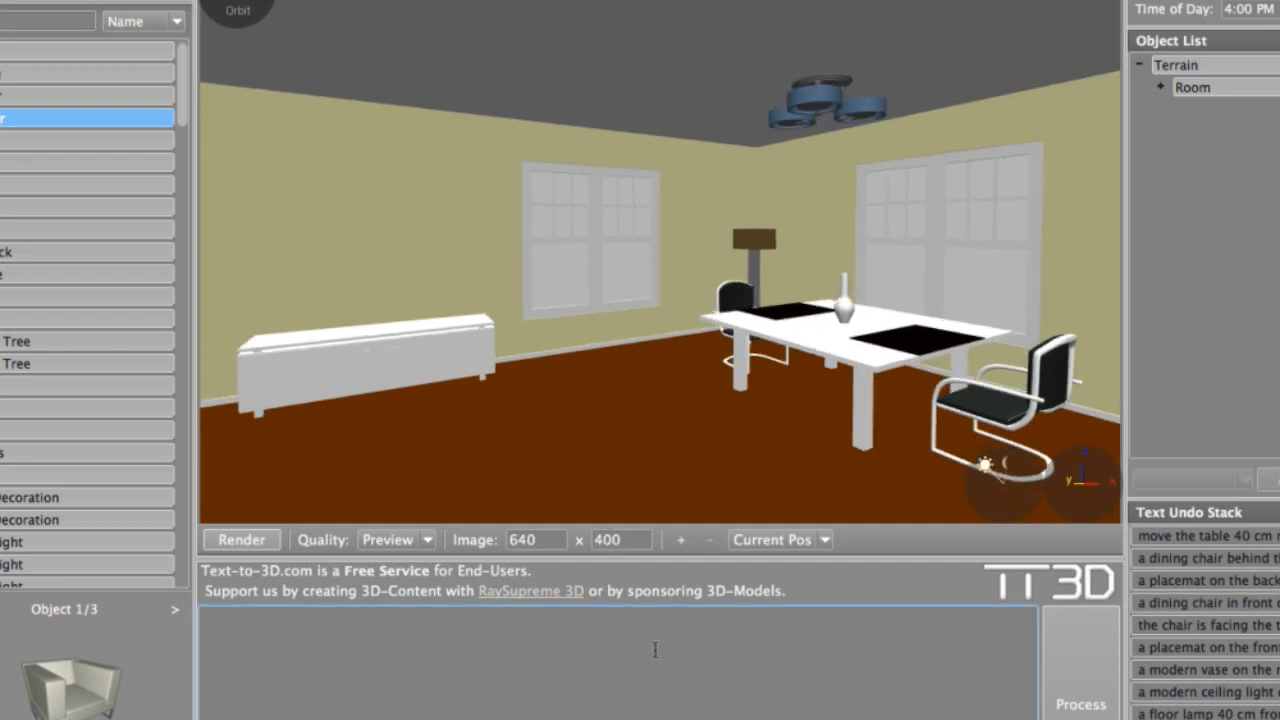
{"action": "type", "text": "a flower va"}
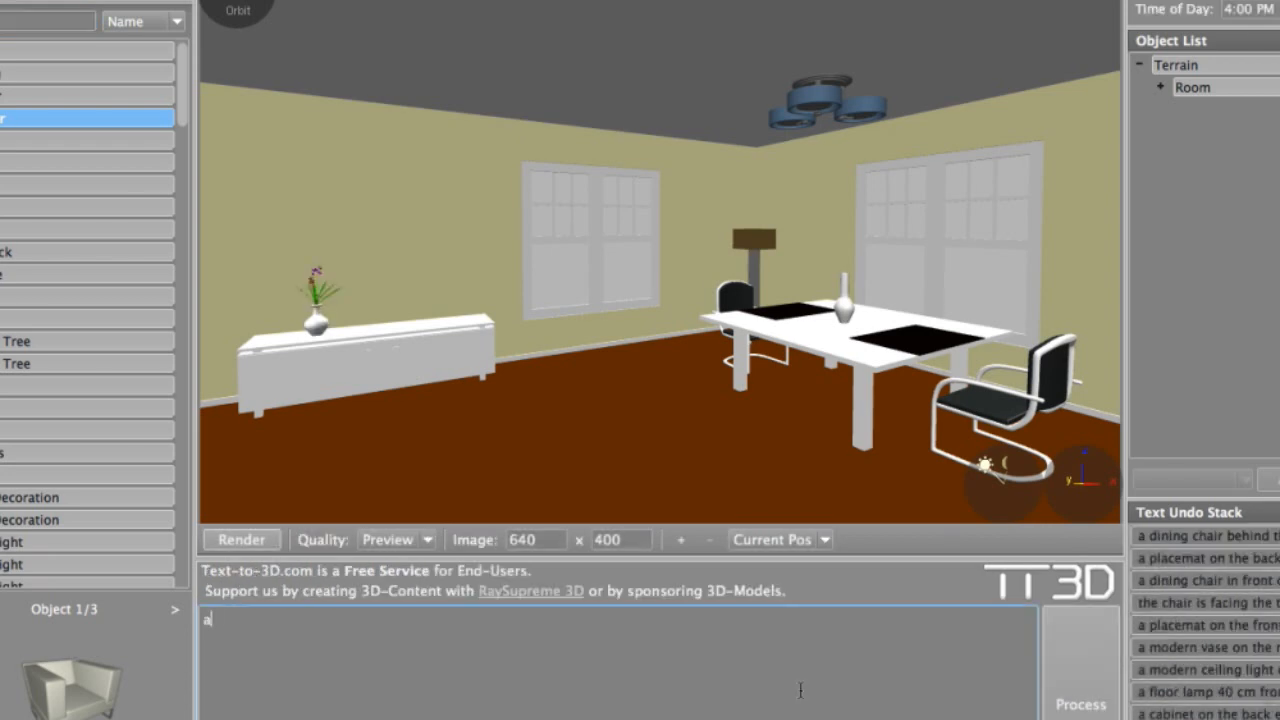
{"action": "type", "text": "n 150 cm wide and"}
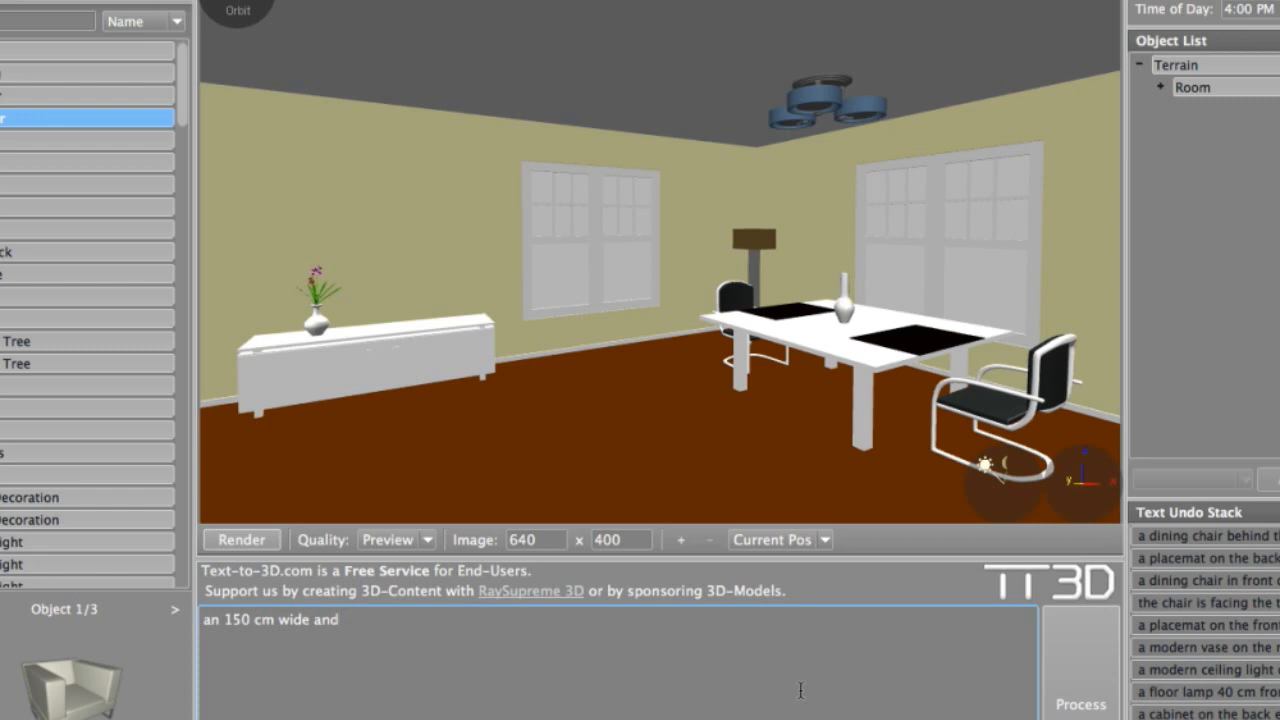
- Hang a 150 cm "marylin monroe color" picture on the back wall and render to check it
{"action": "type", "text": "150 cm high picture of"}
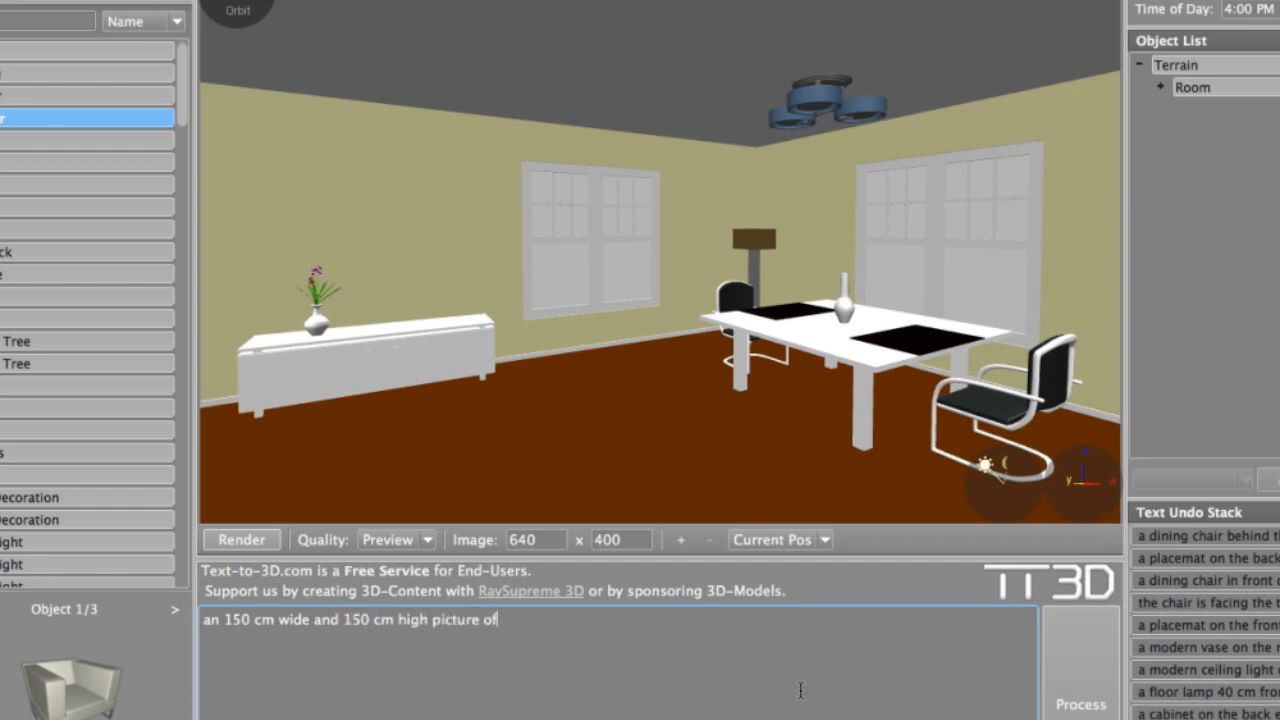
{"action": "type", "text": "\""}
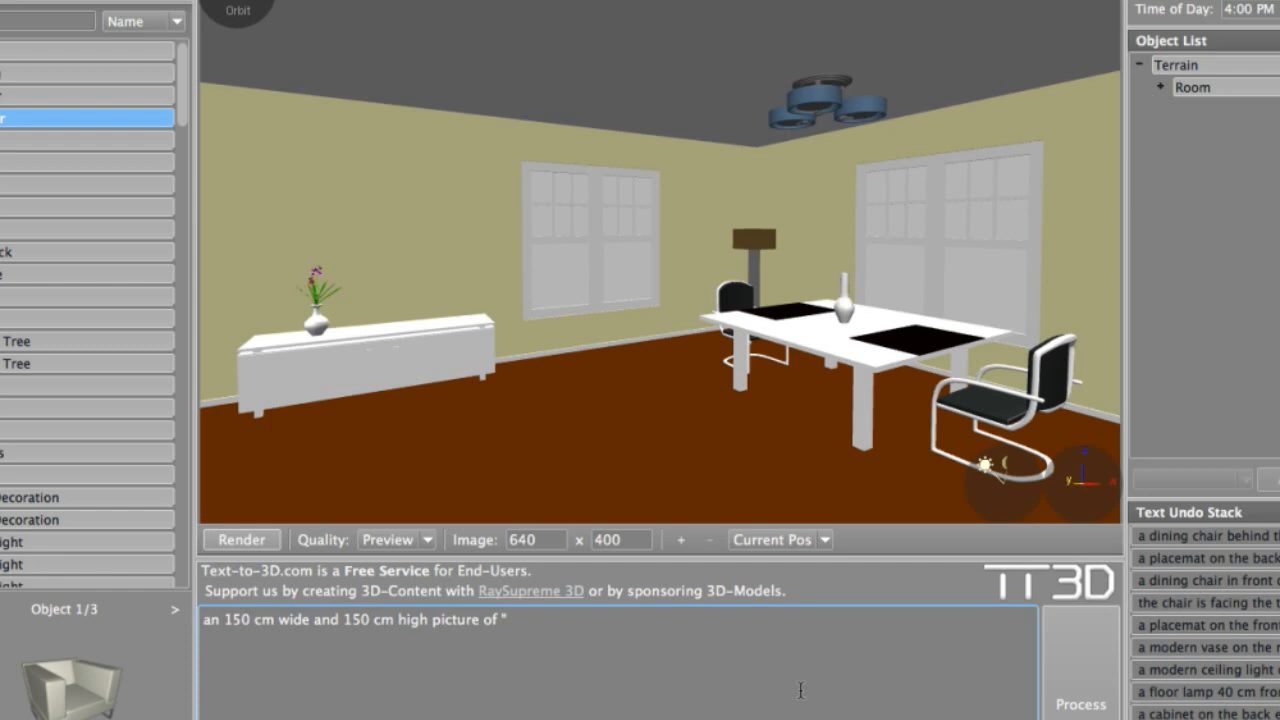
{"action": "type", "text": "marylin"}
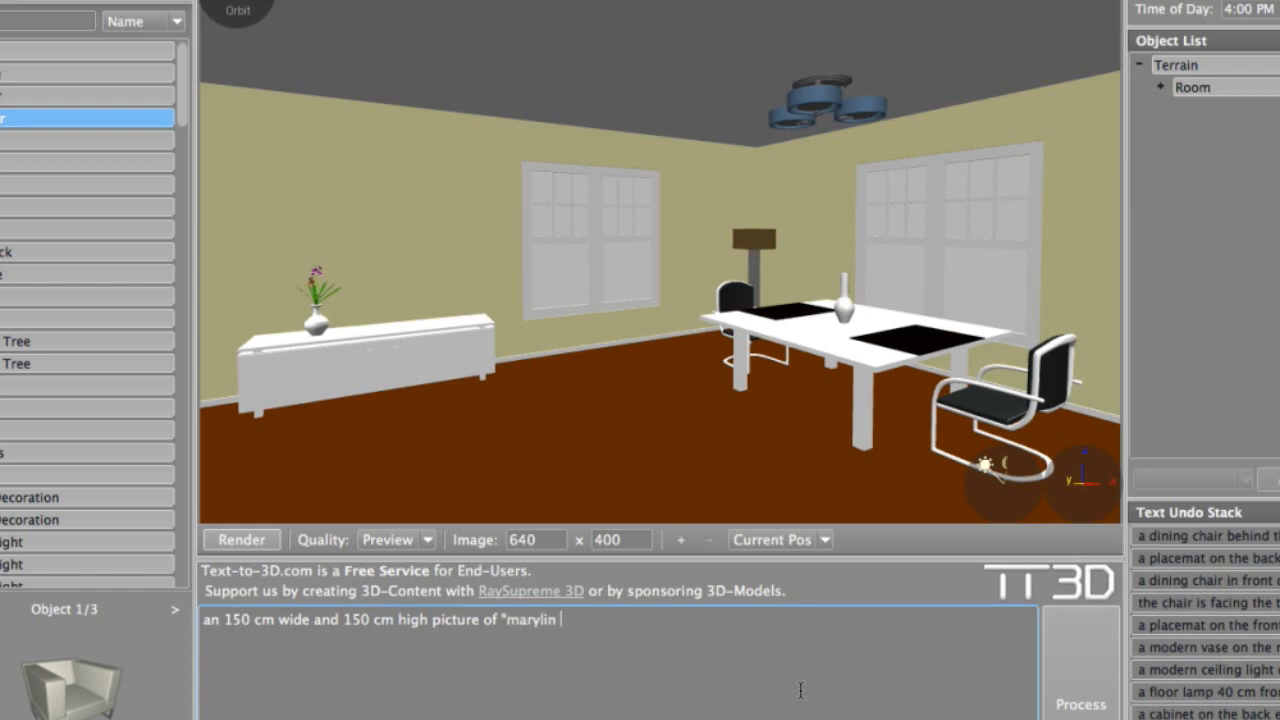
{"action": "type", "text": "monroe co"}
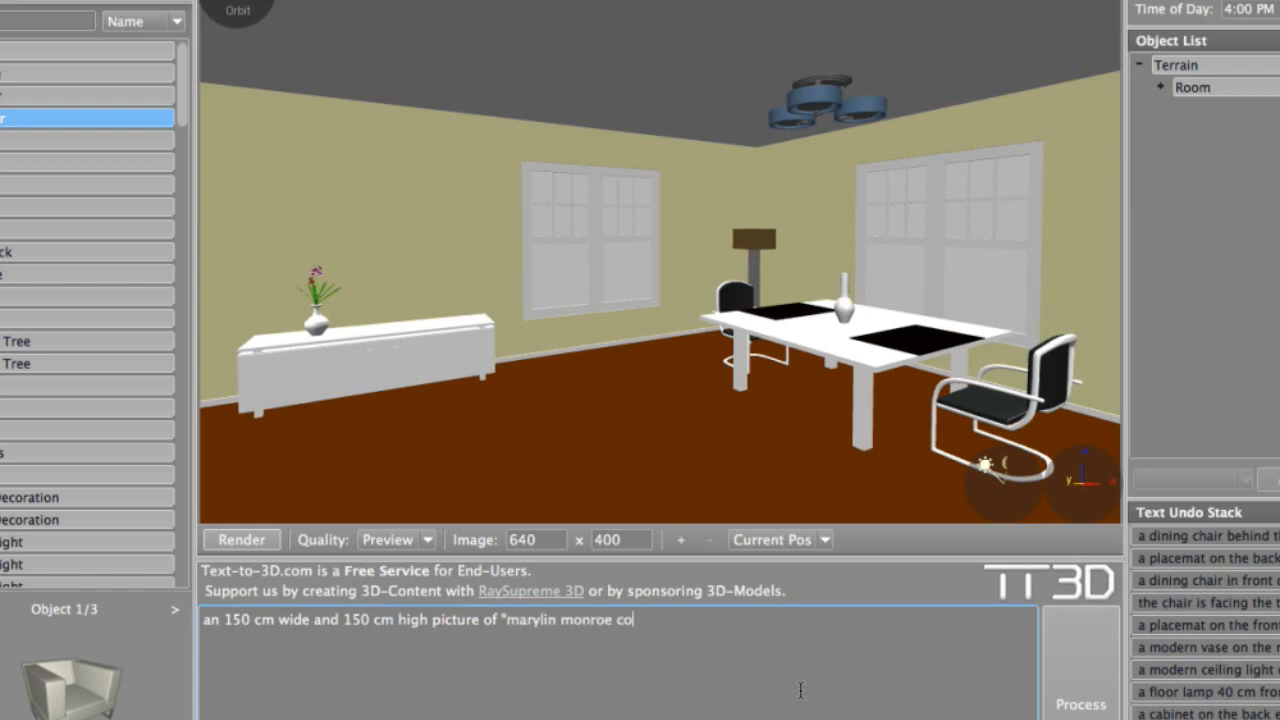
{"action": "type", "text": "lor\" on"}
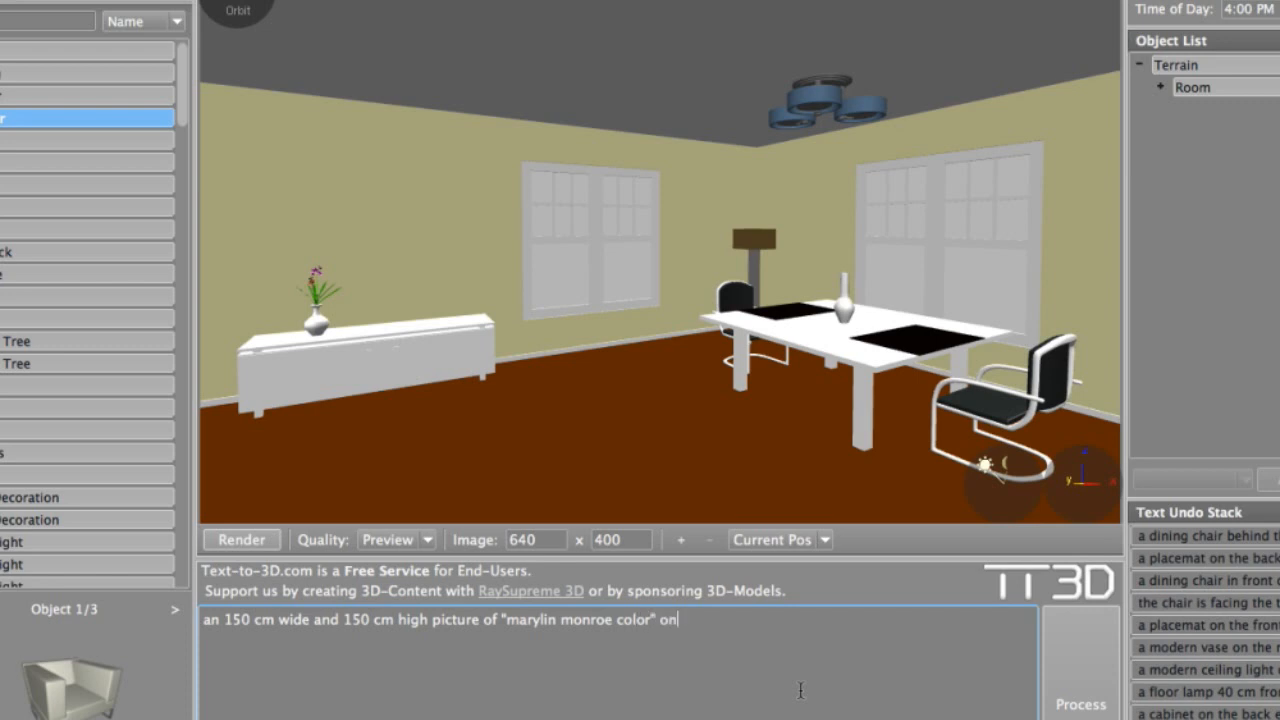
{"action": "type", "text": "the ba"}
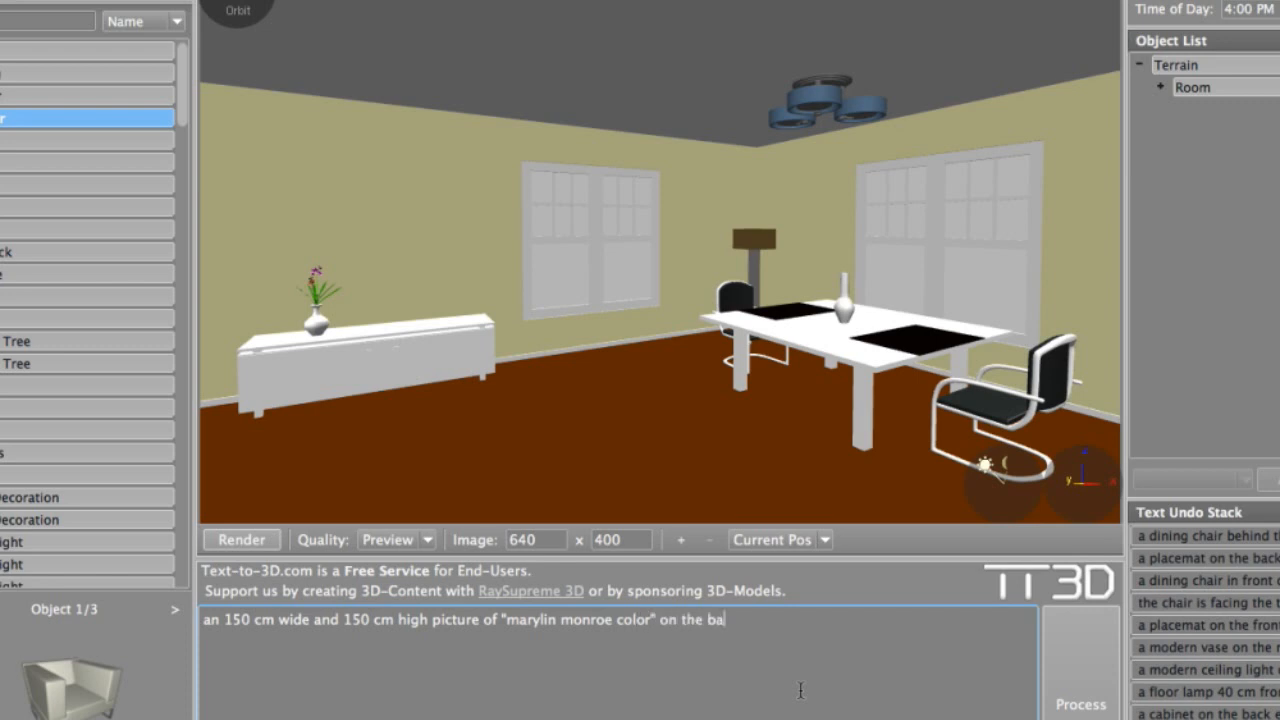
{"action": "type", "text": "ck wall."}
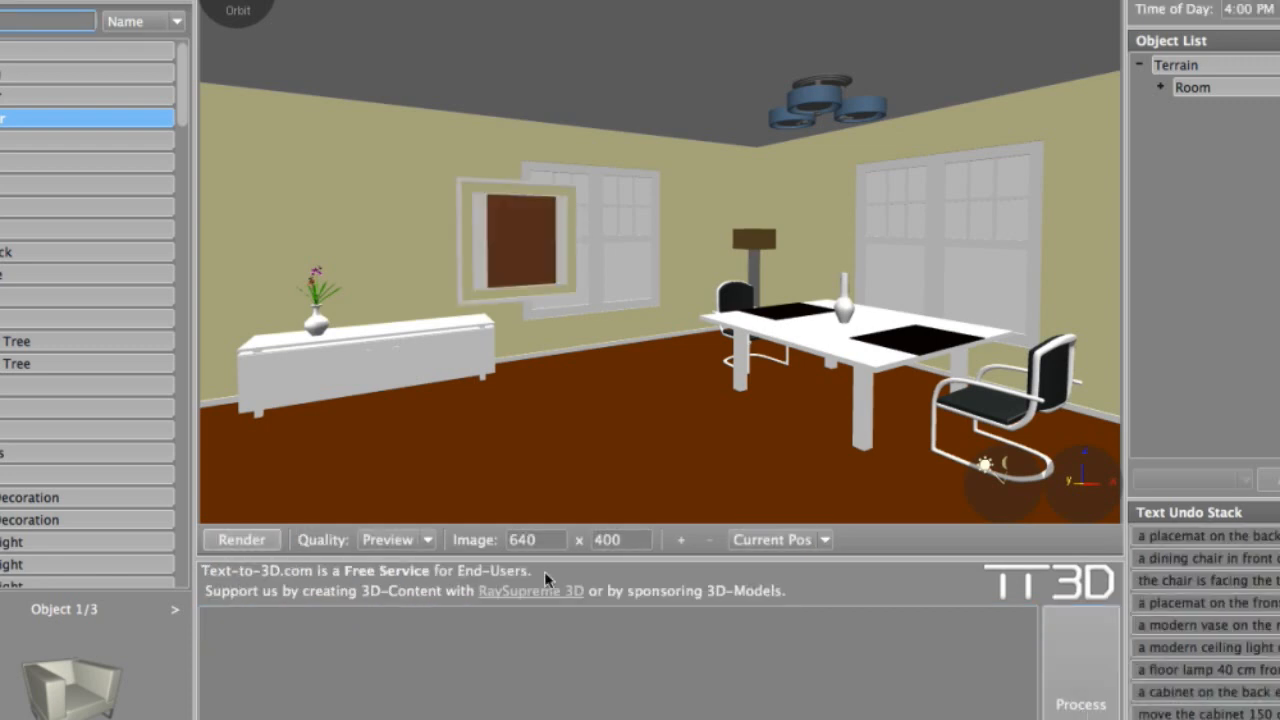
{"action": "left_click", "coordinate": [240, 540]}
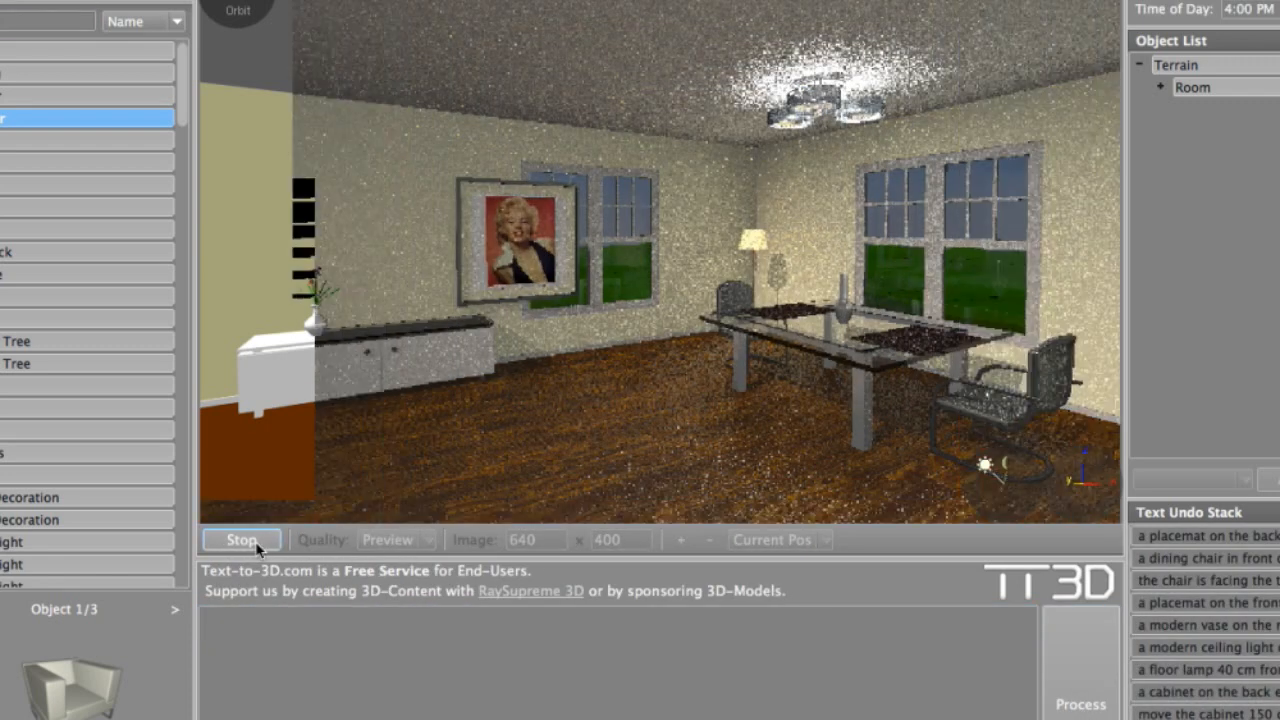
{"action": "left_click", "coordinate": [240, 540]}
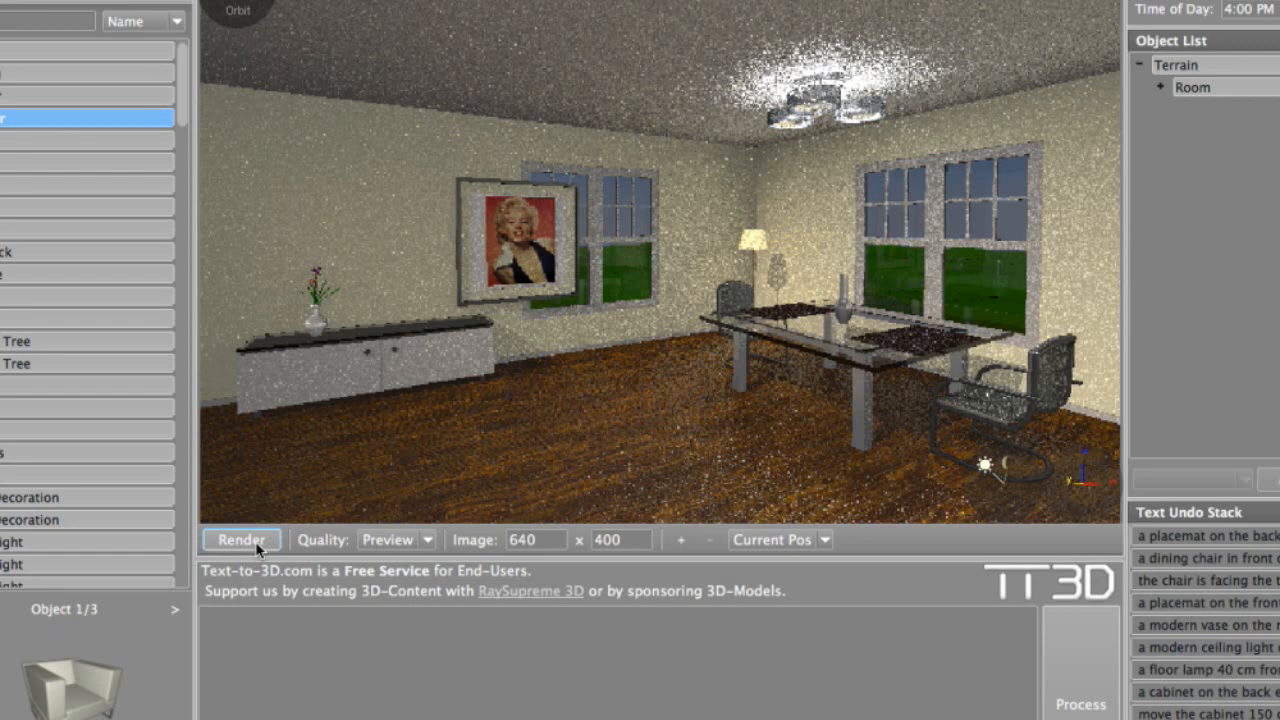
- Move the picture 150 cm left and then 30 cm up
{"action": "type", "text": "move the picture 150 cm le"}
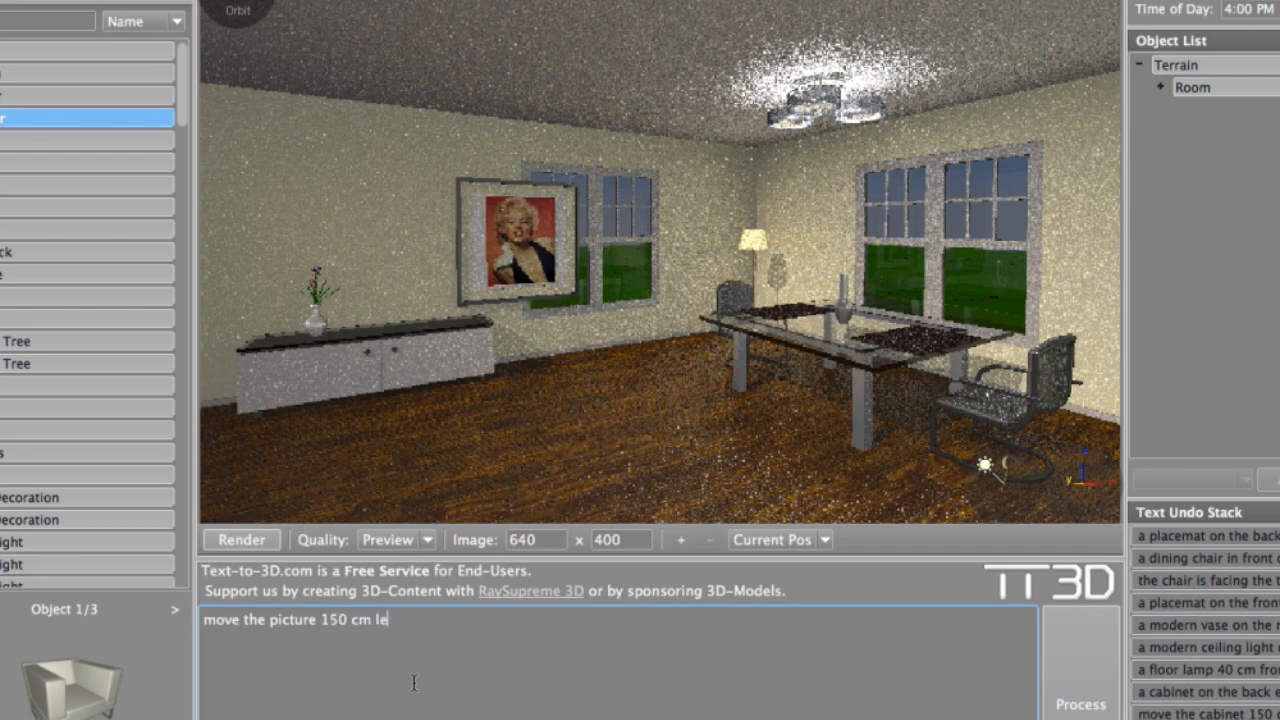
{"action": "left_click", "coordinate": [1080, 700]}
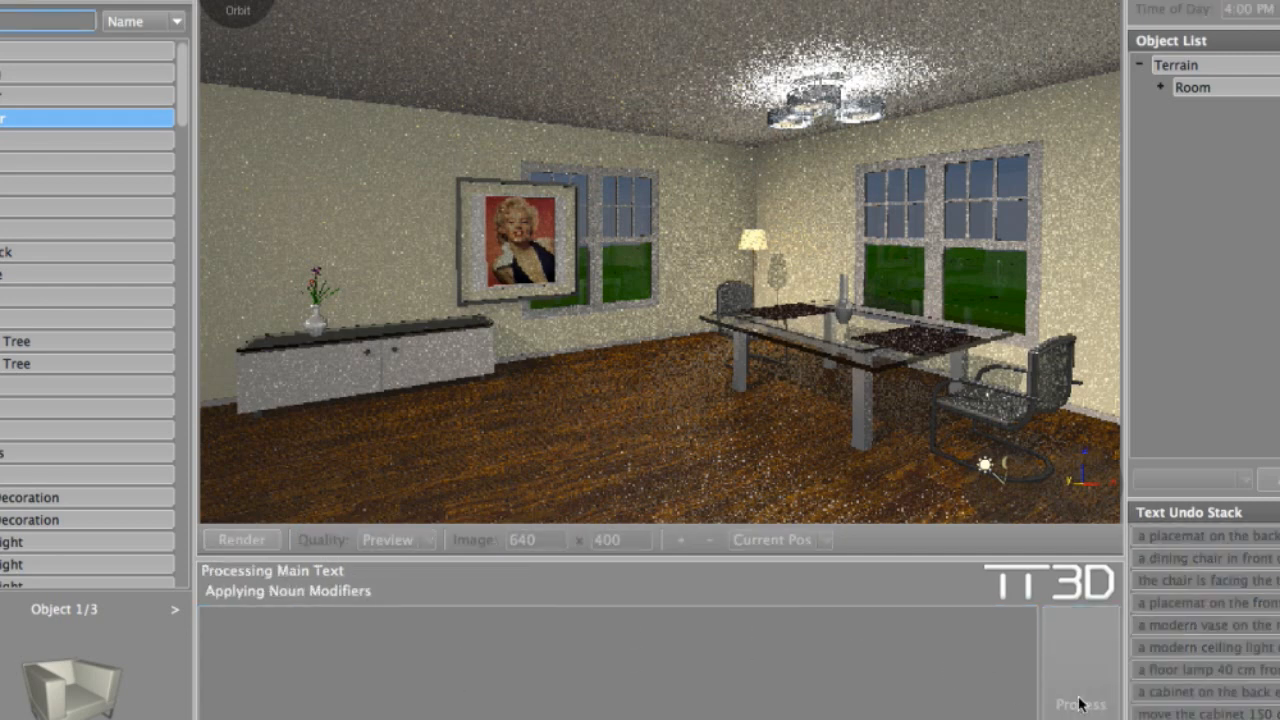
{"action": "type", "text": "move the picture 30 cm u"}
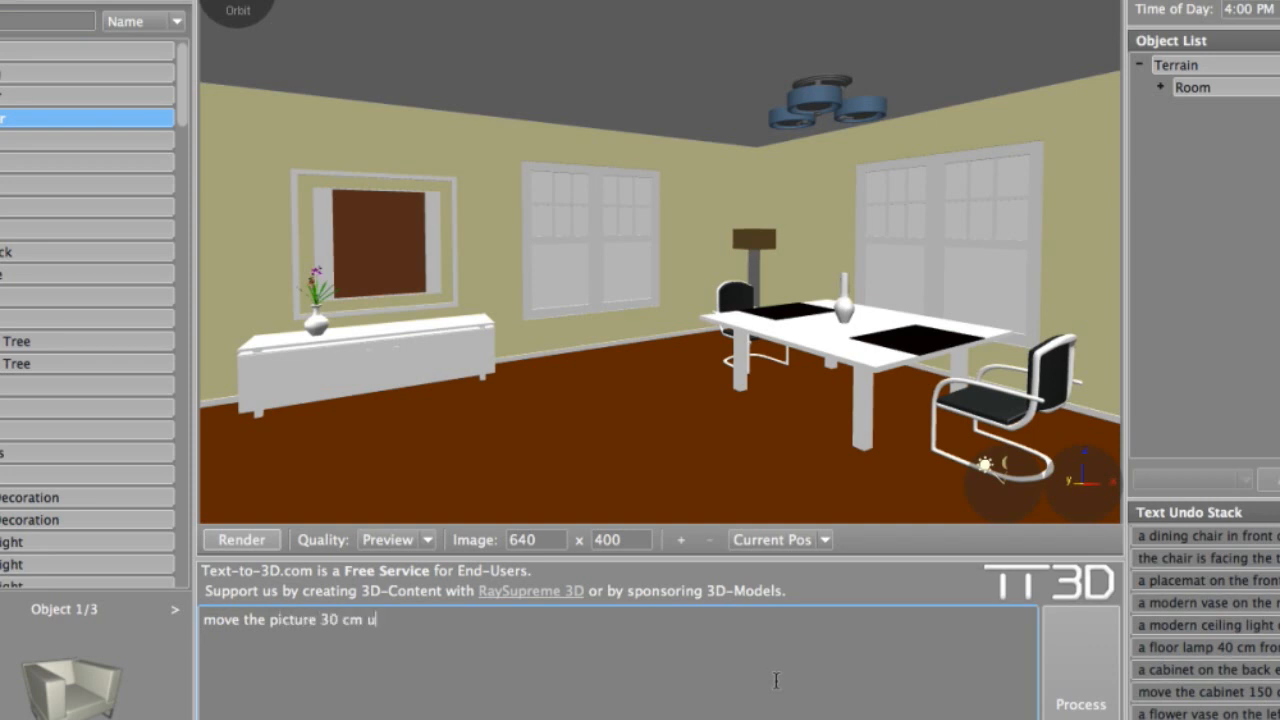
{"action": "left_click", "coordinate": [1076, 698]}
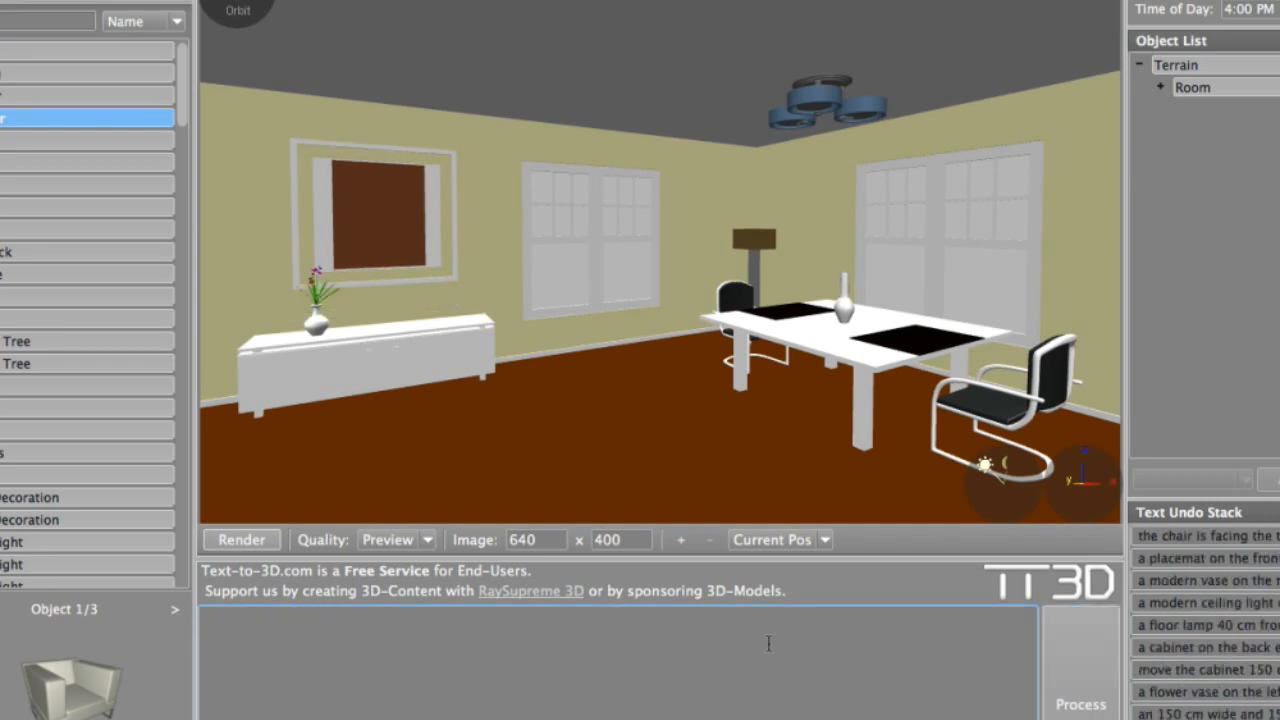
- Add a vent on the right wall, moved 180 cm left and 50 cm up
{"action": "type", "text": "a vent on the"}
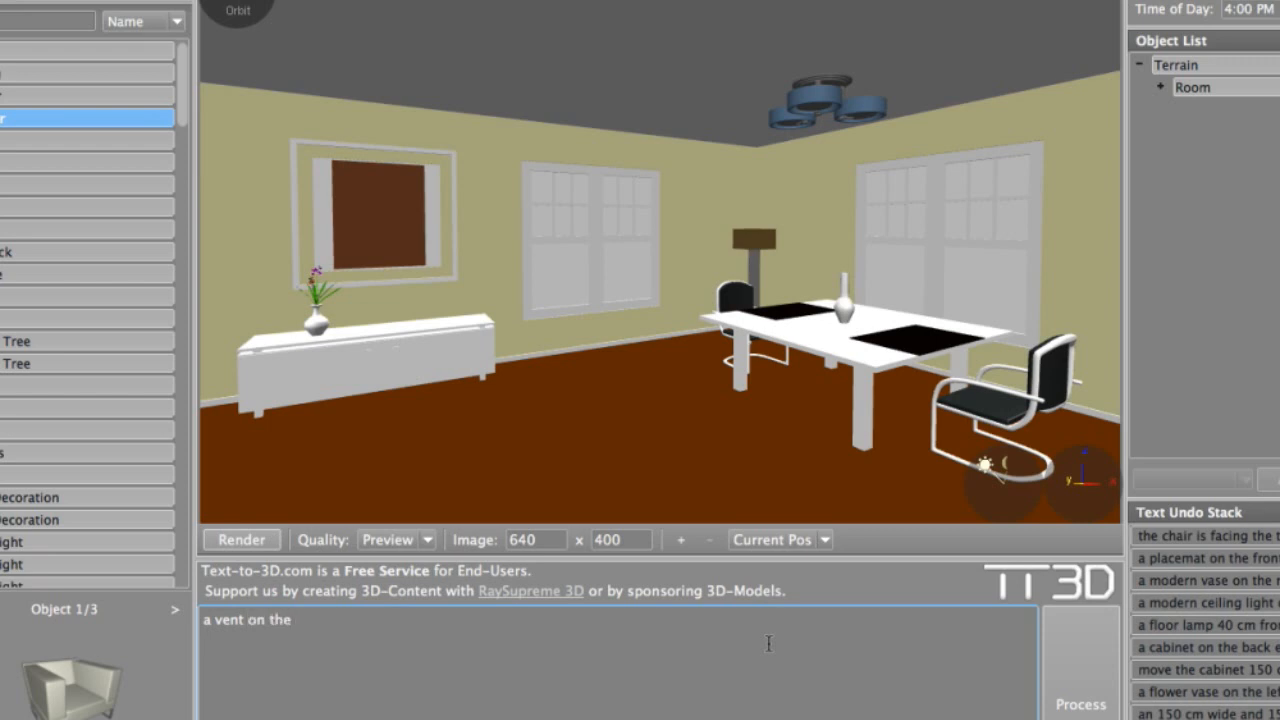
{"action": "type", "text": "right wall of the room"}
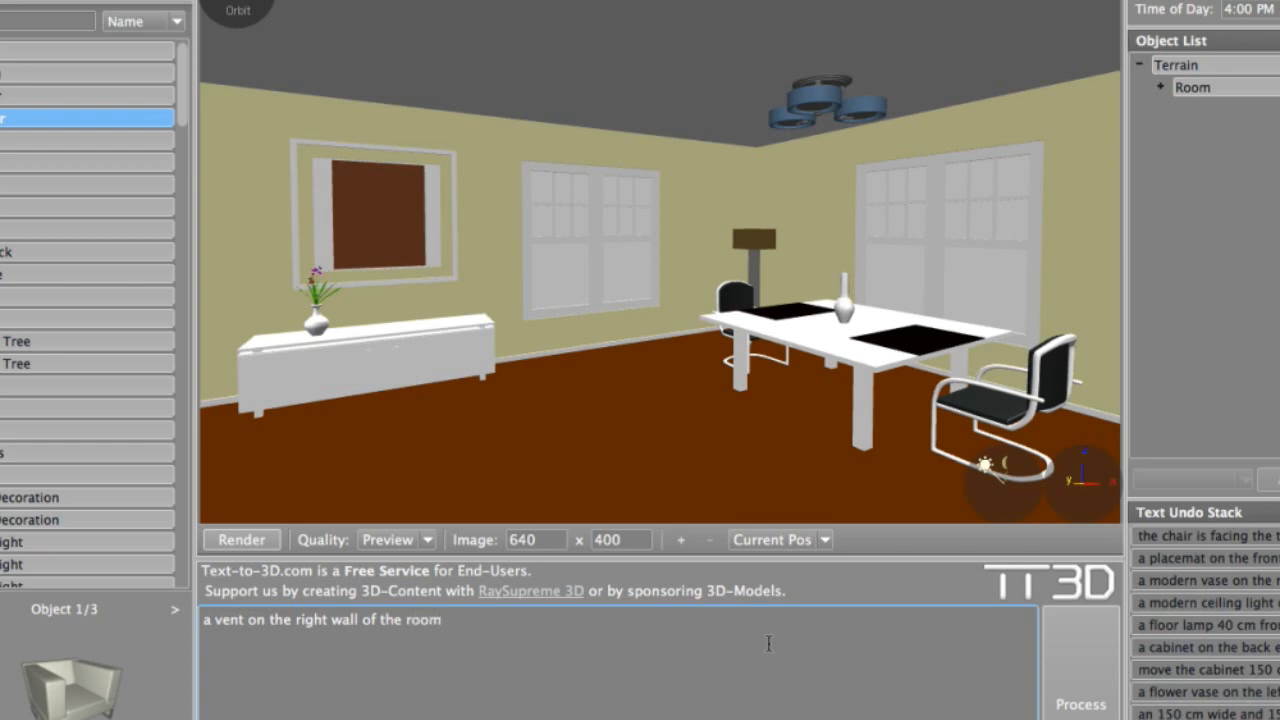
{"action": "type", "text": ". move th"}
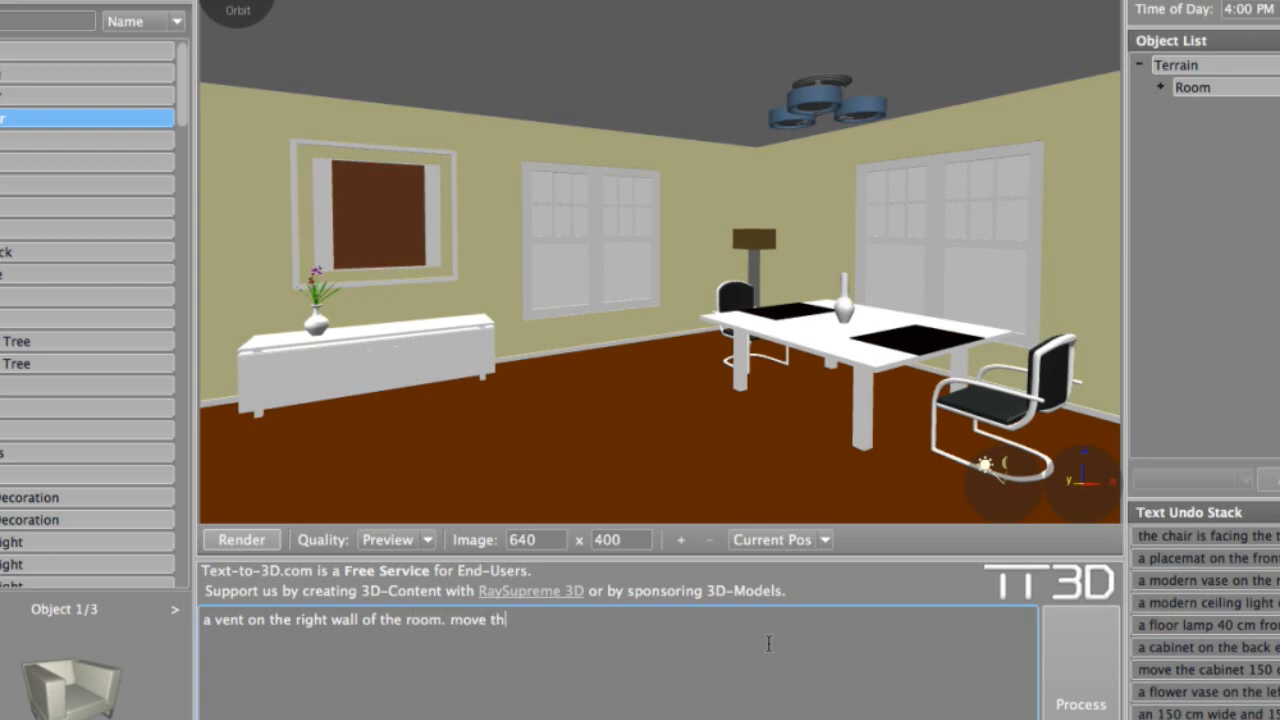
{"action": "type", "text": "e vent 180 cm"}
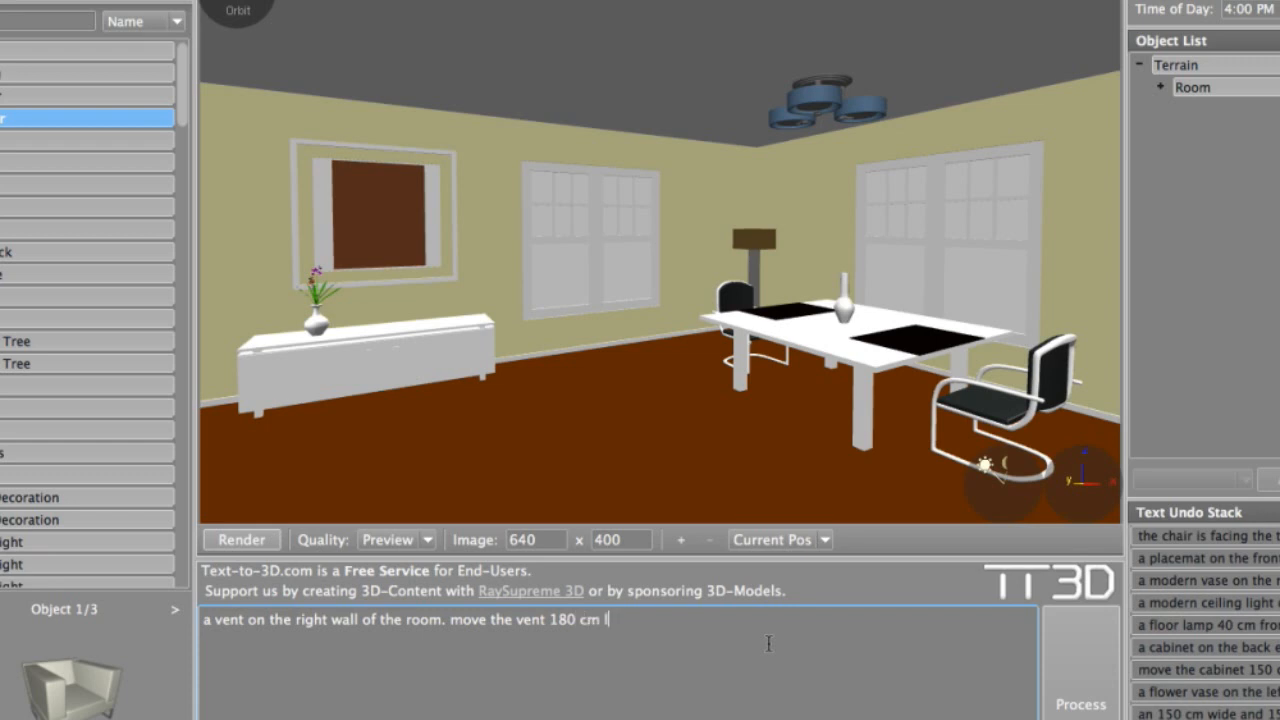
{"action": "type", "text": "left and 50 cm"}
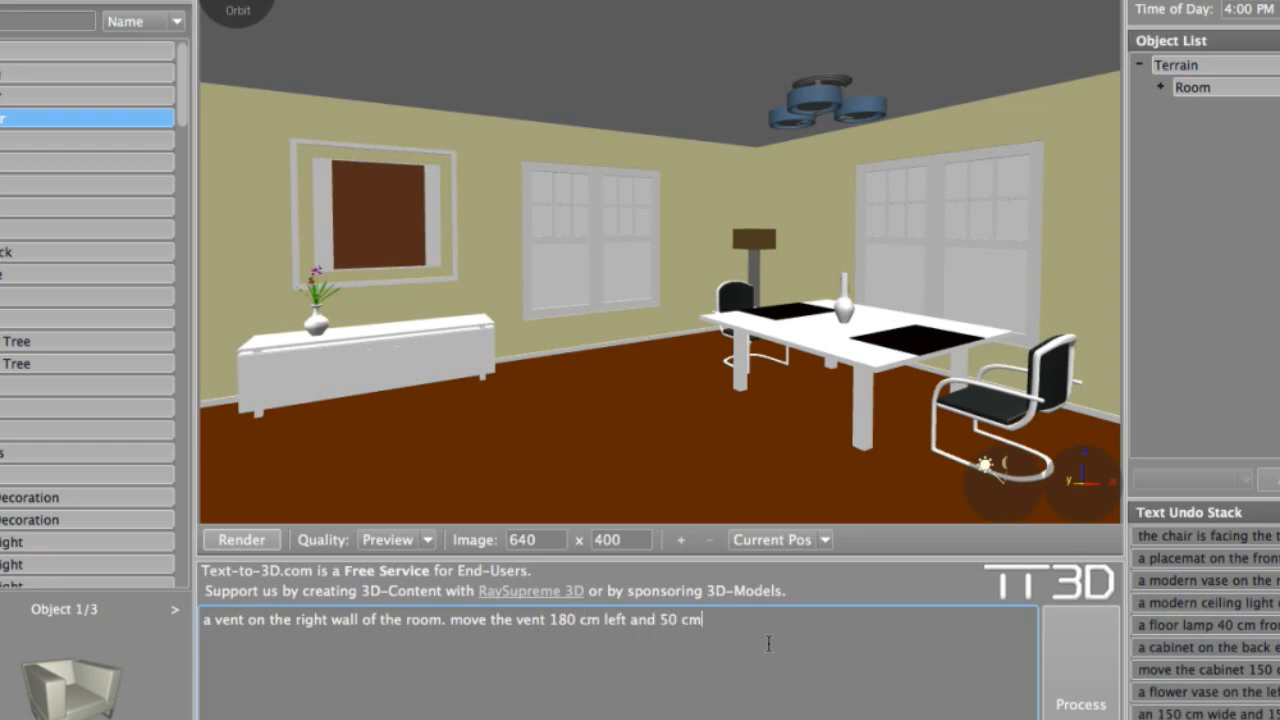
{"action": "type", "text": "up."}
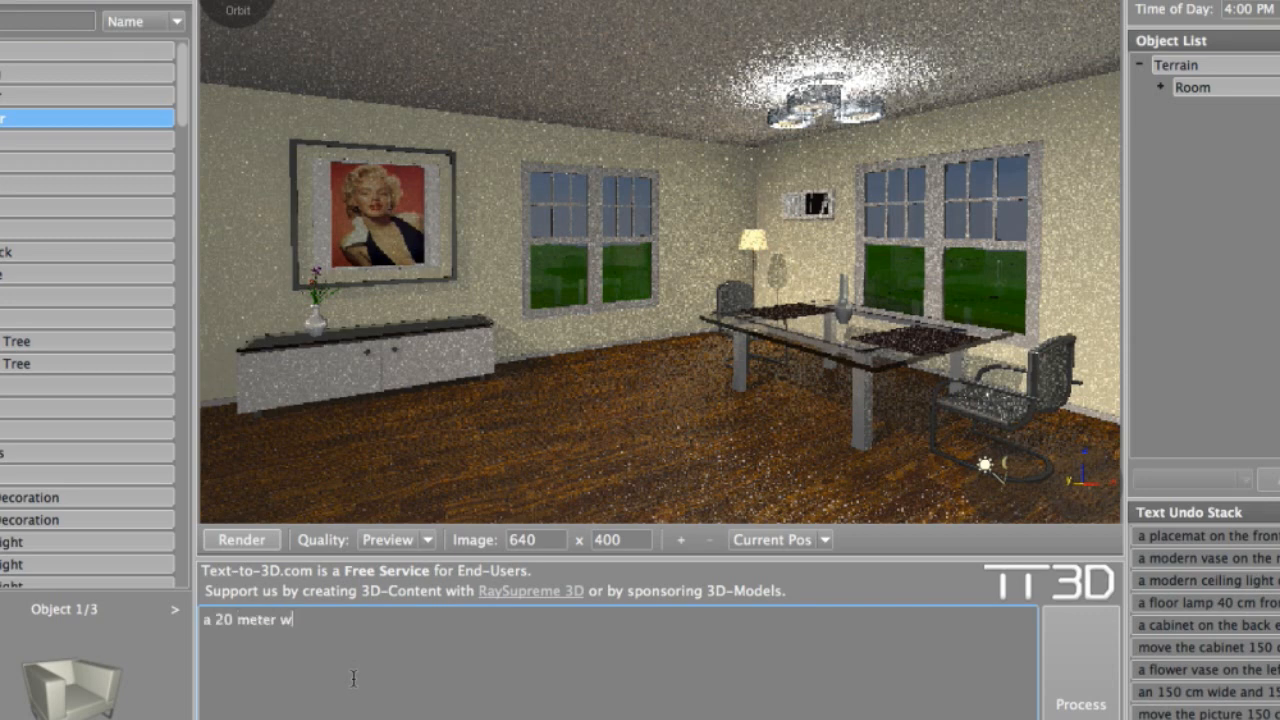
- Add a 20 m wide, 6 m deep woody area 2 m behind the room and render to check the trees
{"action": "type", "text": "ide and 6 meter deep"}
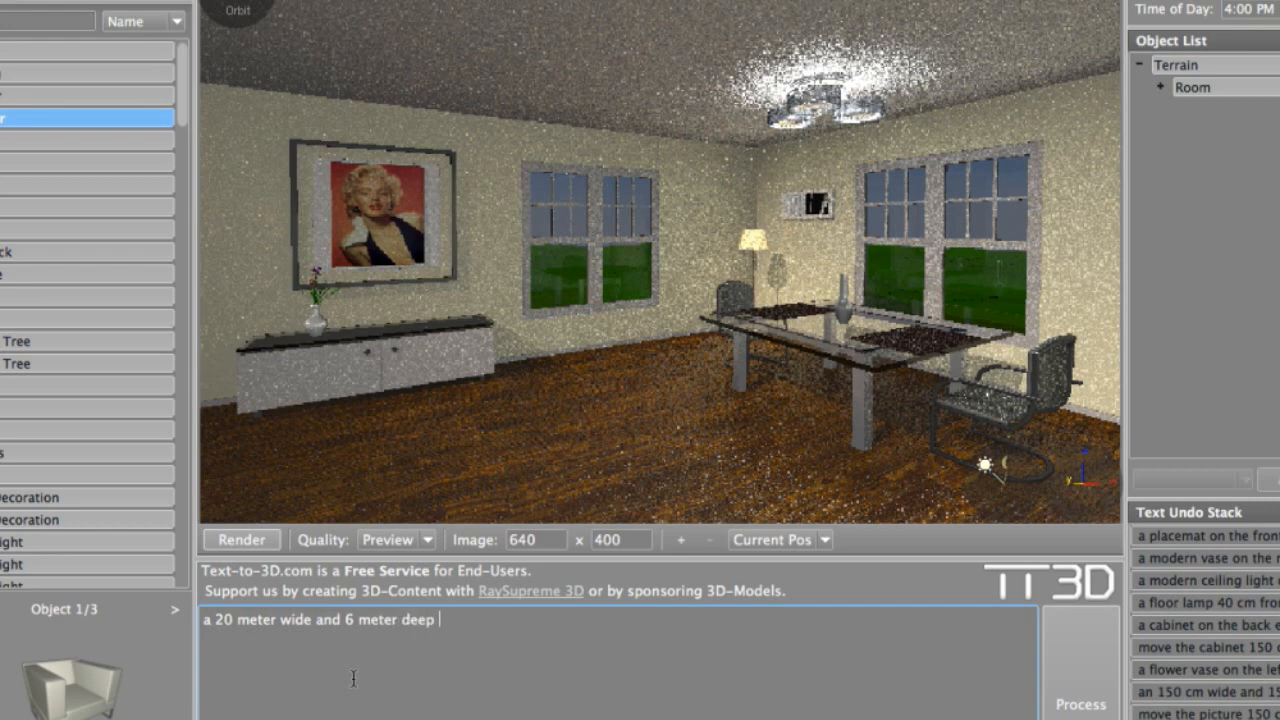
{"action": "type", "text": "woody a"}
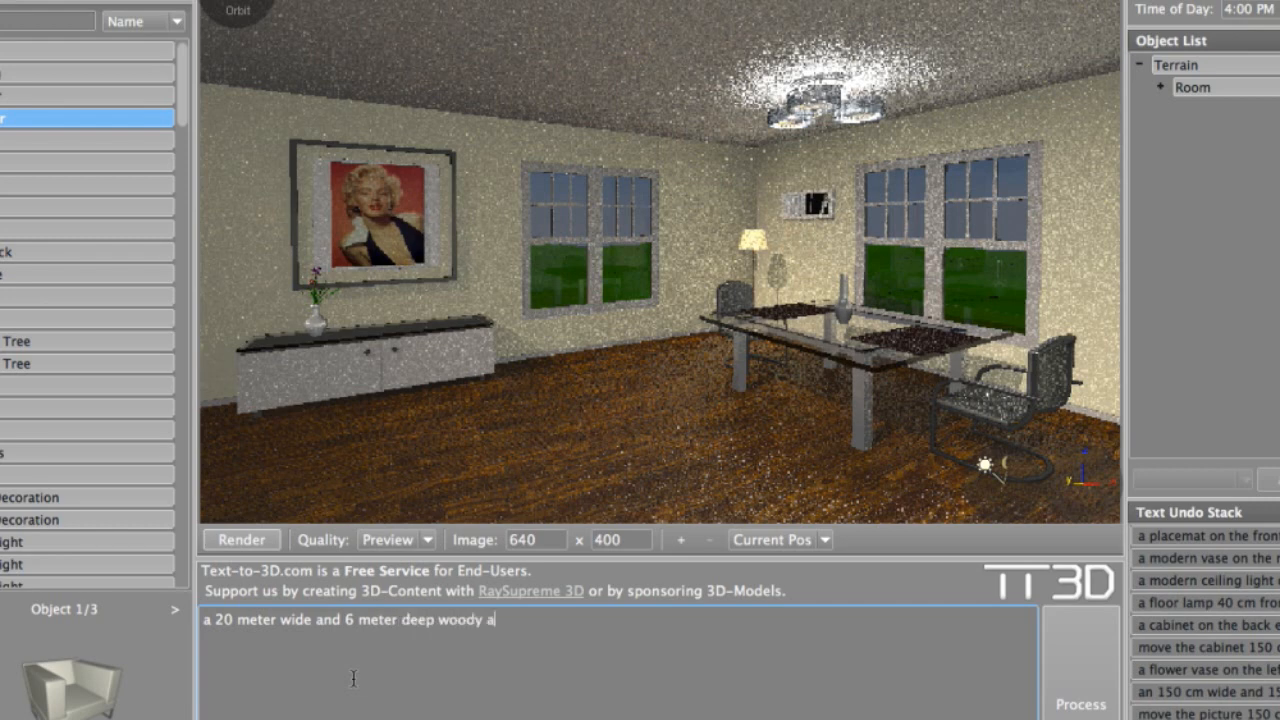
{"action": "type", "text": "rea 2 meter behind o"}
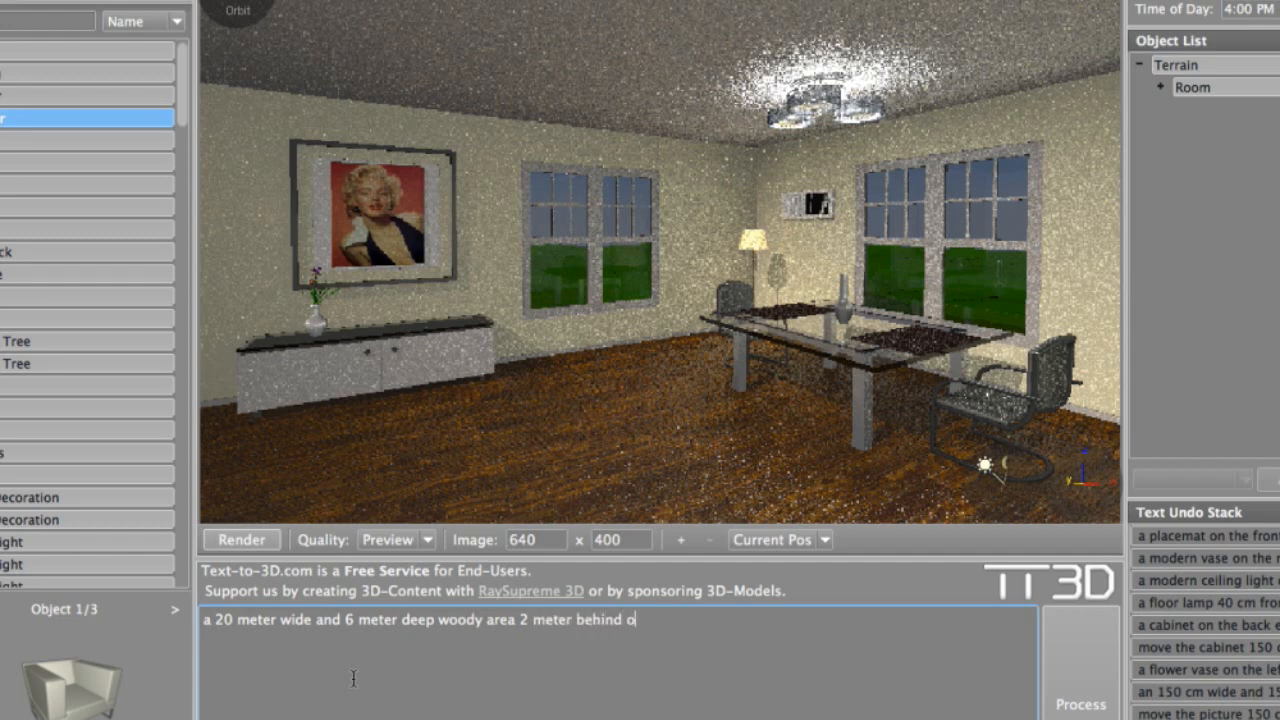
{"action": "type", "text": "f the room."}
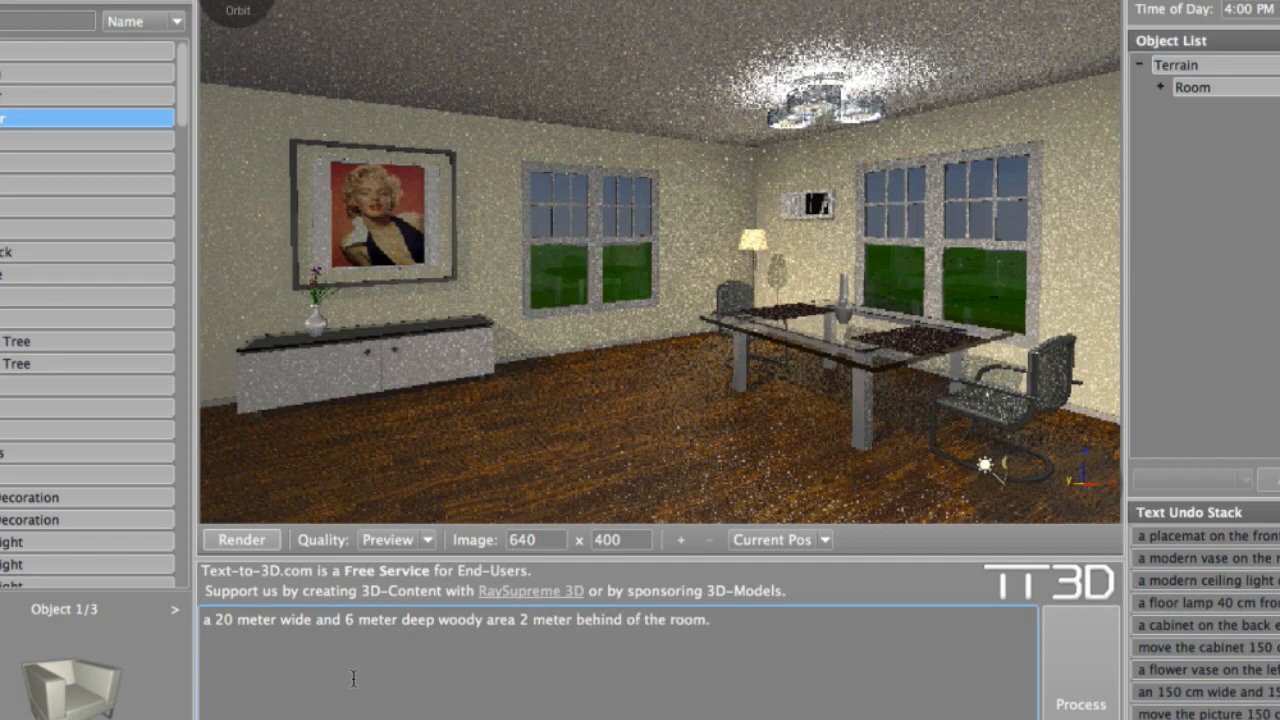
{"action": "left_click", "coordinate": [1080, 700]}
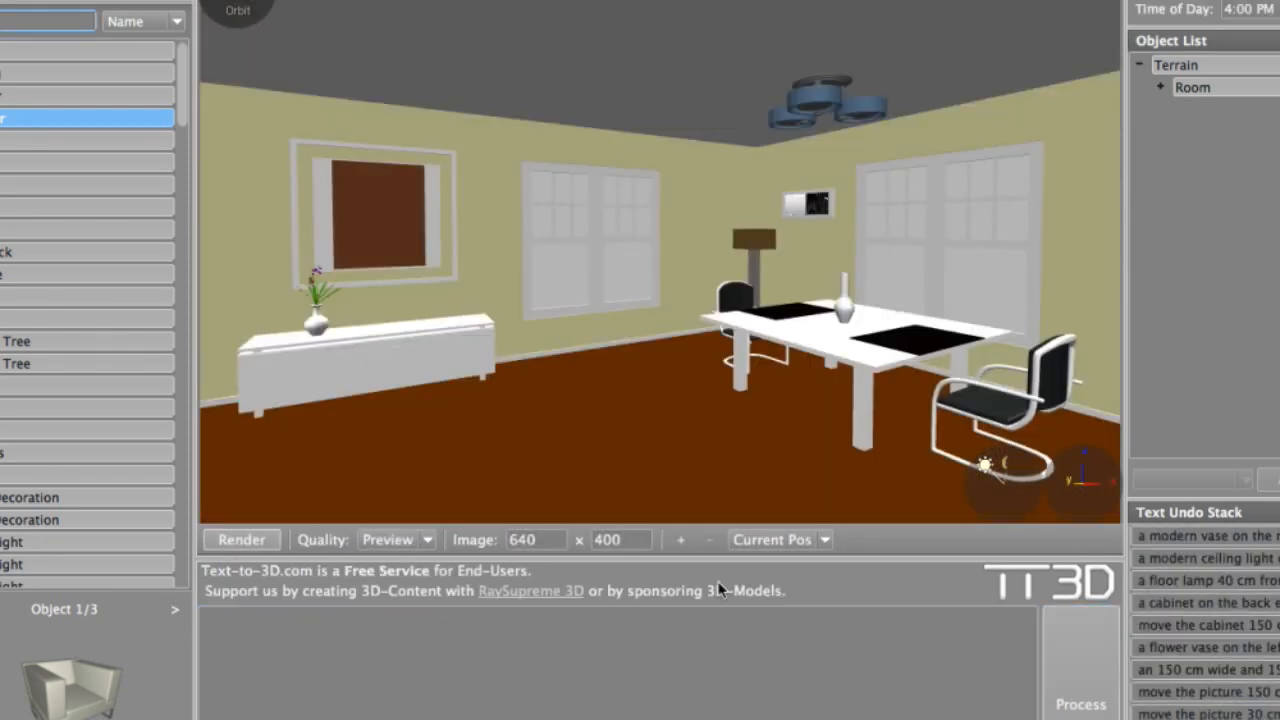
{"action": "left_click", "coordinate": [240, 540]}
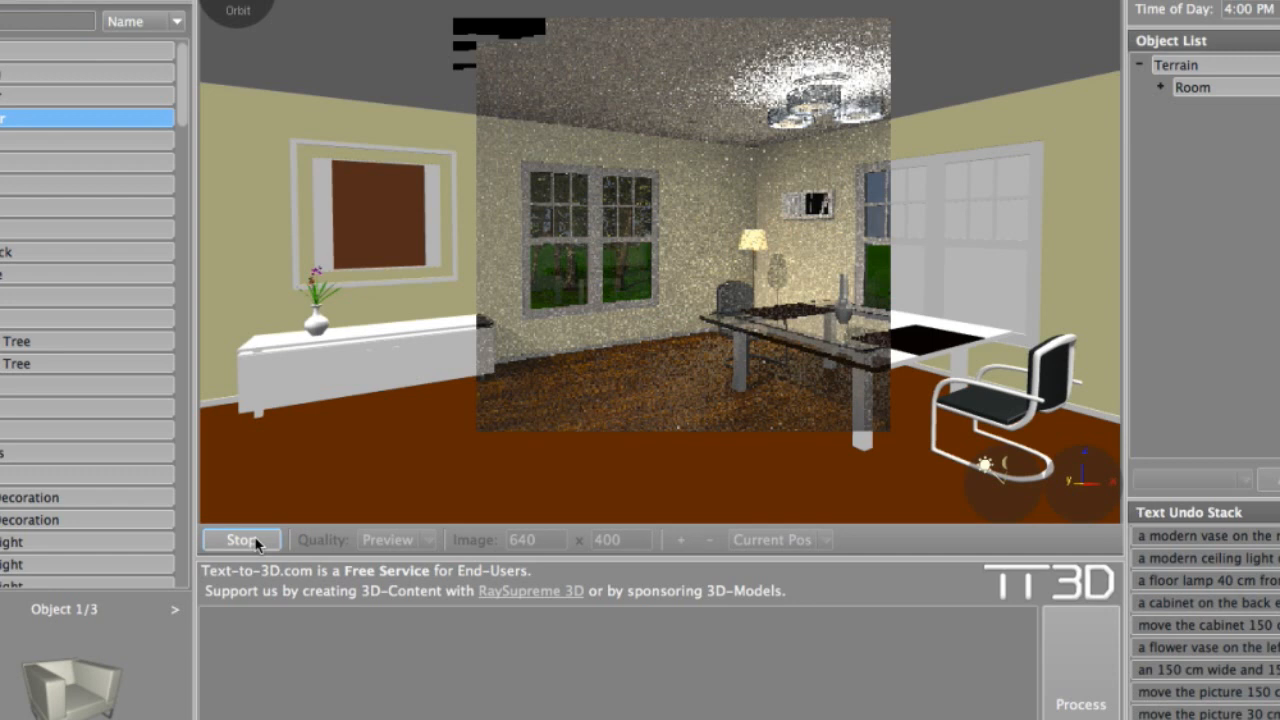
{"action": "left_click", "coordinate": [240, 540]}
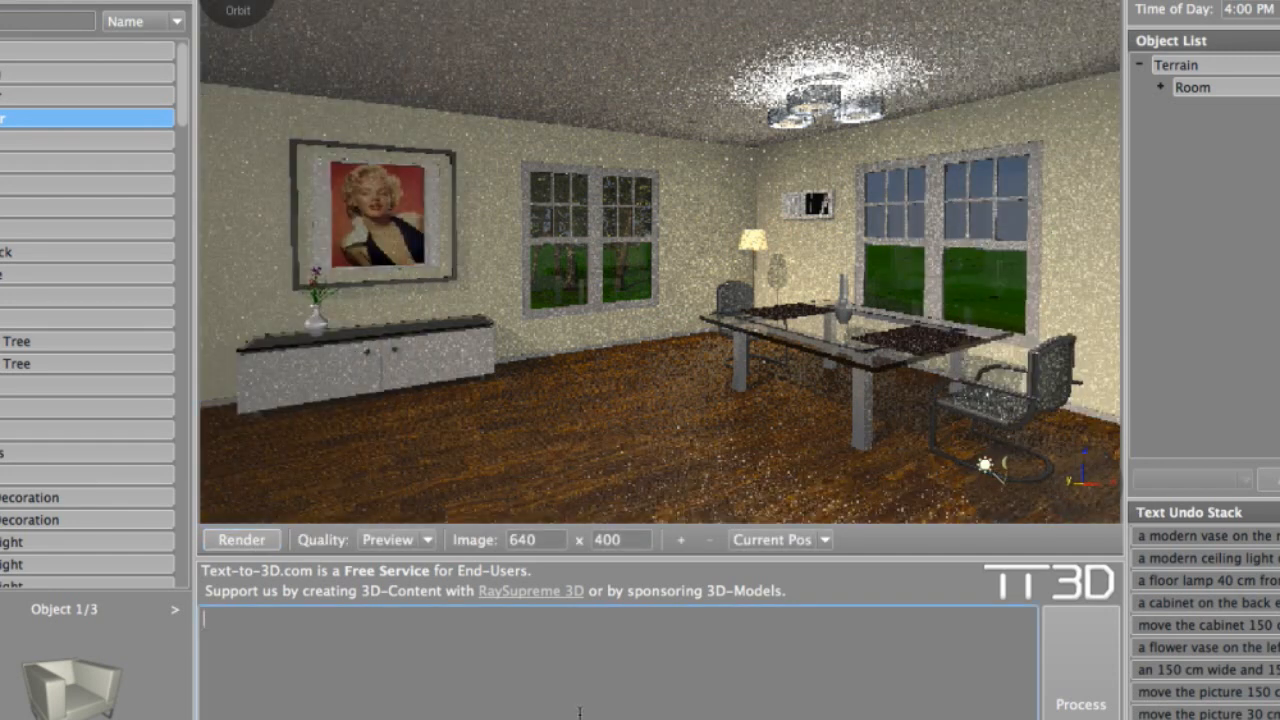
- Add a 6 by 8 m woody area 2 m right of the room and render to see the new trees
{"action": "type", "text": "a 6 meter wide and"}
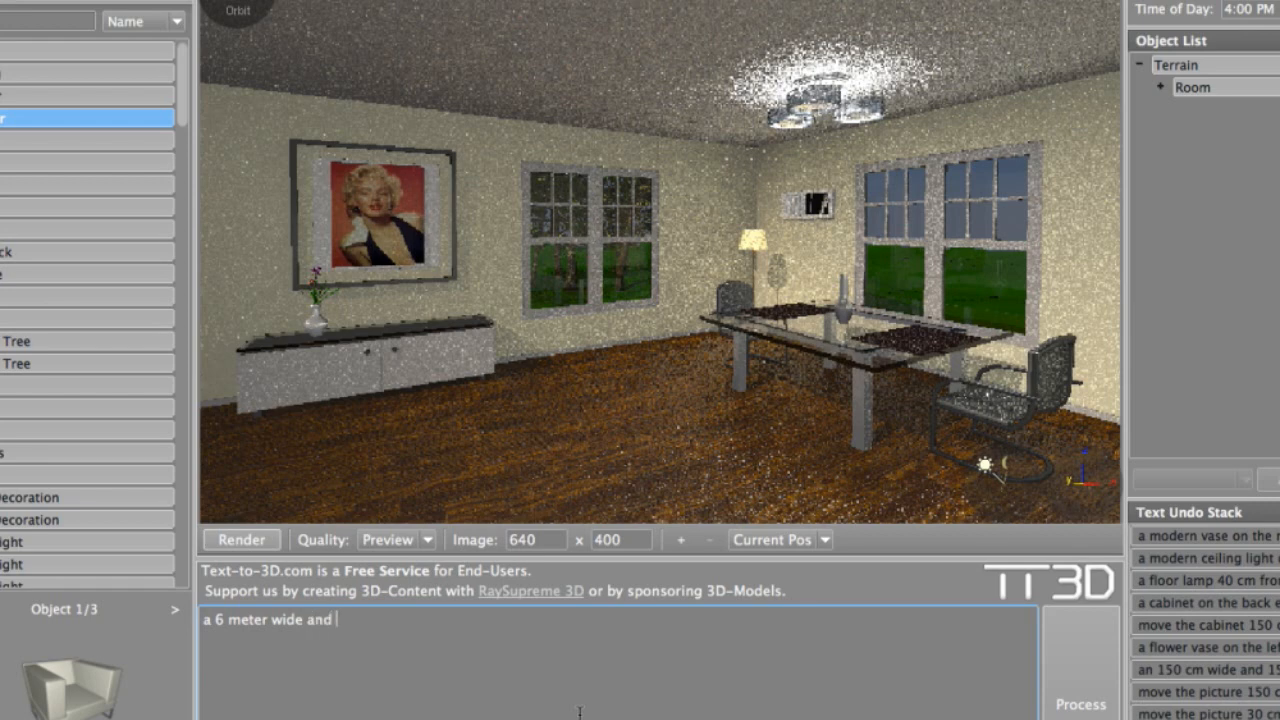
{"action": "type", "text": "8 meter deep woody"}
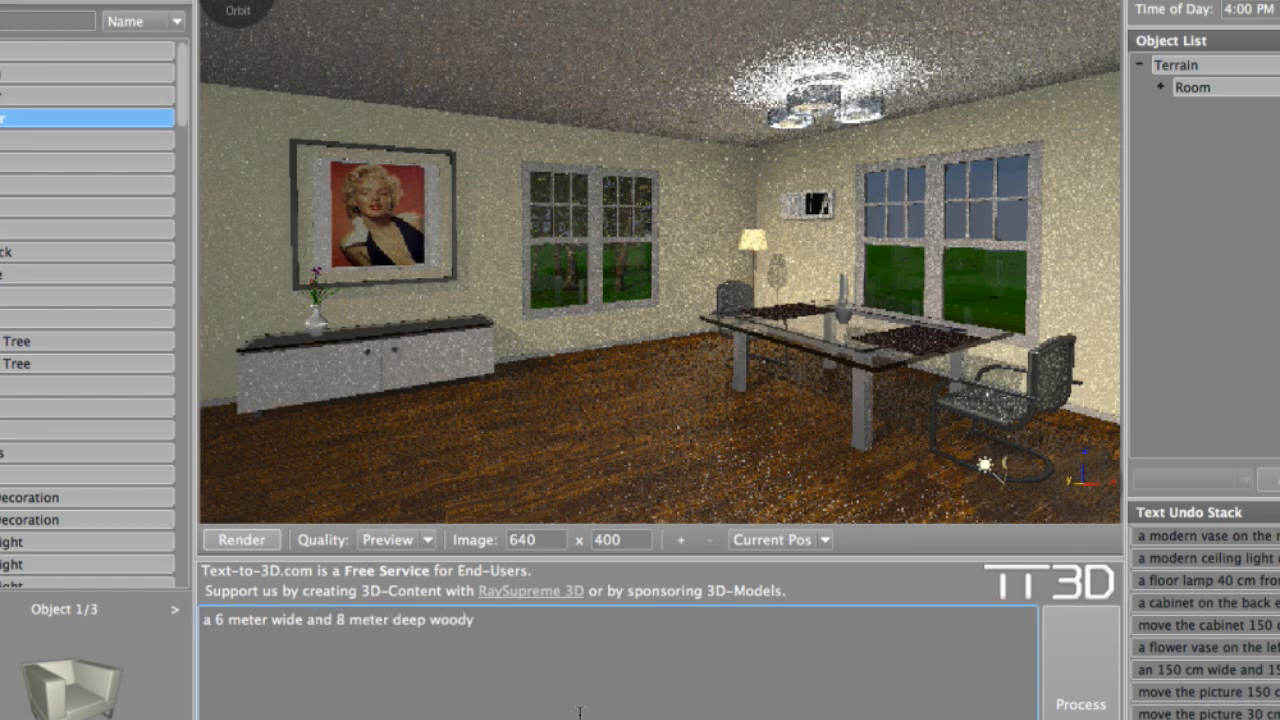
{"action": "type", "text": "area 2"}
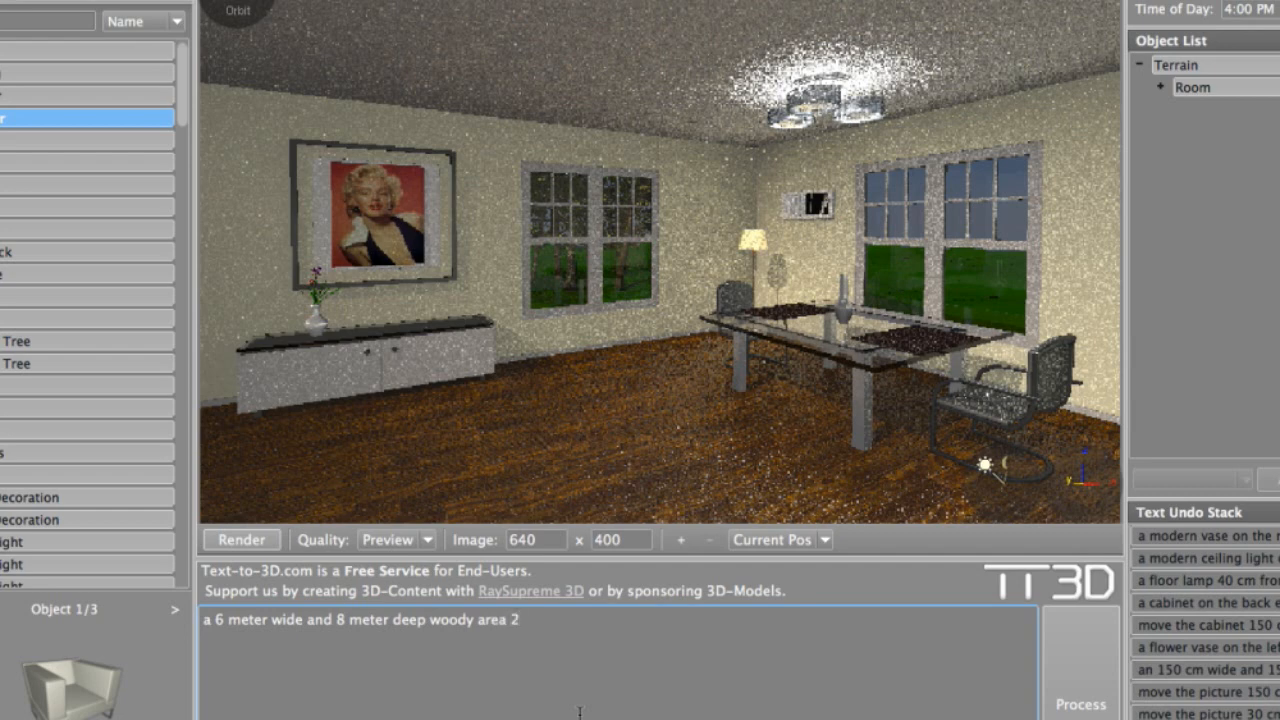
{"action": "type", "text": "meter right"}
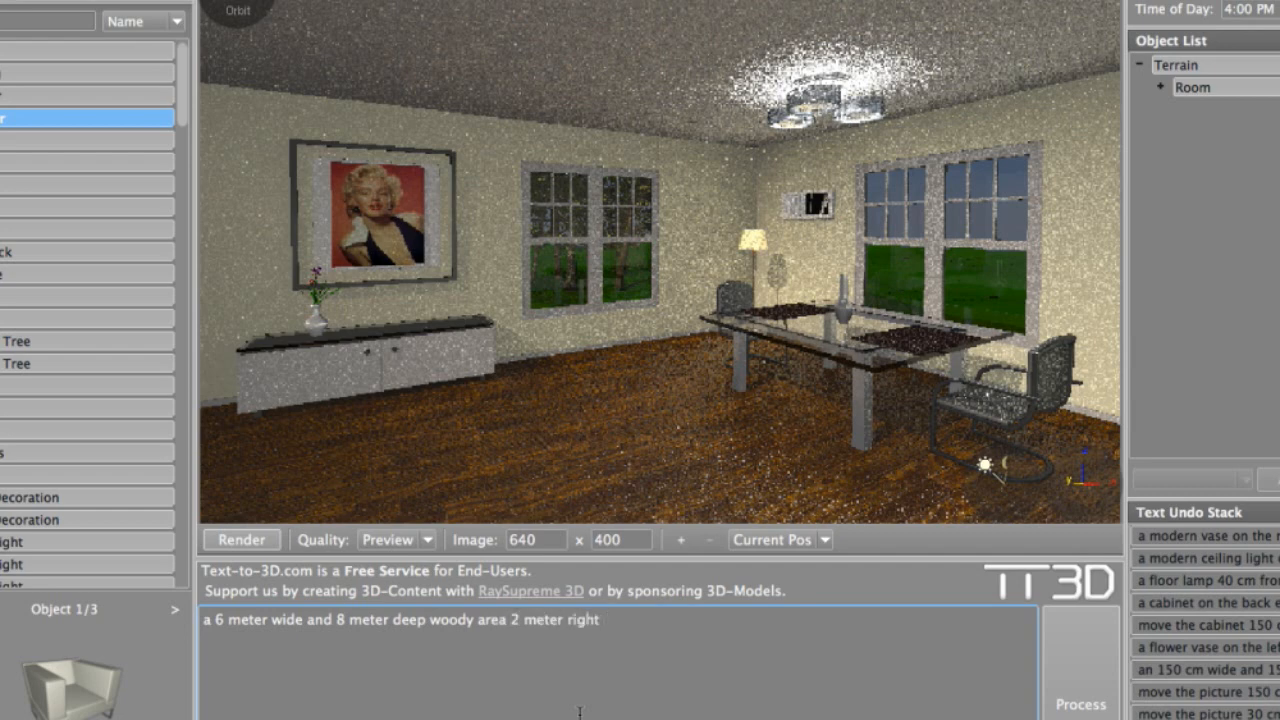
{"action": "type", "text": "of the room."}
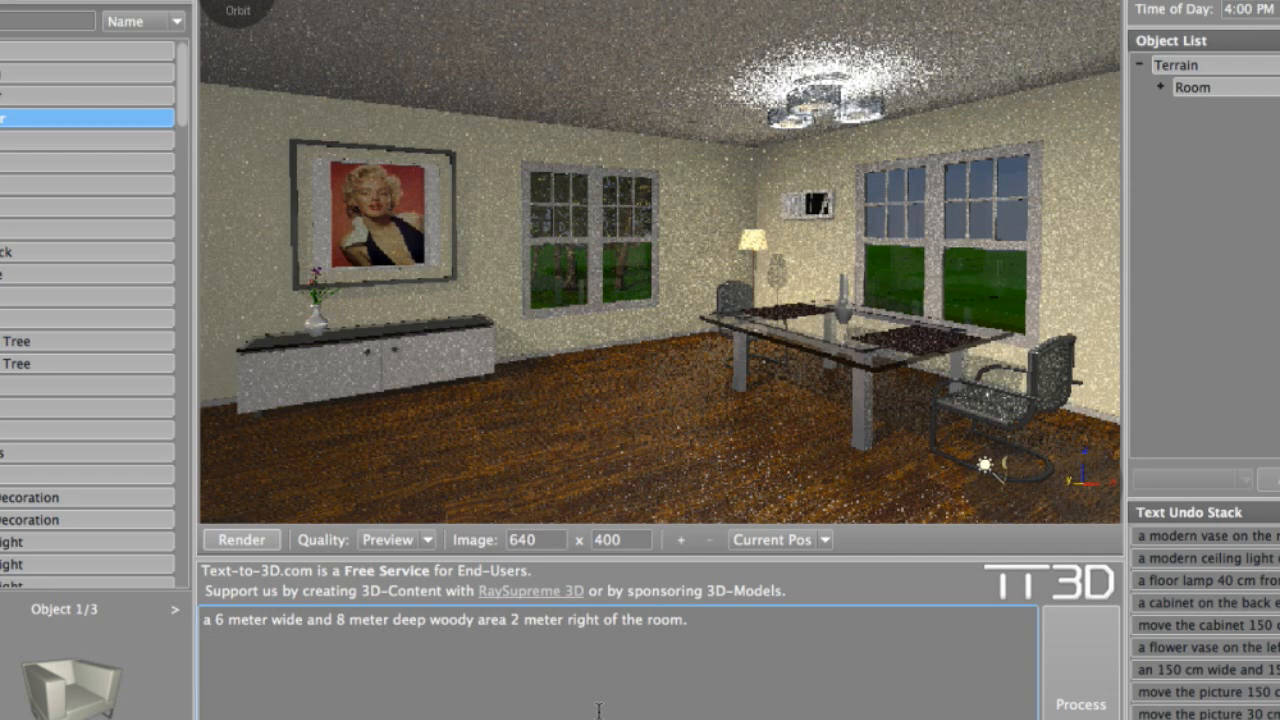
{"action": "left_click", "coordinate": [1080, 700]}
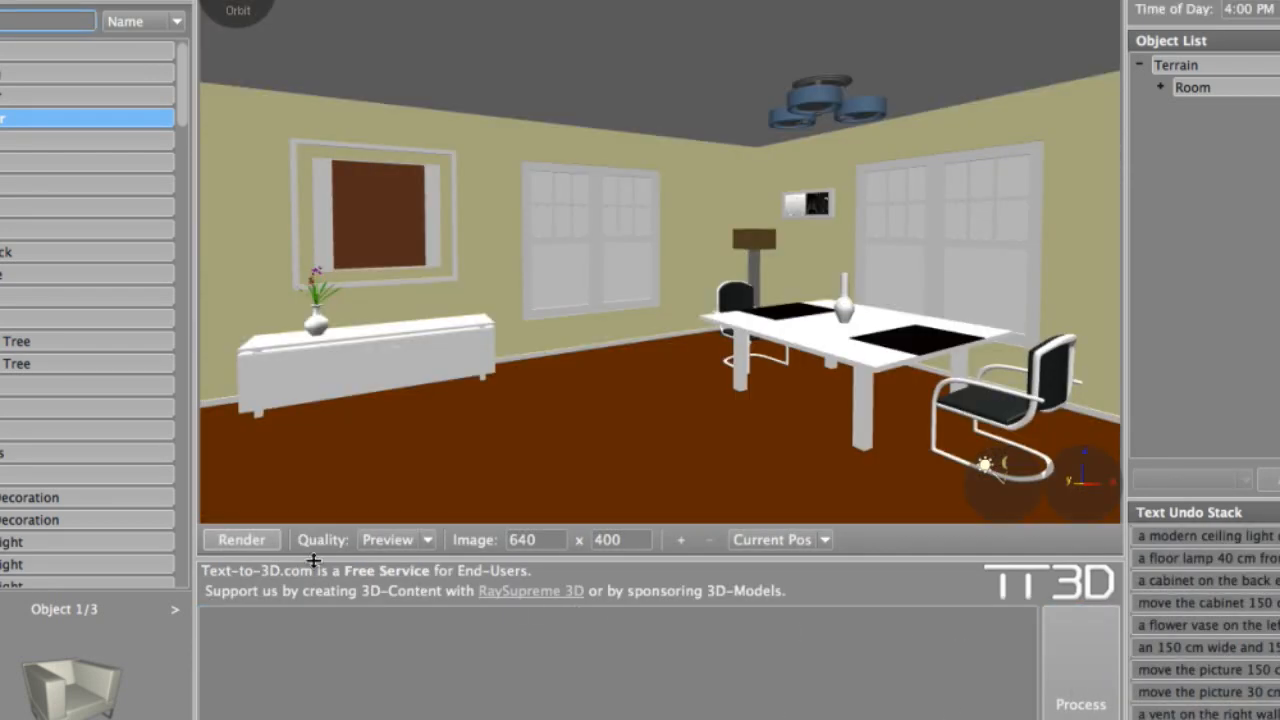
{"action": "left_click", "coordinate": [240, 540]}
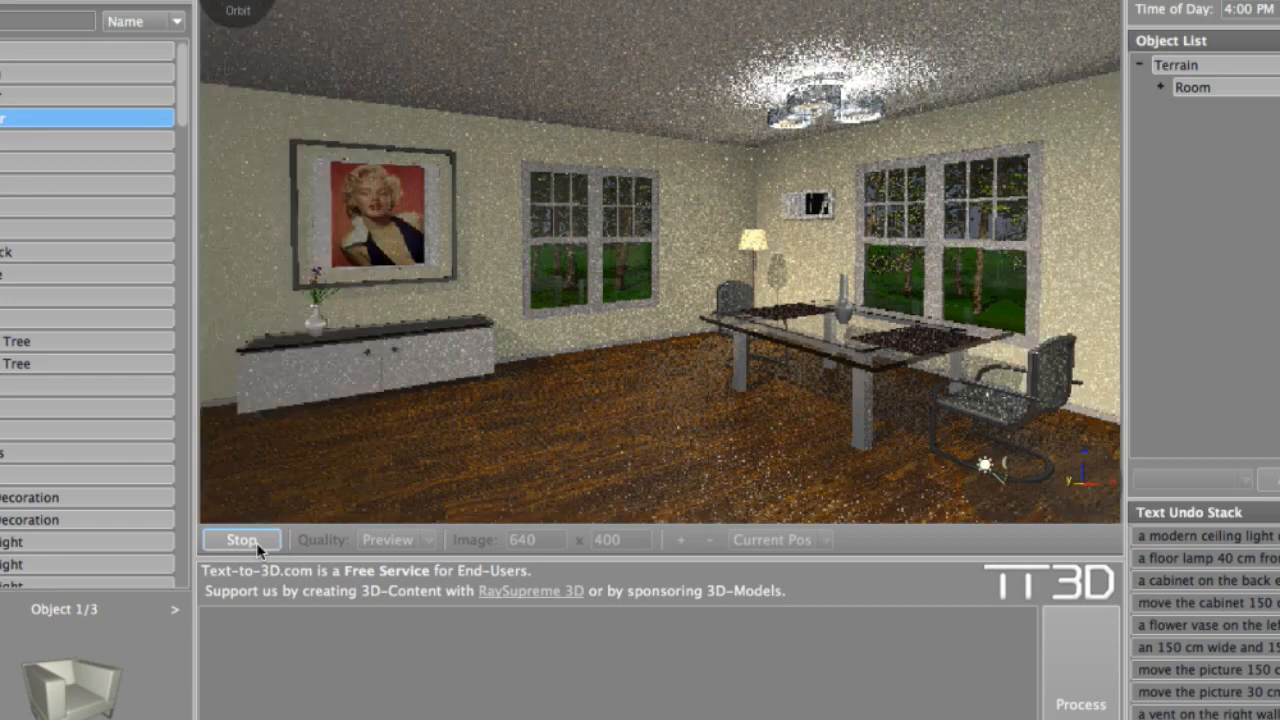
{"action": "left_click", "coordinate": [240, 540]}
{"action": "type", "text": "9"}
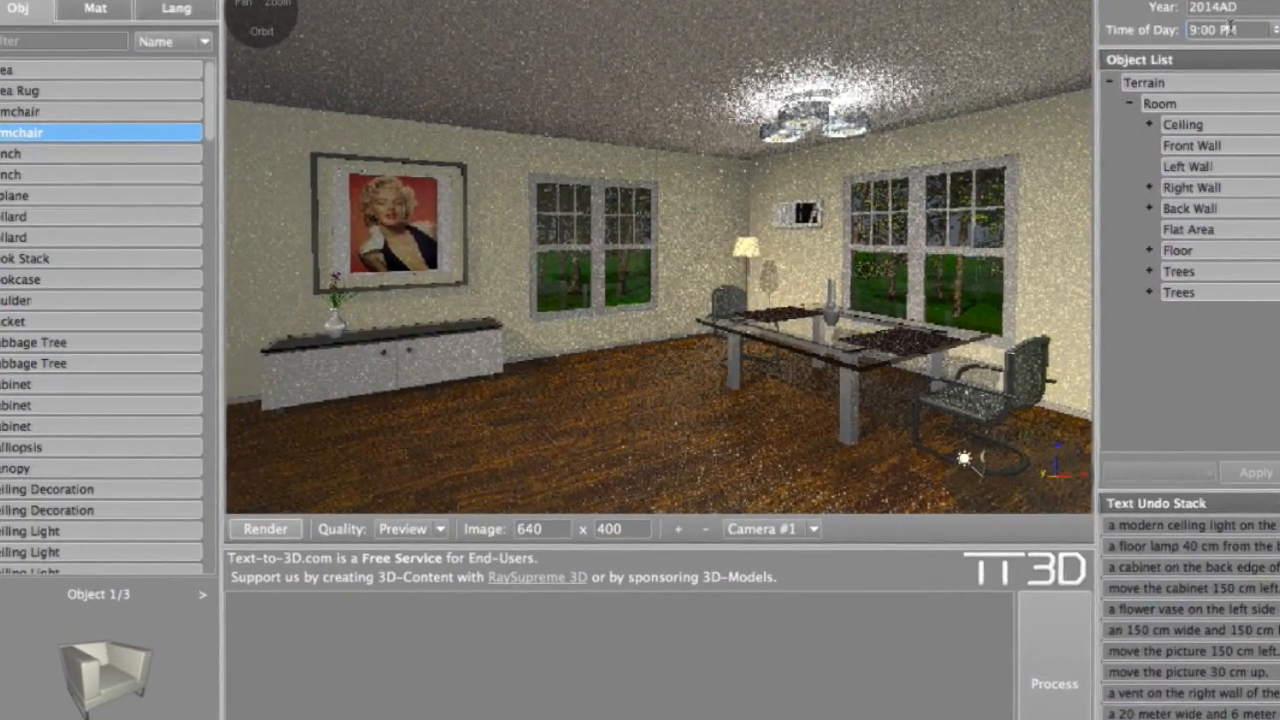
- Render the room in 9:00 AM light with quality changed from Preview to Normal
{"action": "left_click", "coordinate": [412, 528]}
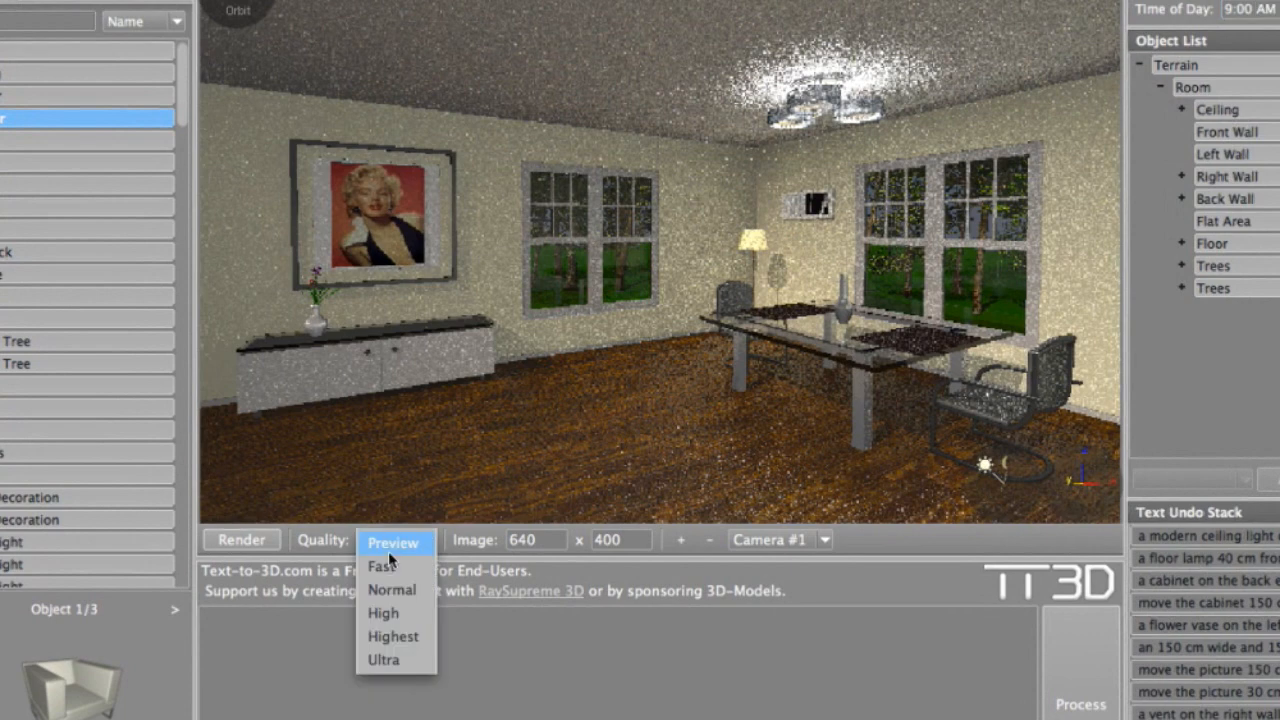
{"action": "left_click", "coordinate": [392, 590]}
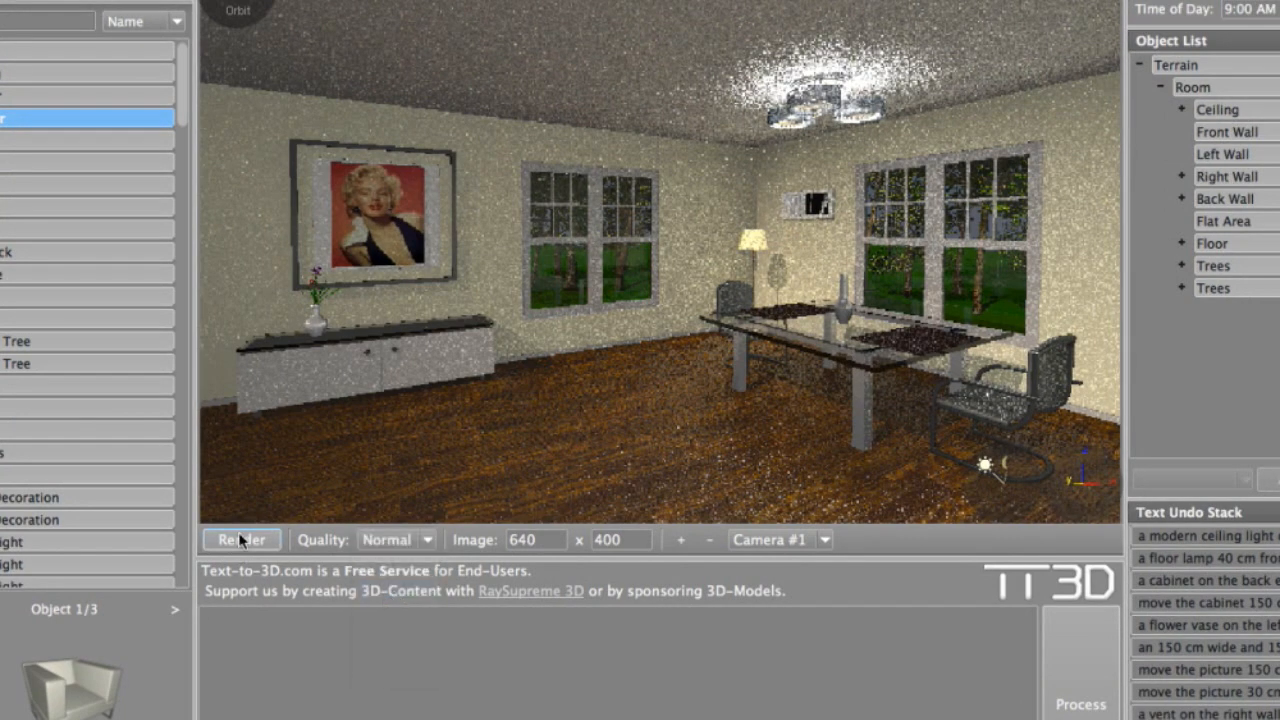
{"action": "left_click", "coordinate": [240, 540]}
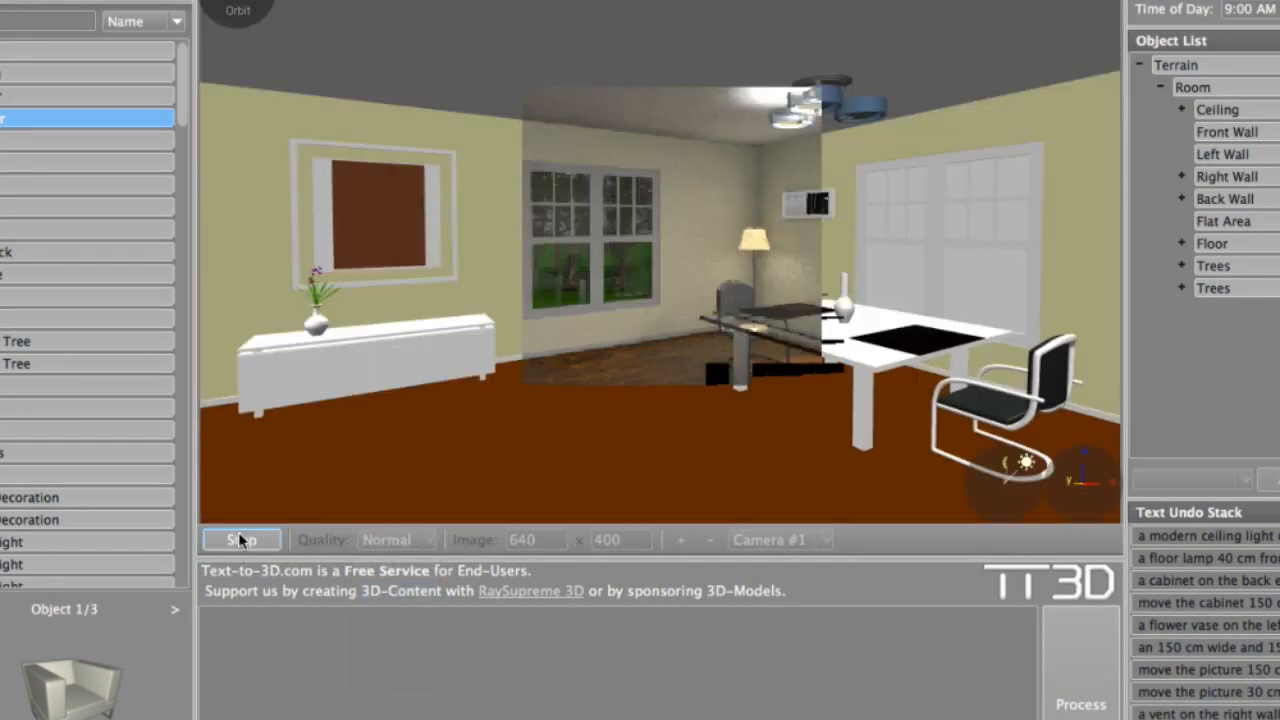
{"action": "left_click", "coordinate": [240, 540]}
{"action": "type", "text": "a curtain on the back"}
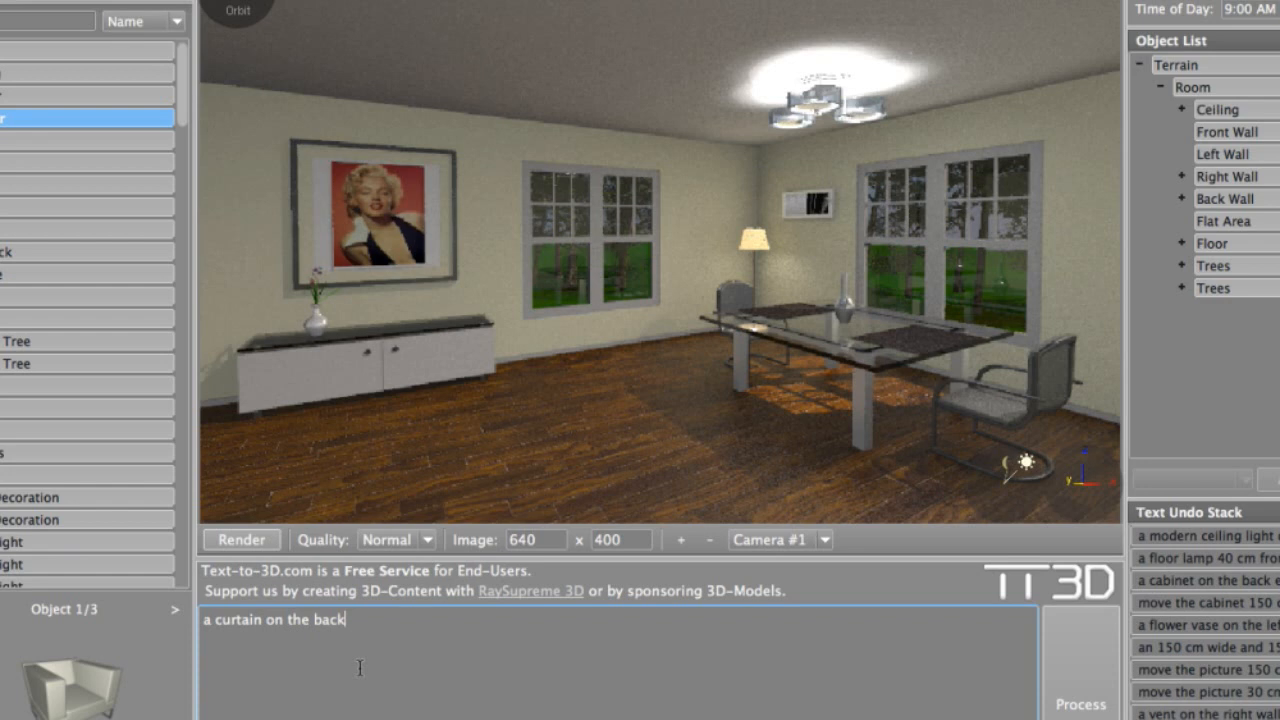
- Add a curtain on the back wall with the sentence 'a curtain on the back wall.'
{"action": "type", "text": "wall"}
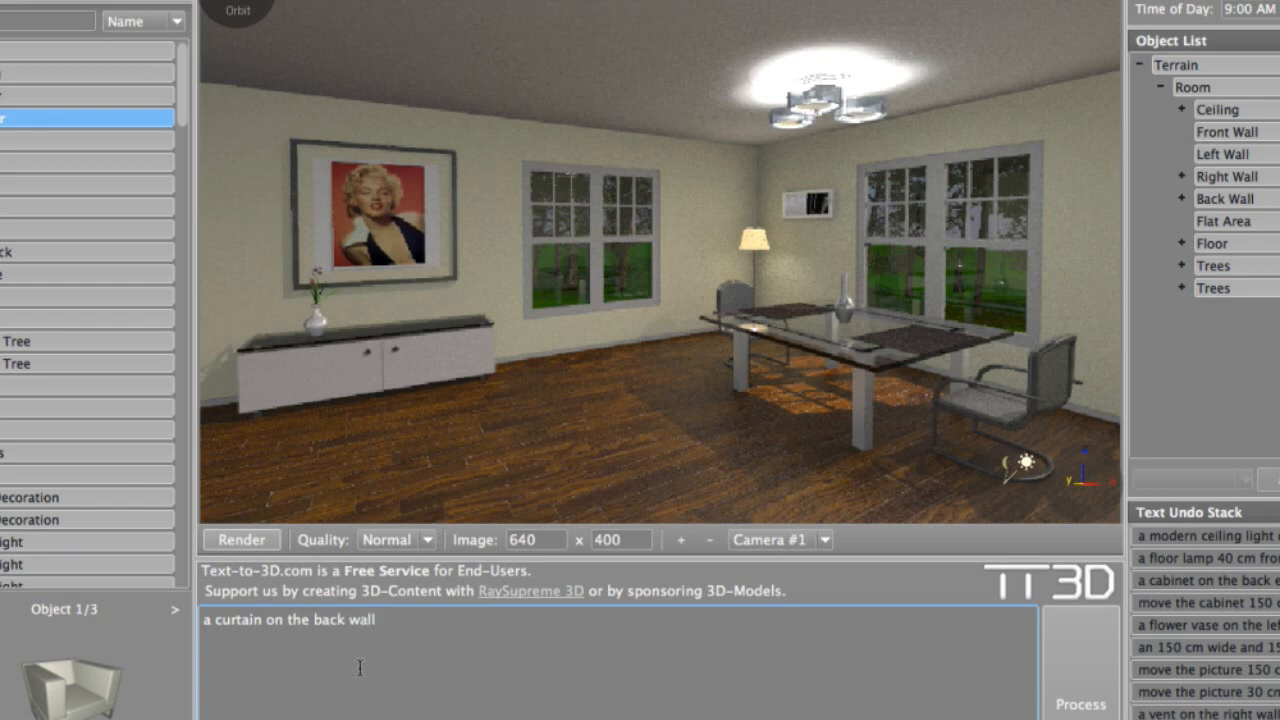
{"action": "type", "text": "."}
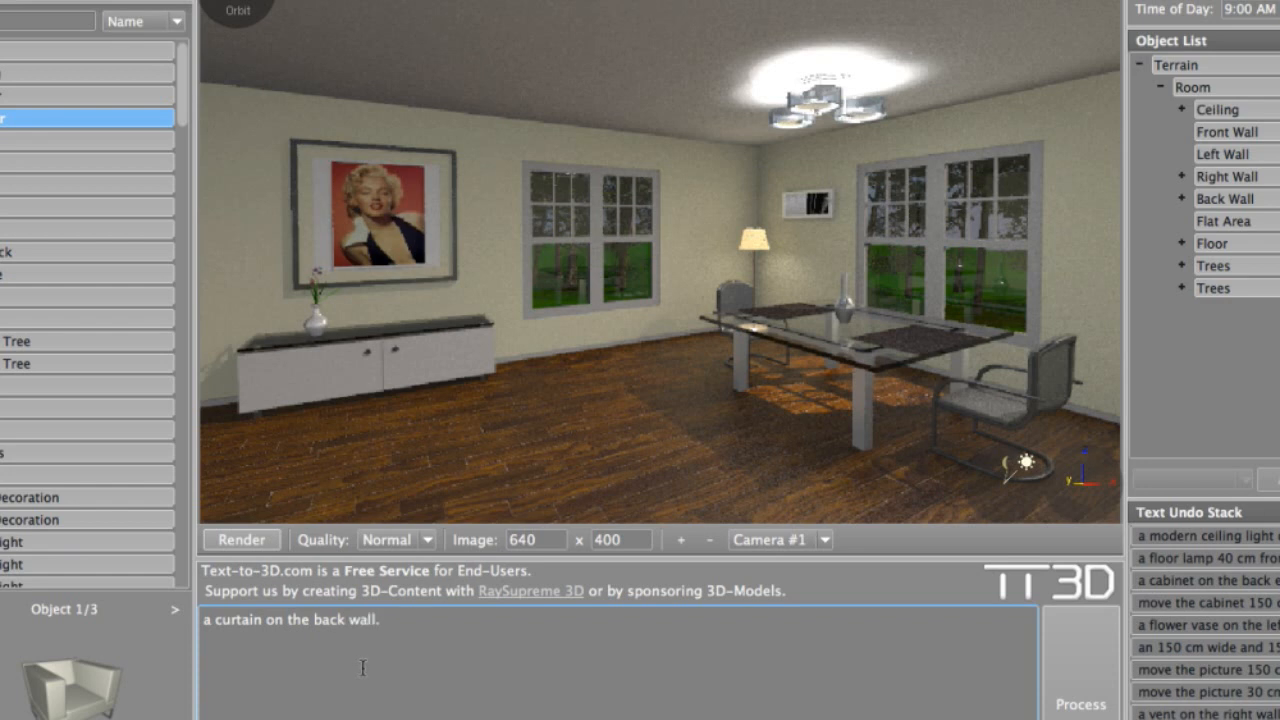
{"action": "left_click", "coordinate": [1078, 700]}
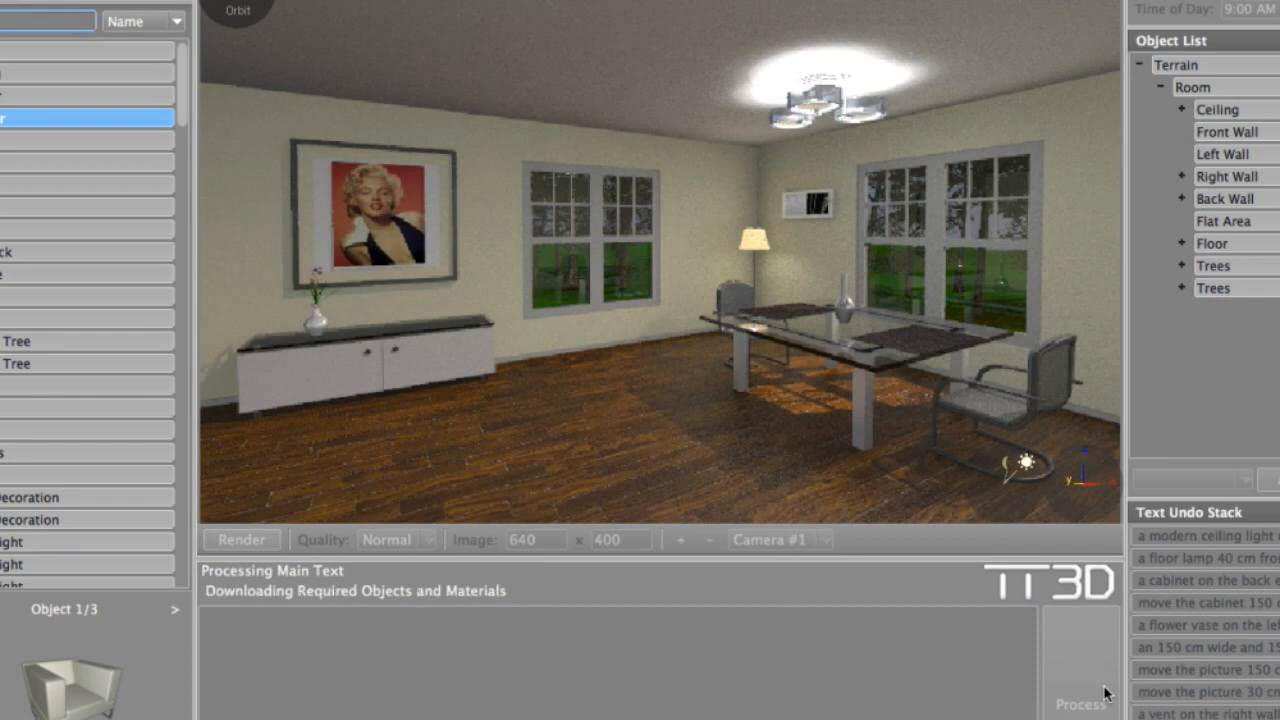
- Shift the curtain 1 meter right with 'move the curtain 1 meter right.' and begin the next sentence
{"action": "left_click", "coordinate": [1100, 694]}
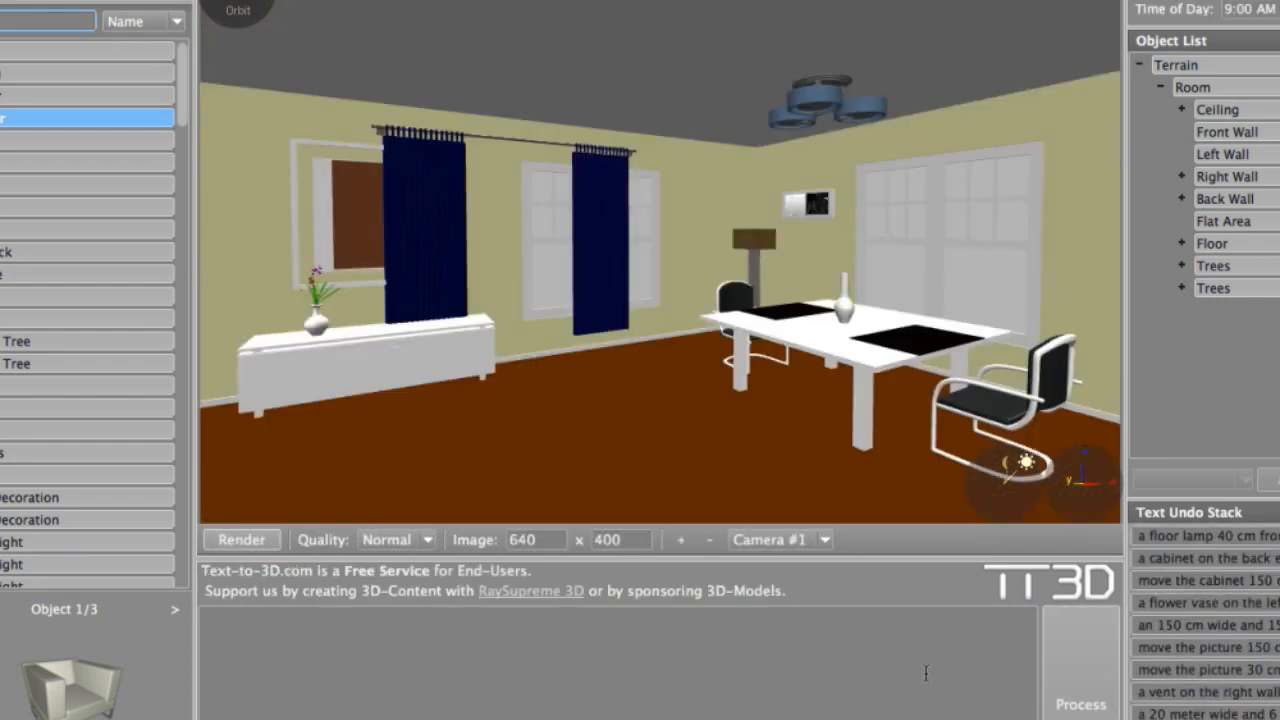
{"action": "type", "text": "move the"}
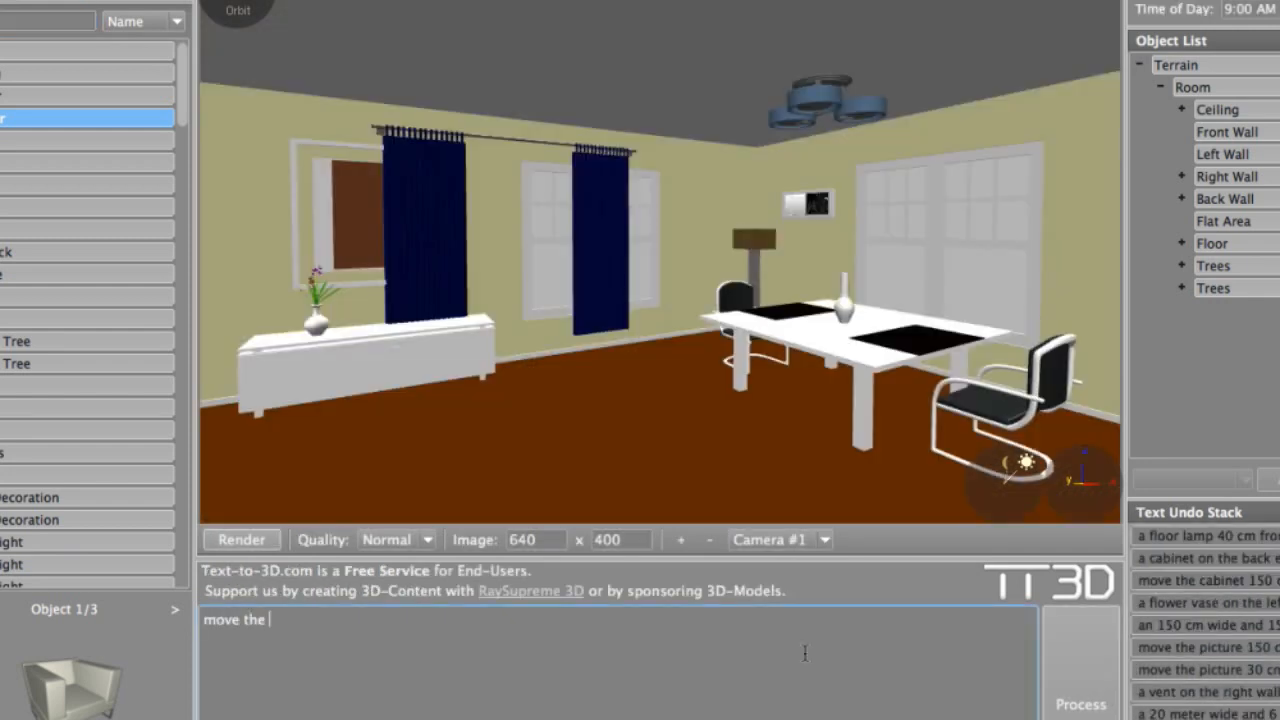
{"action": "type", "text": "curtain 1 meter right."}
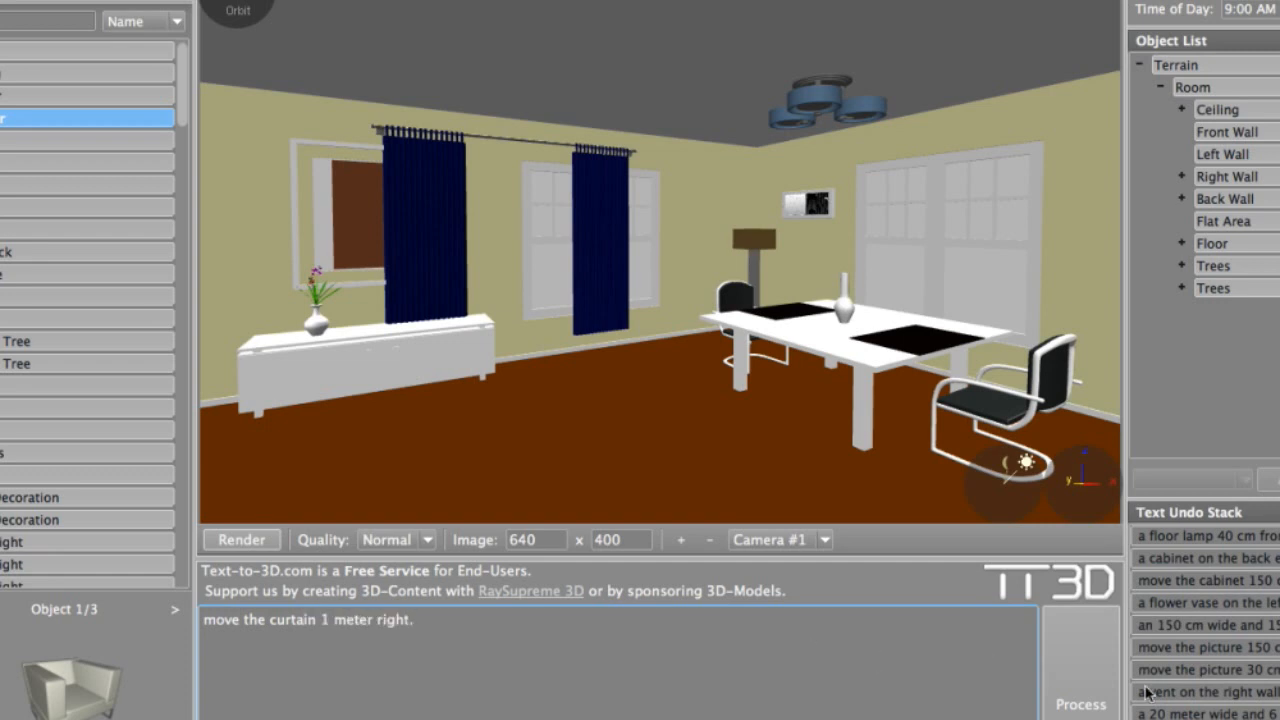
{"action": "left_click", "coordinate": [1096, 700]}
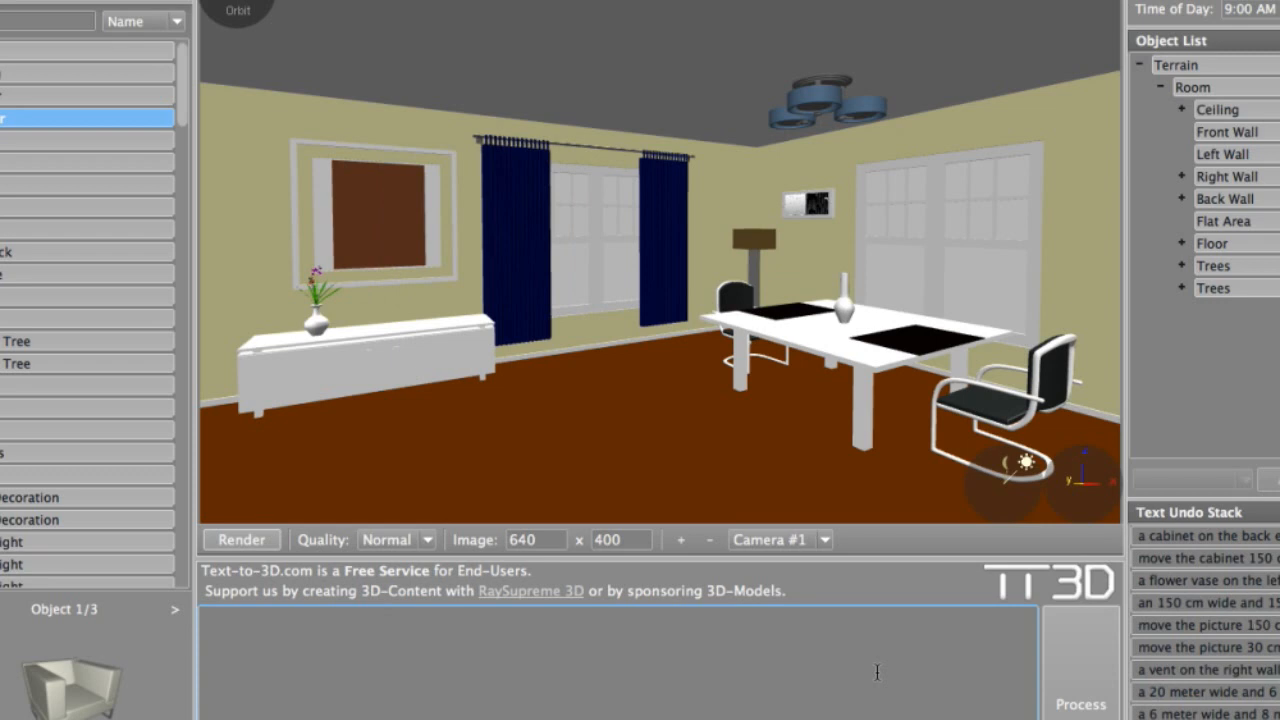
{"action": "type", "text": "move the wind"}
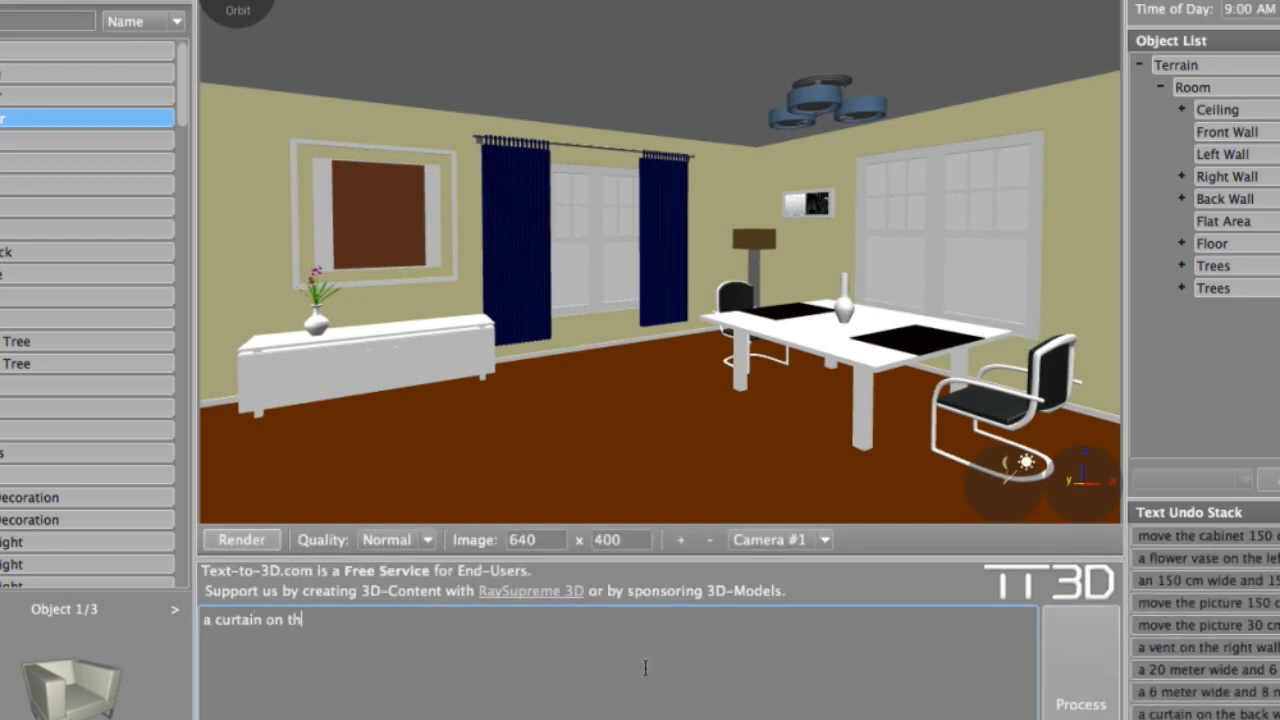
- Add a curtain on the right wall with 'a curtain on the right wall.' and stop the render
{"action": "type", "text": "e right w"}
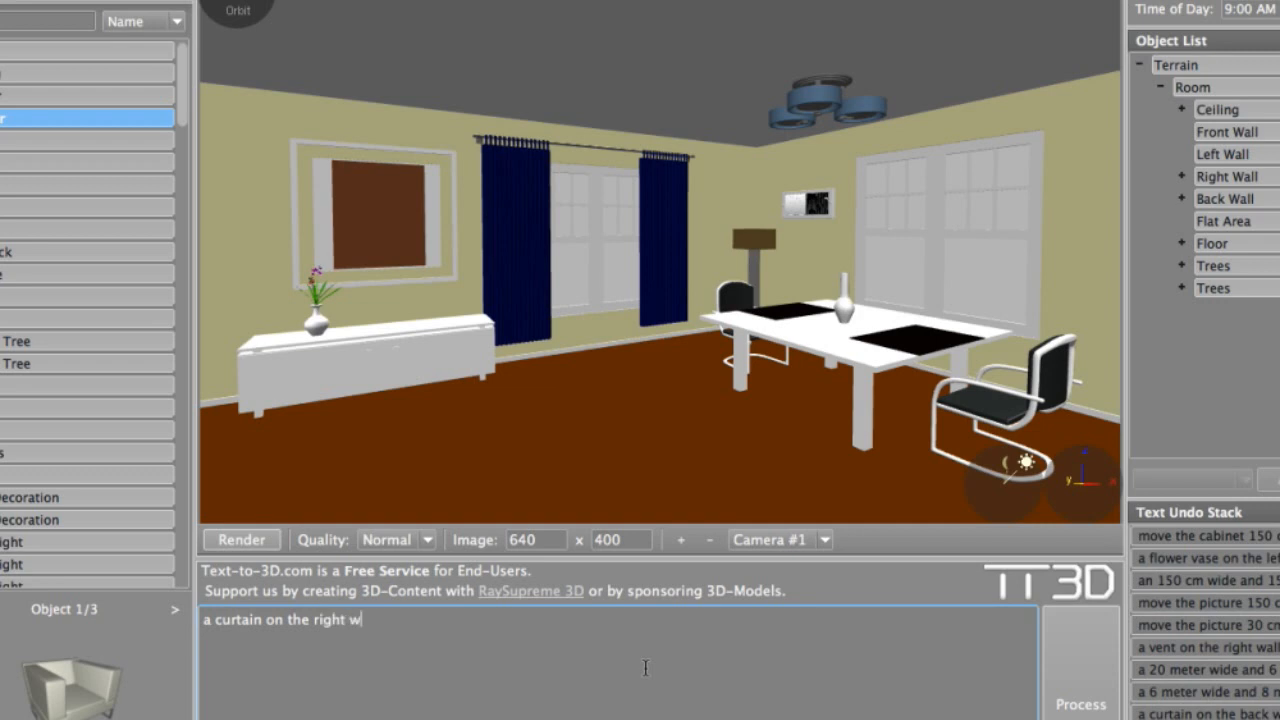
{"action": "type", "text": "all."}
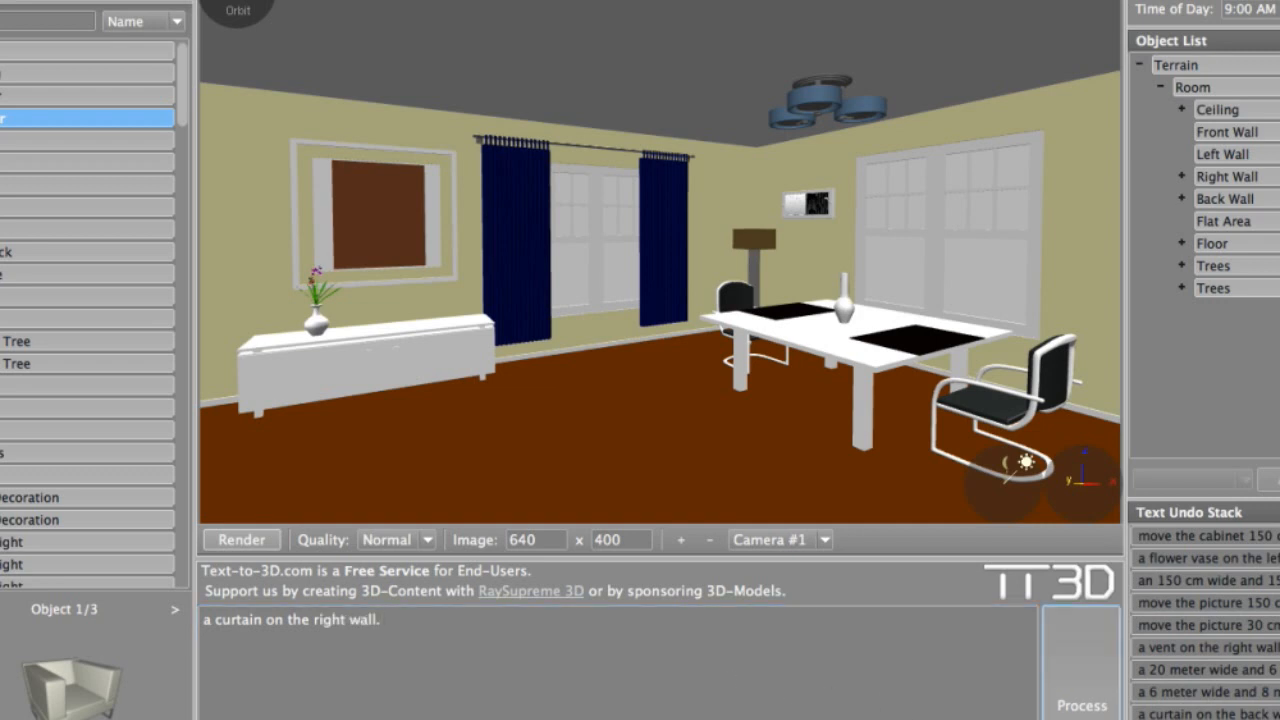
{"action": "left_click", "coordinate": [240, 540]}
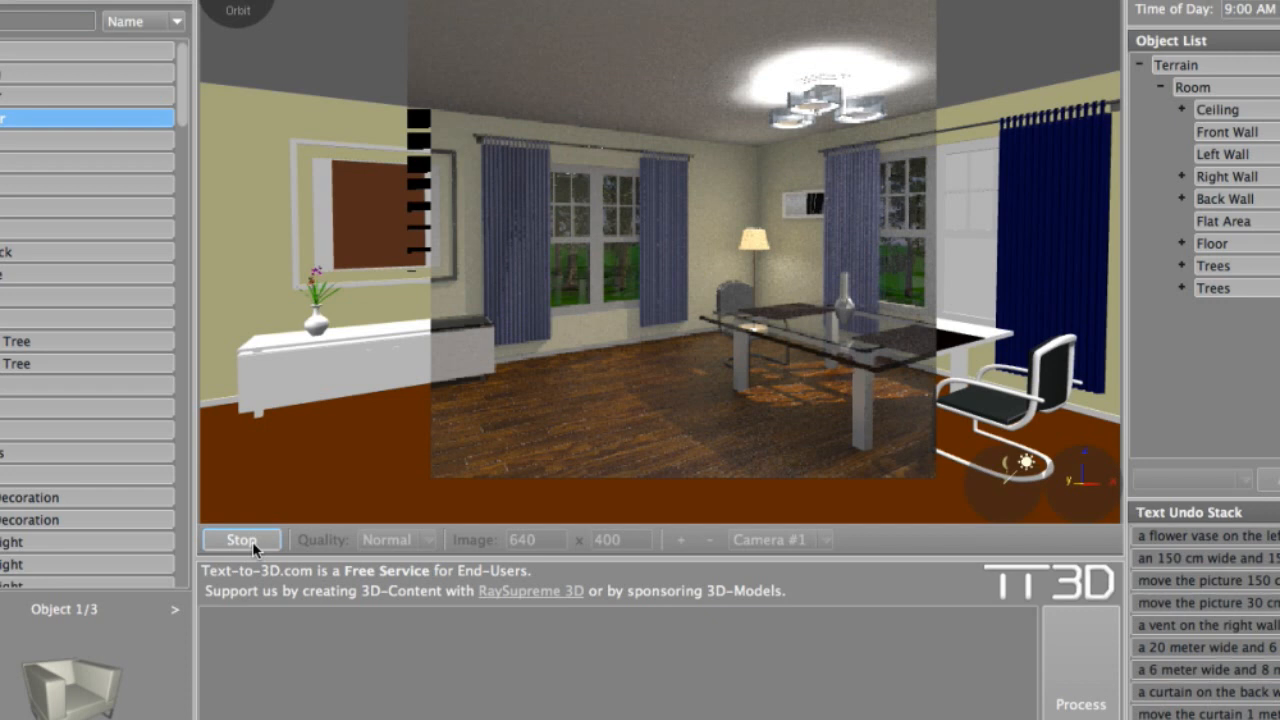
{"action": "left_click", "coordinate": [240, 540]}
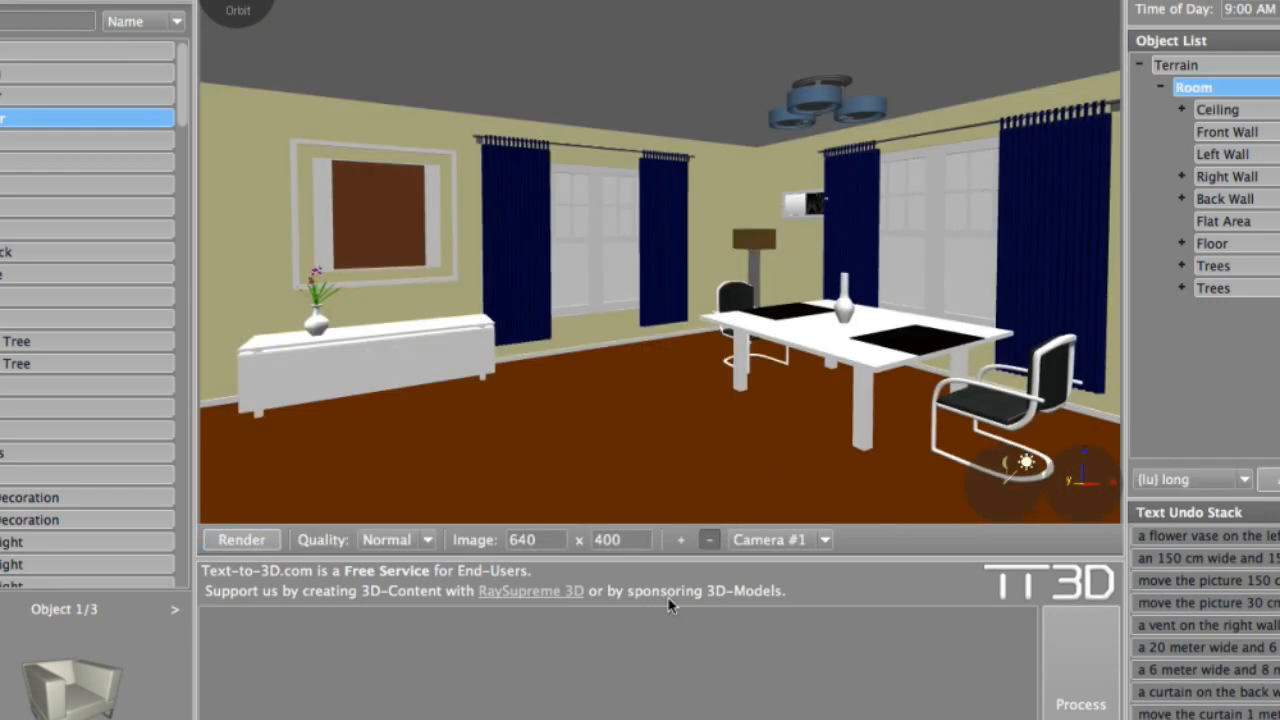
- Change the wall picture with the sentence 'change the picture.'
{"action": "type", "text": "change"}
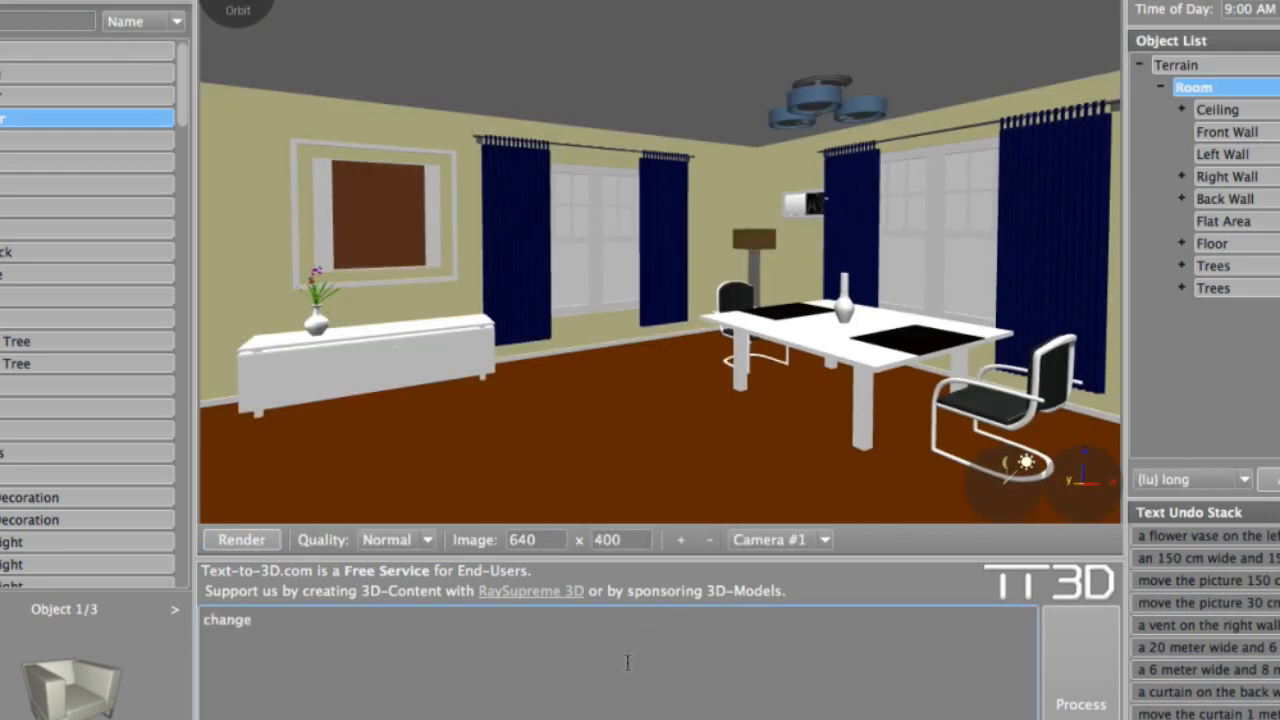
{"action": "type", "text": "the picture."}
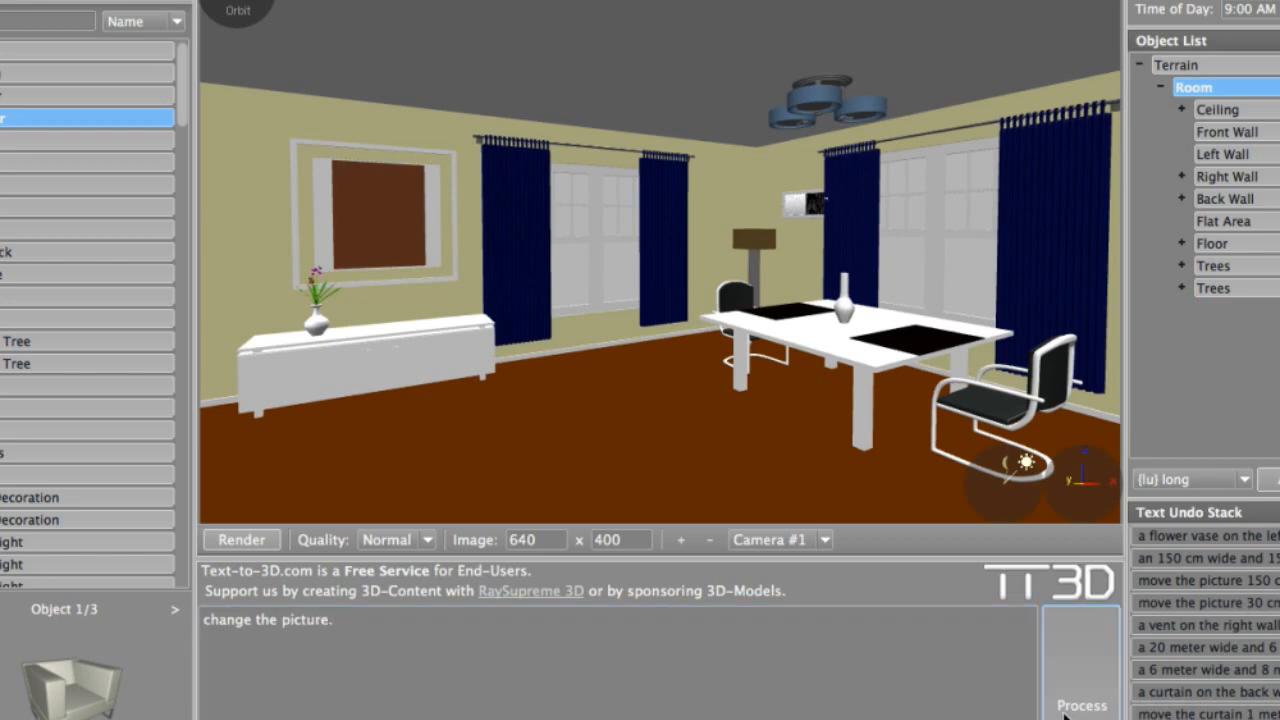
{"action": "left_click", "coordinate": [240, 540]}
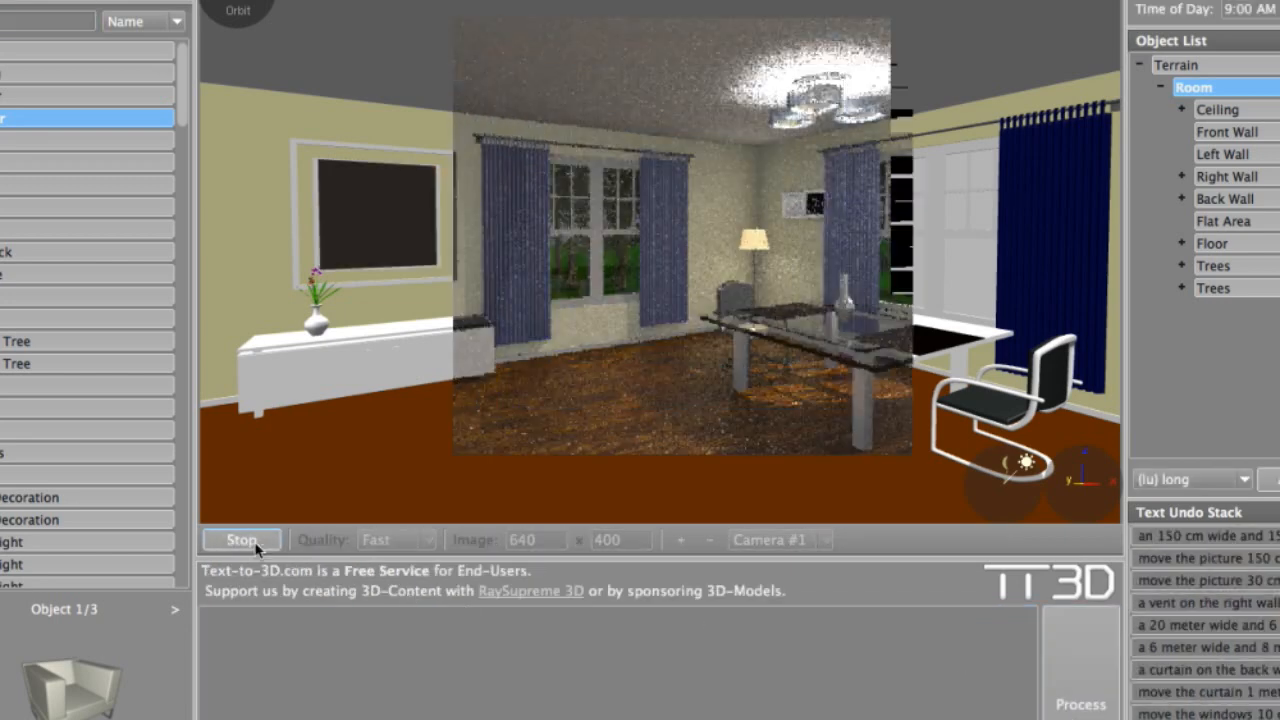